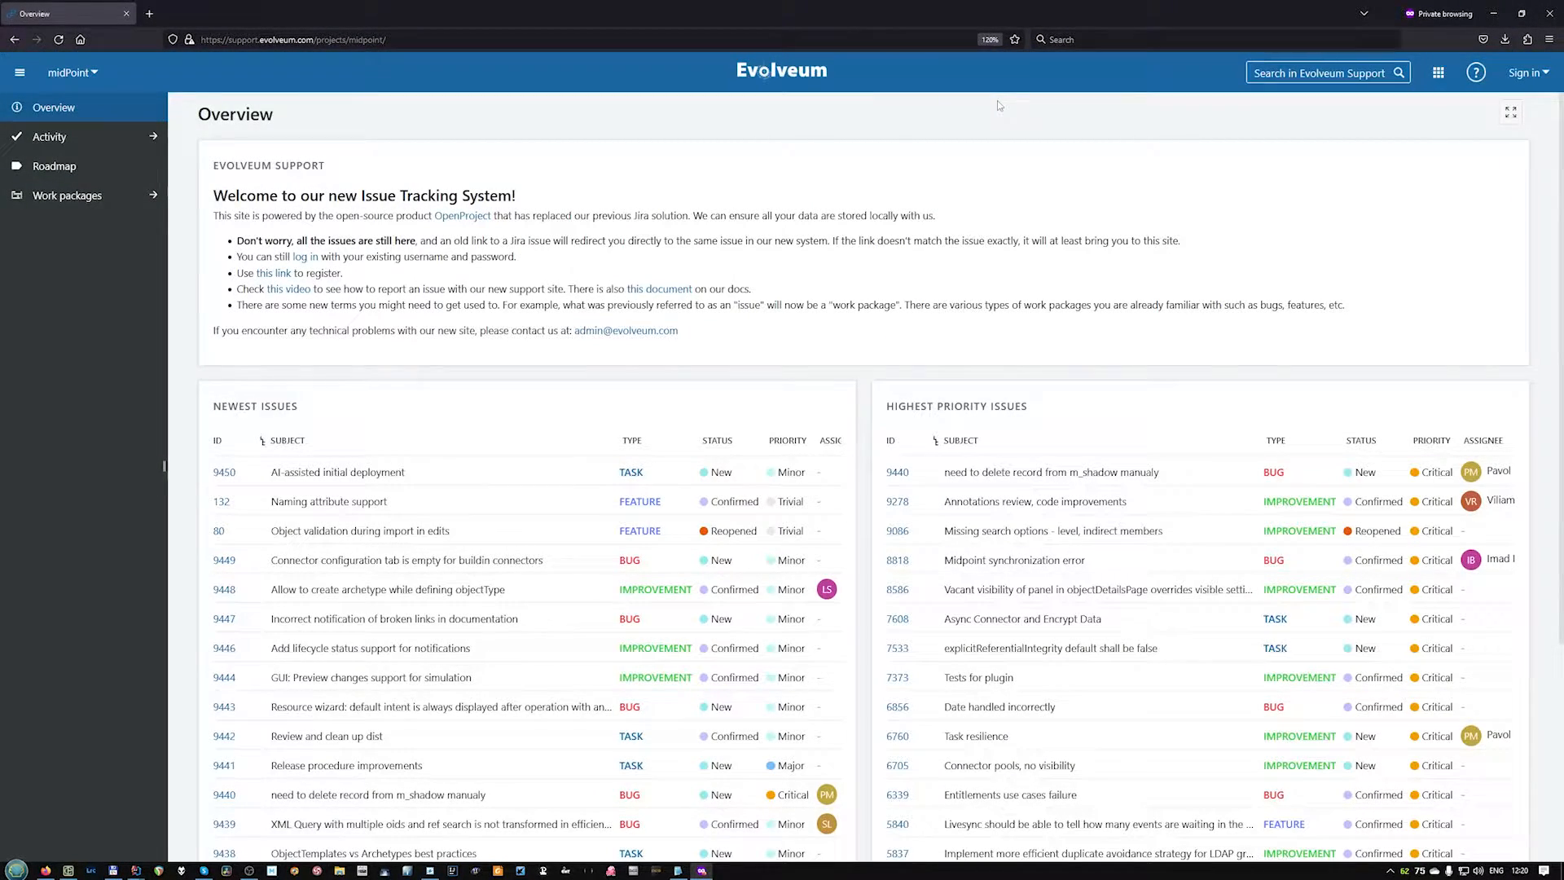
mouse_move(429, 228)
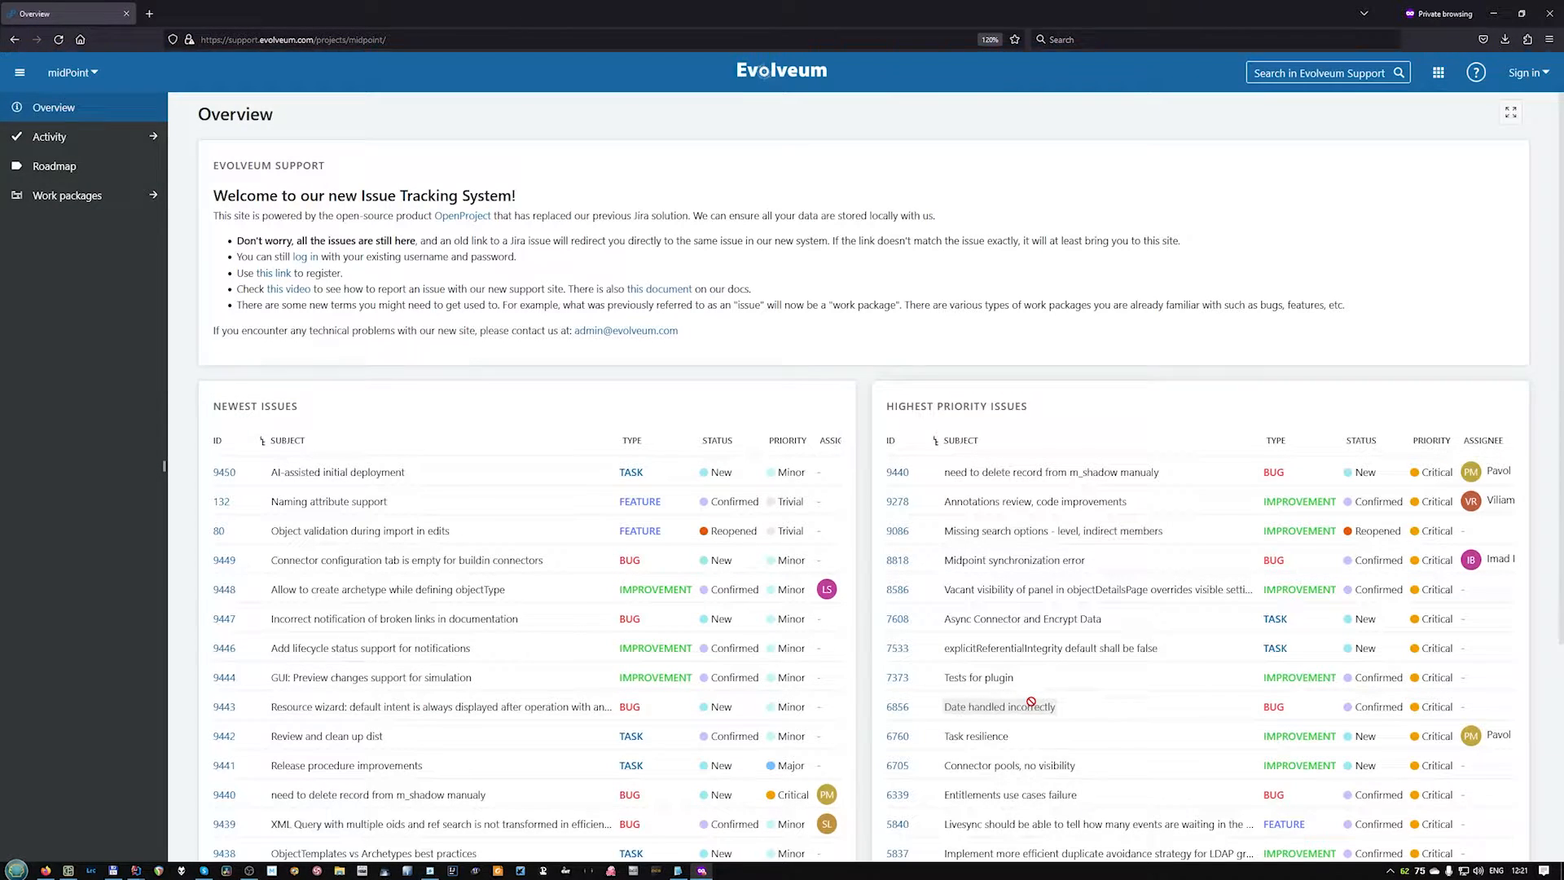
mouse_move(998, 705)
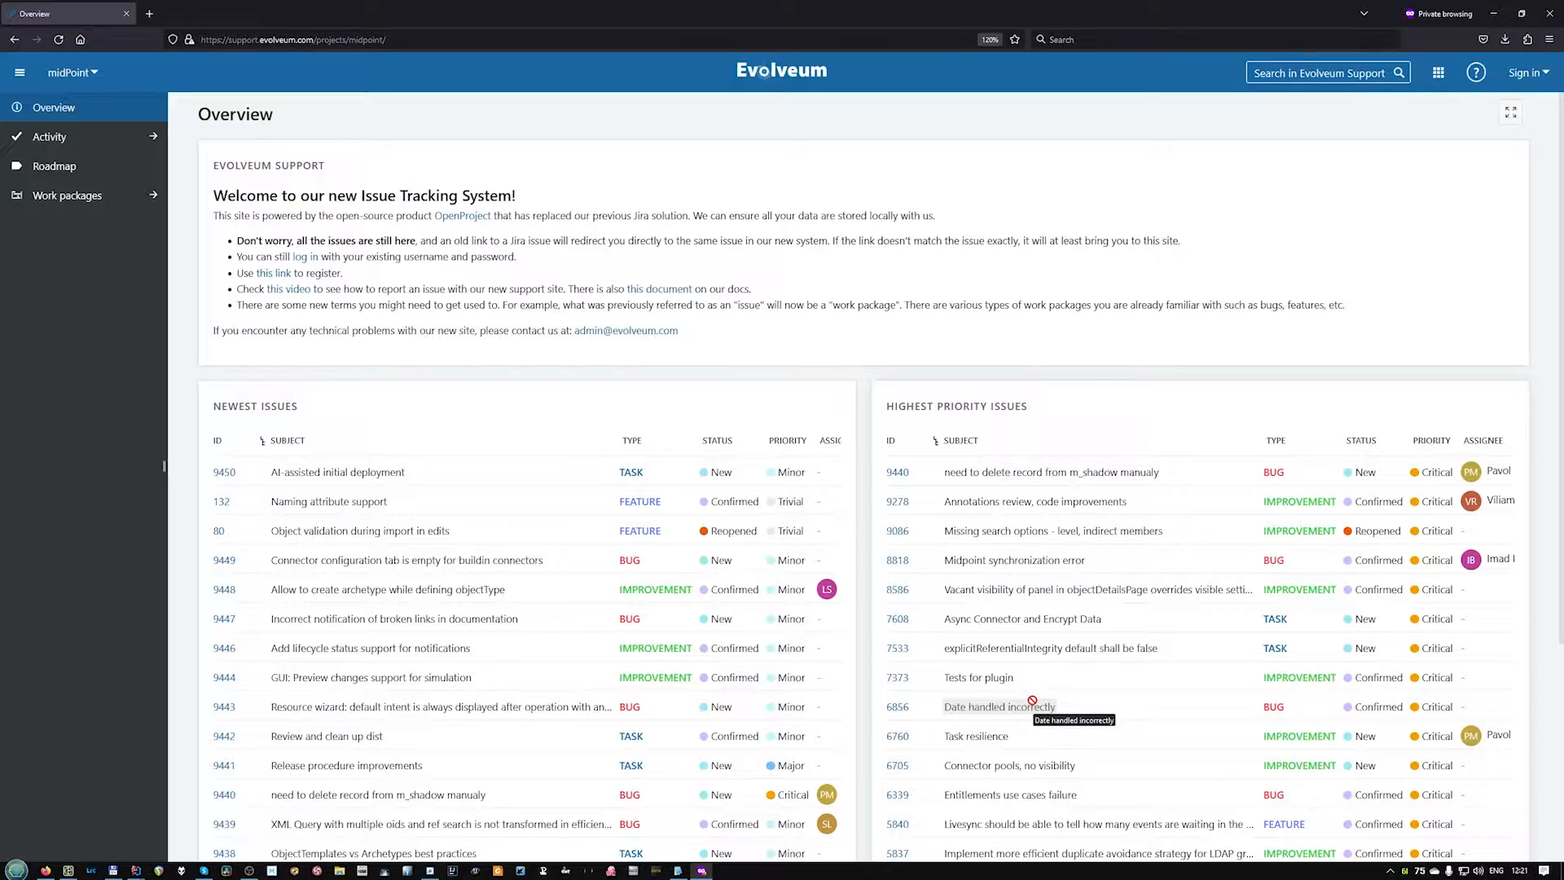
mouse_move(736, 137)
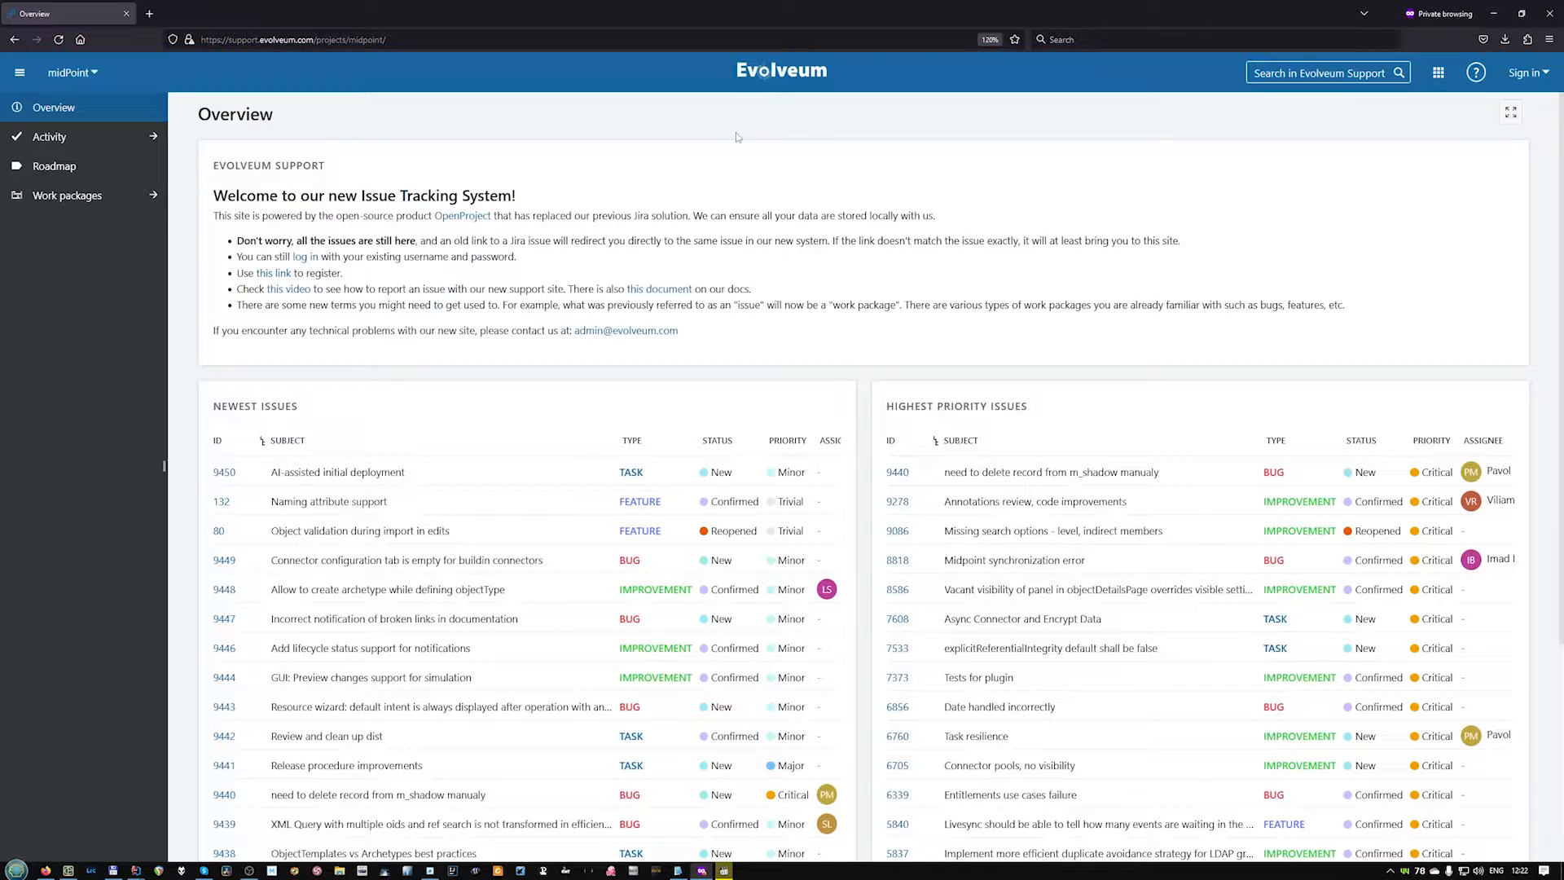
mouse_move(1365, 207)
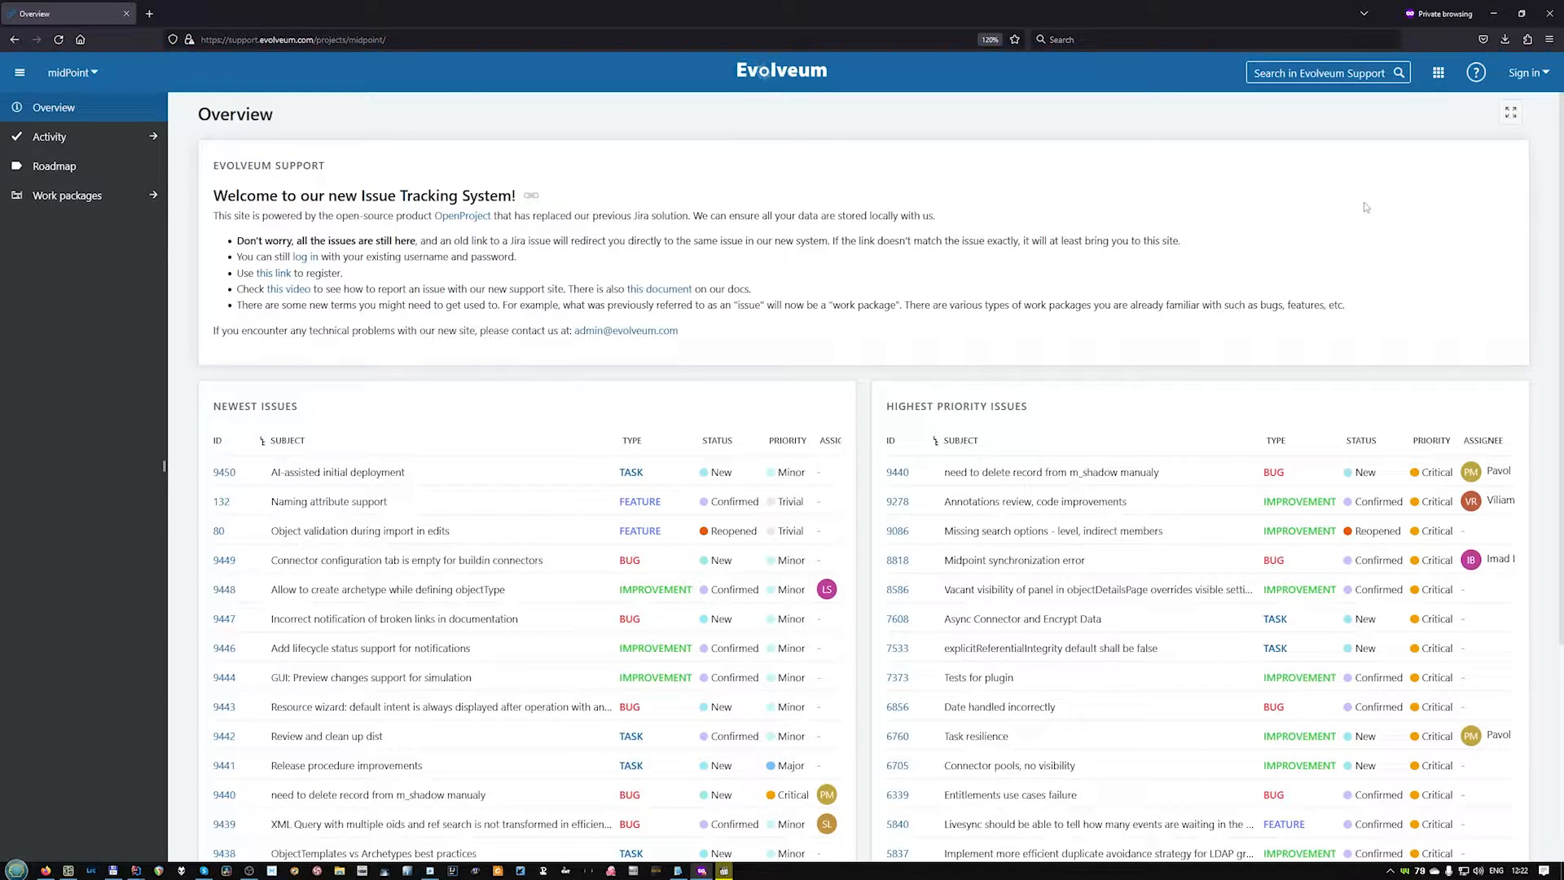
Sign in with username and password to reach My page listing created work packages.
left_click(1525, 72)
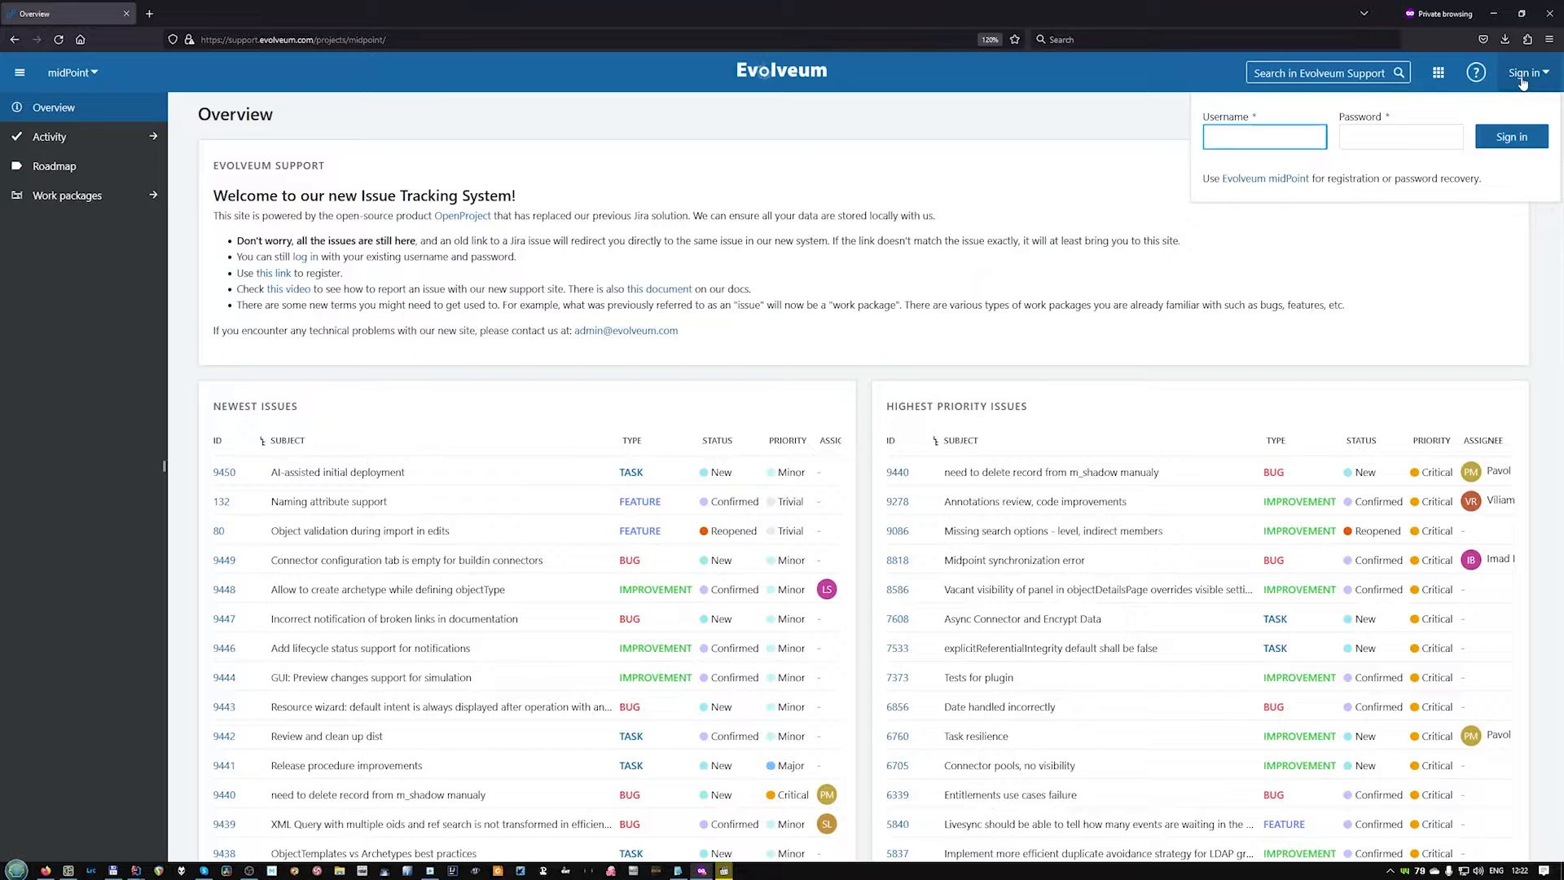
left_click(290, 39)
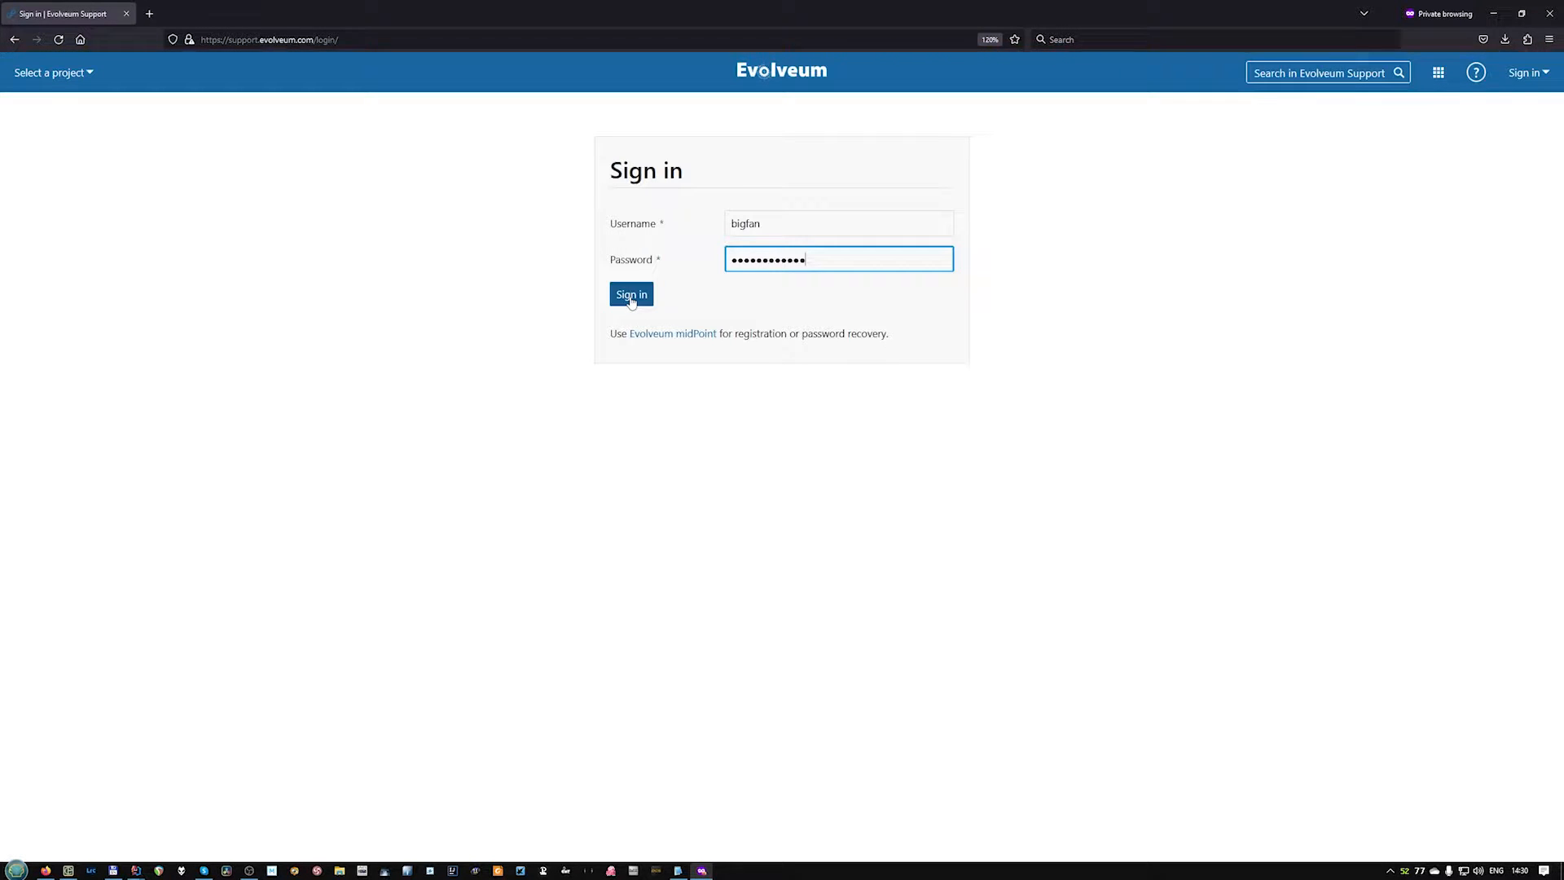
left_click(632, 295)
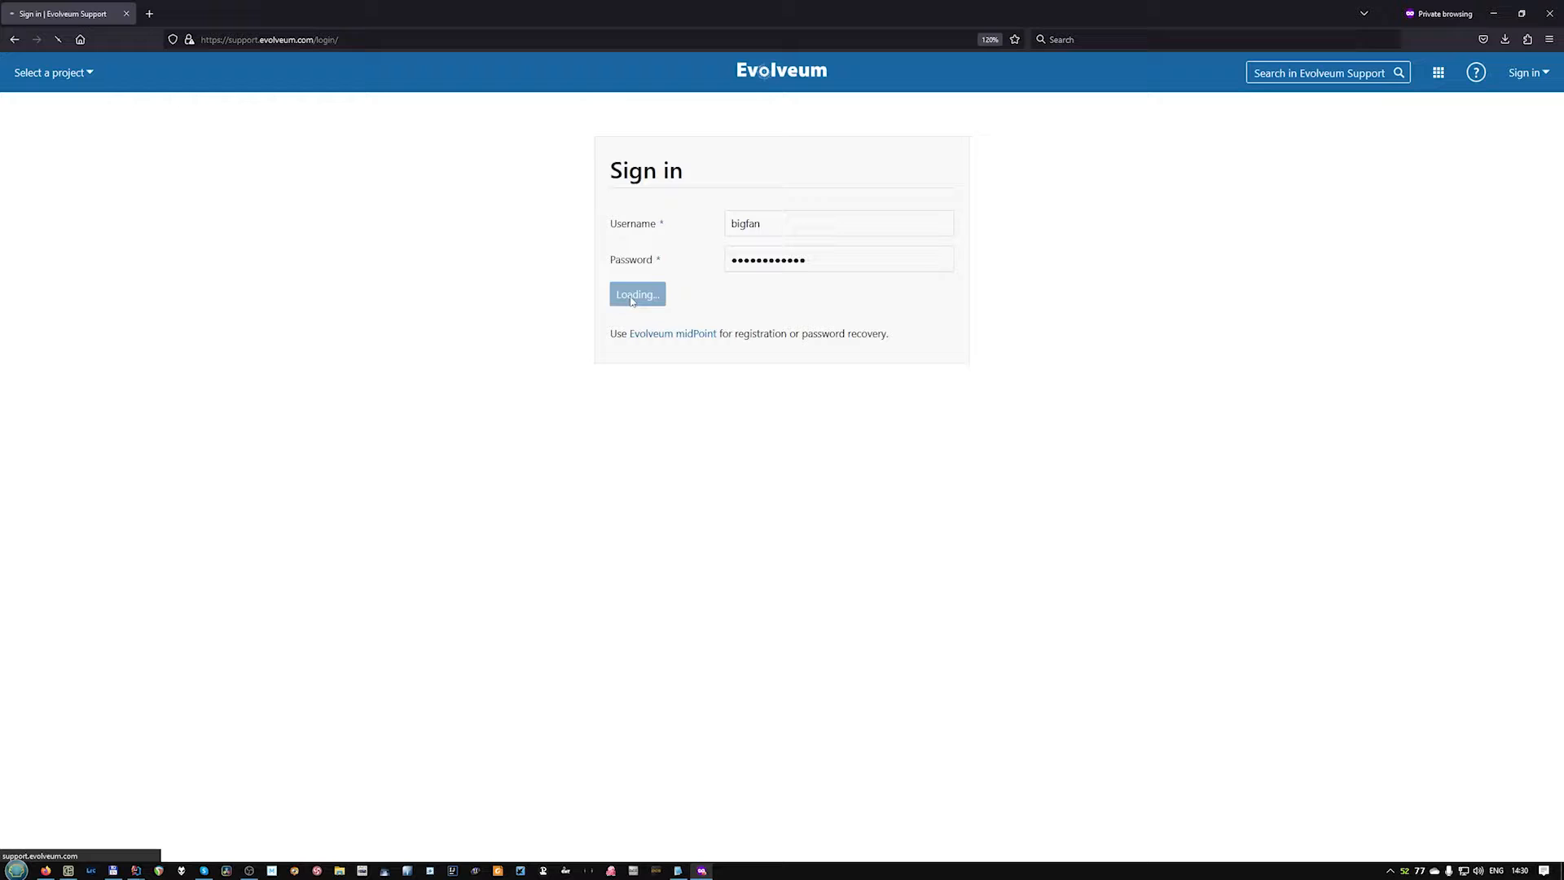
left_click(637, 293)
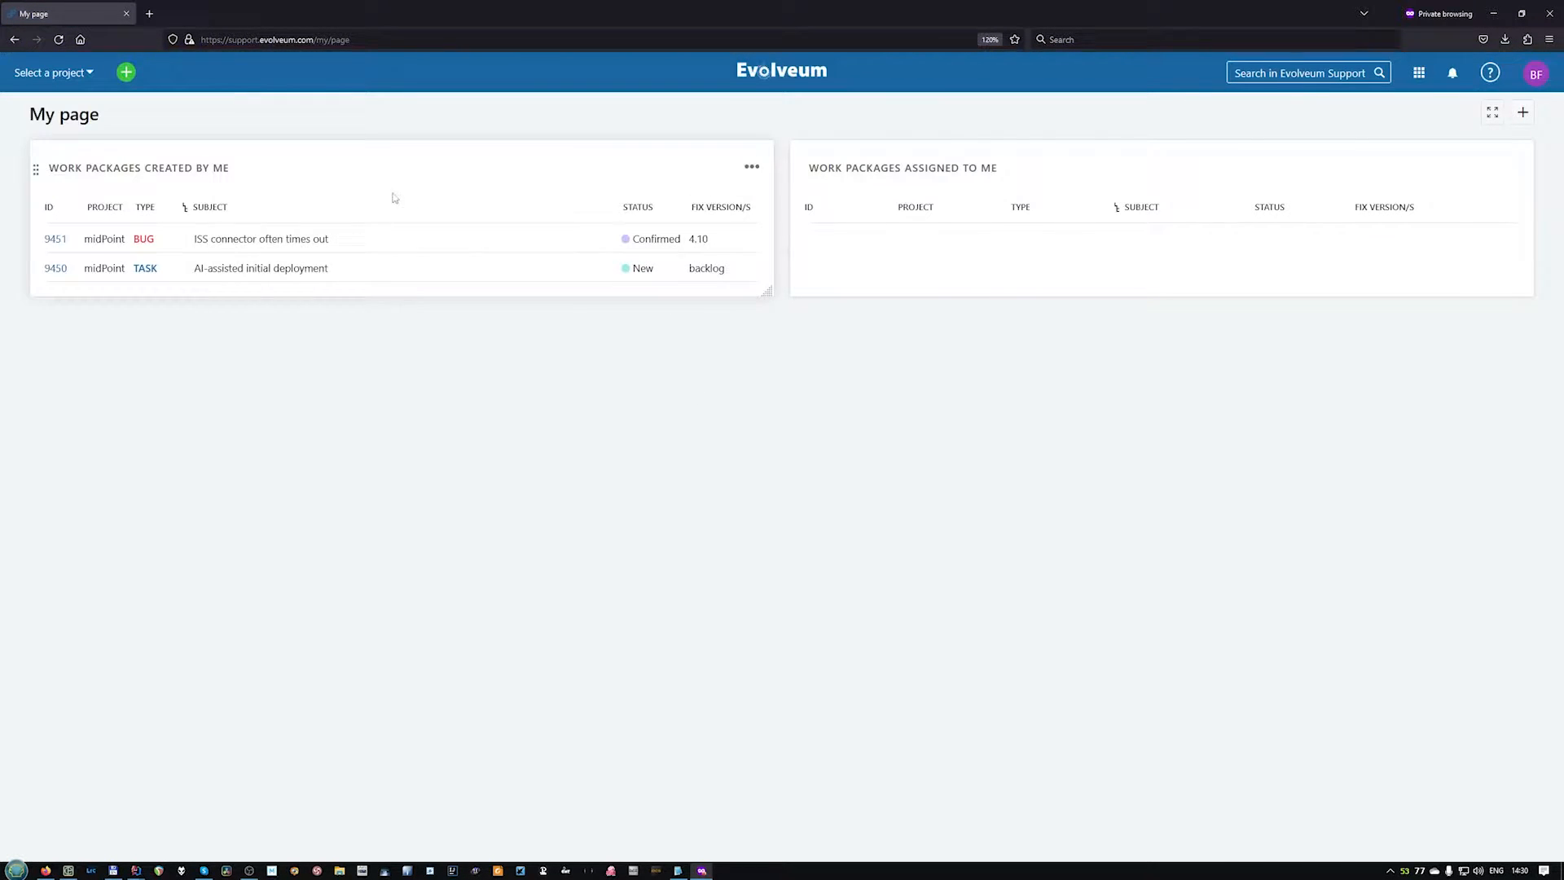
mouse_move(1139, 260)
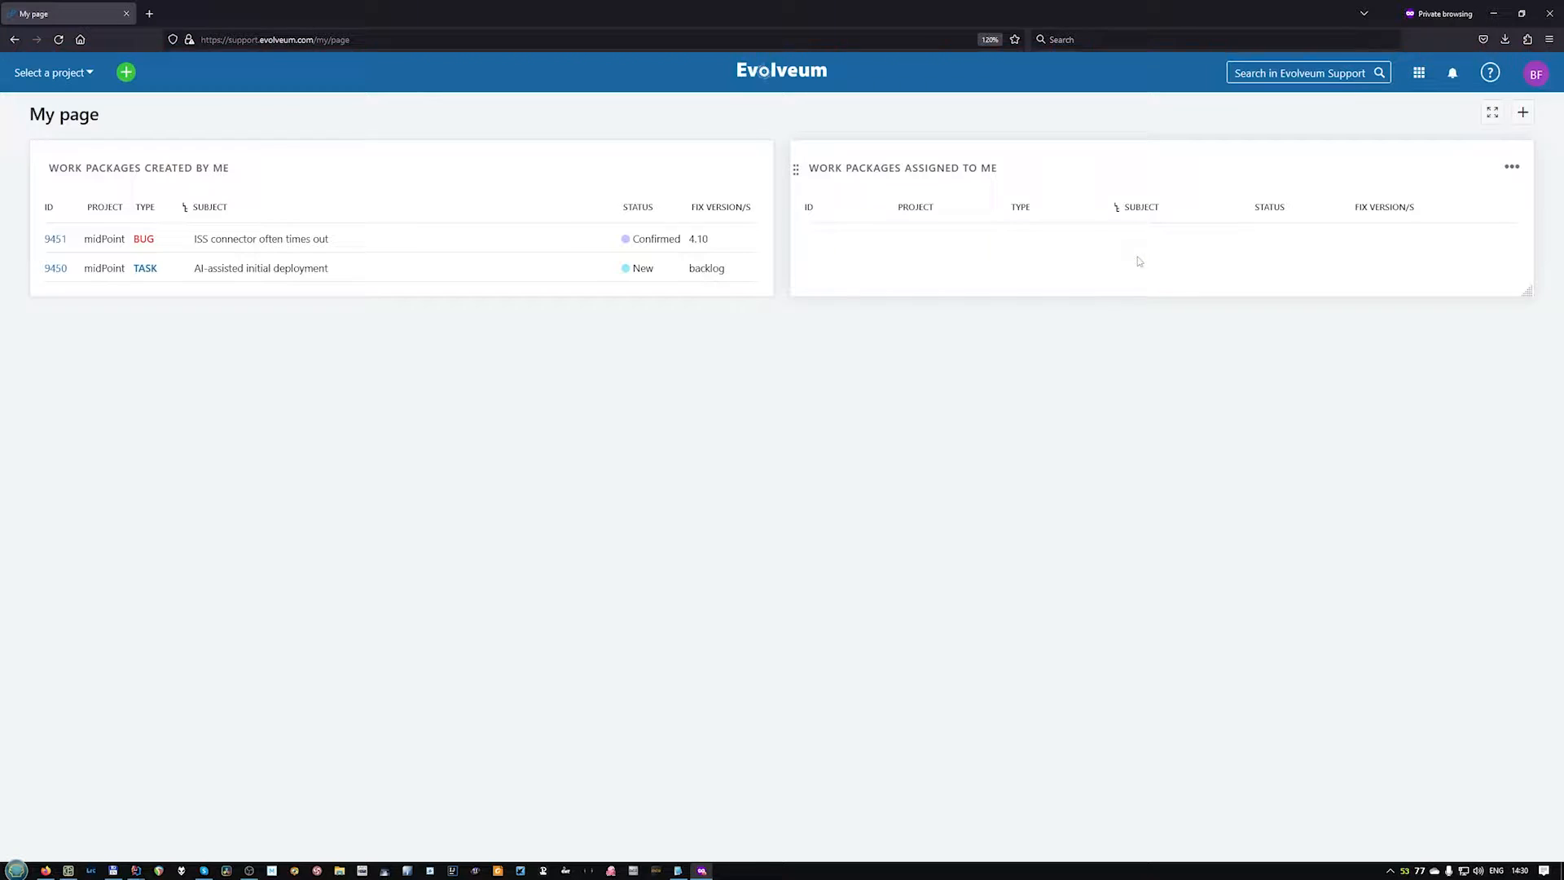
Go via the avatar menu's My page to the midPoint project overview.
left_click(1536, 72)
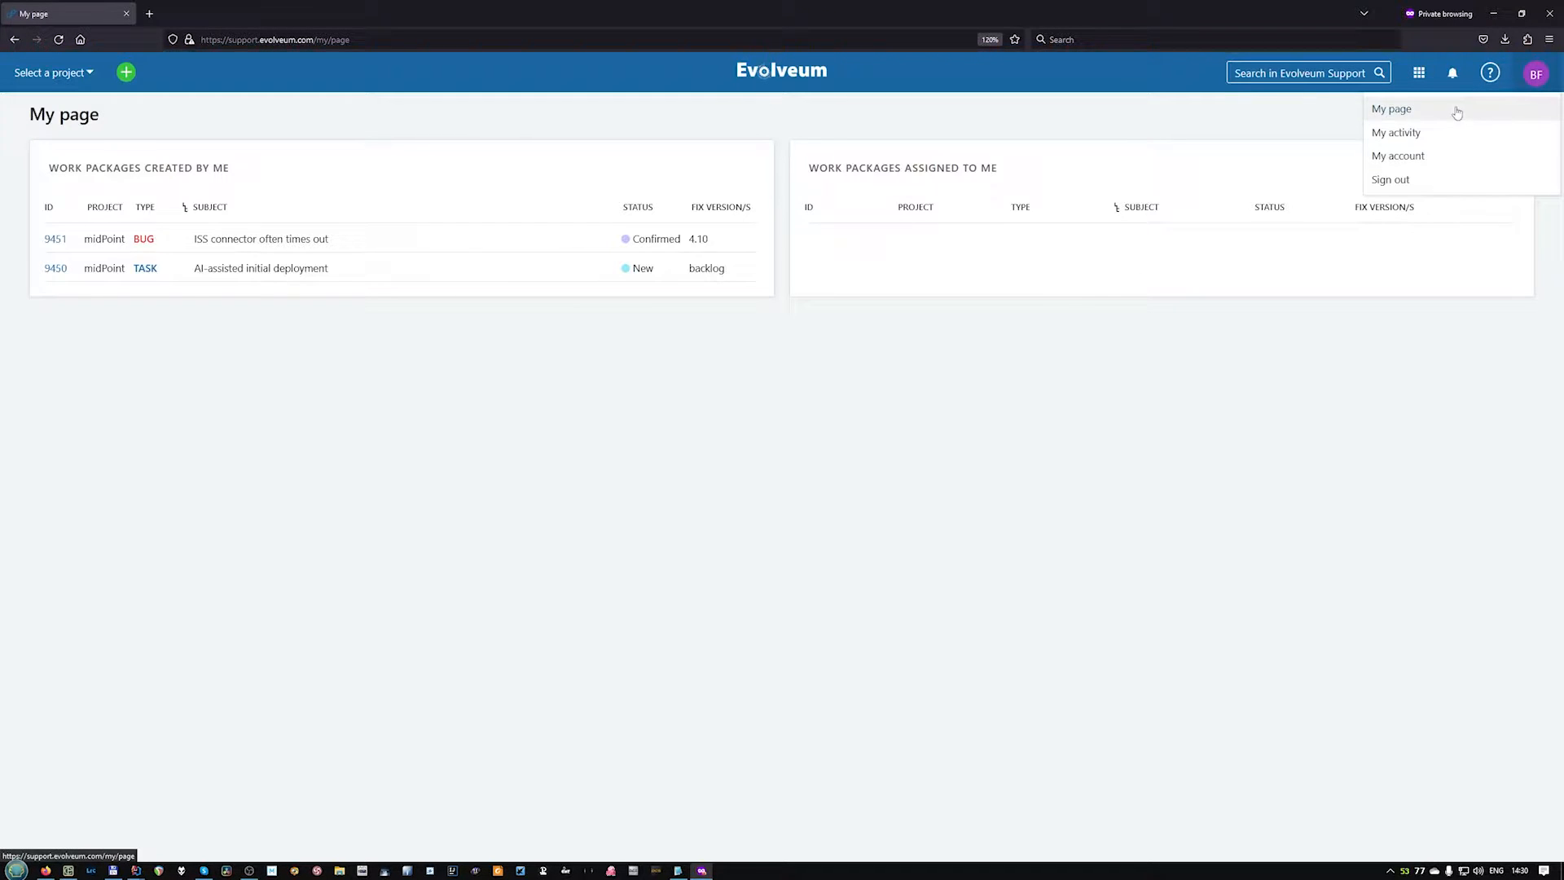
left_click(1391, 109)
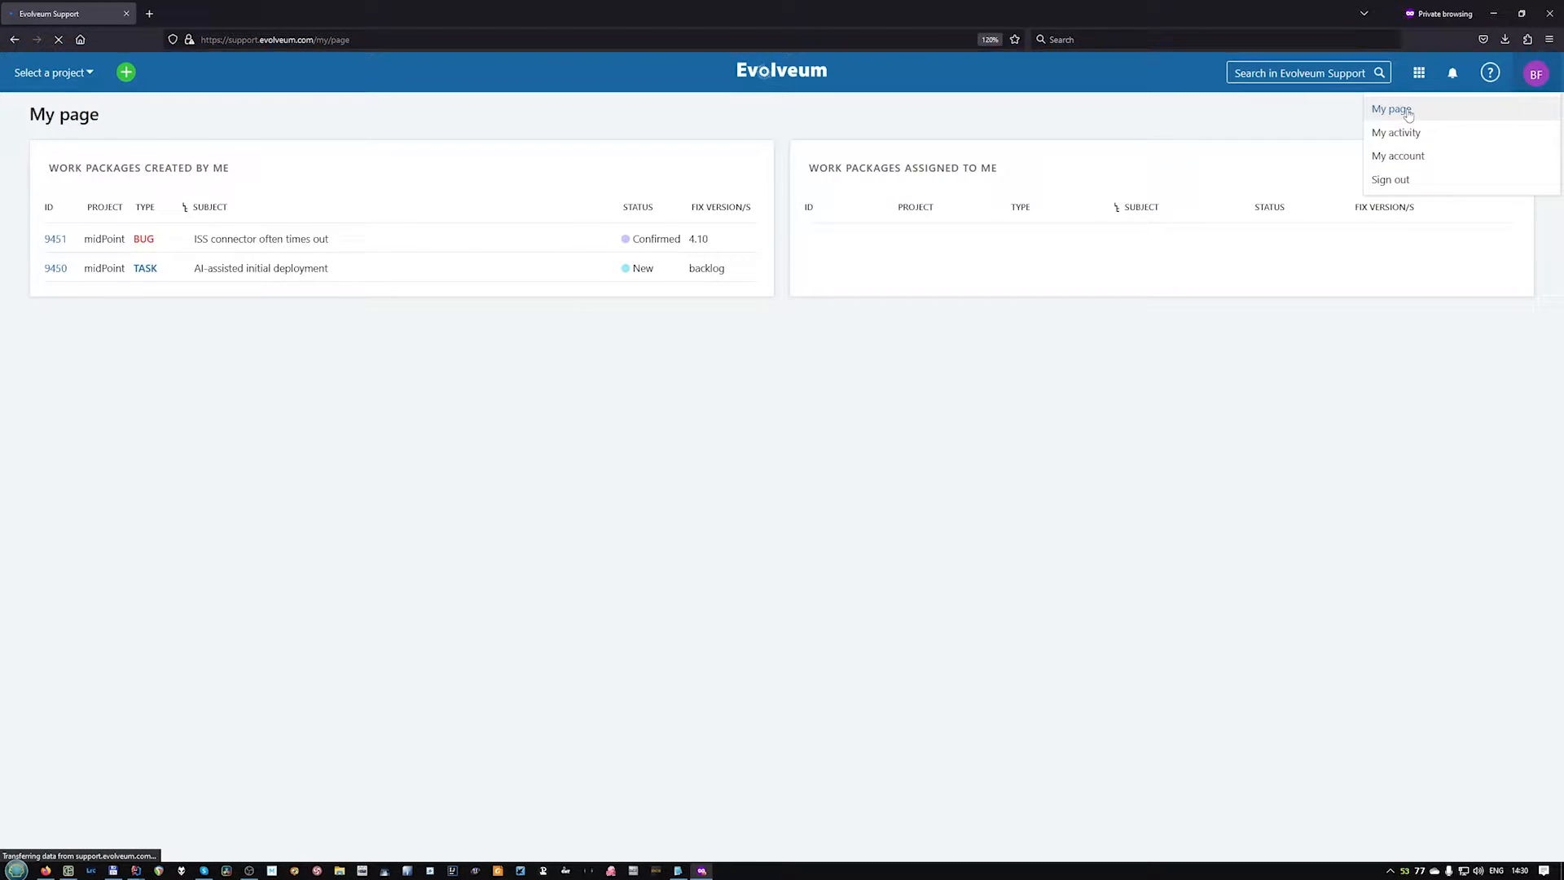
left_click(1391, 109)
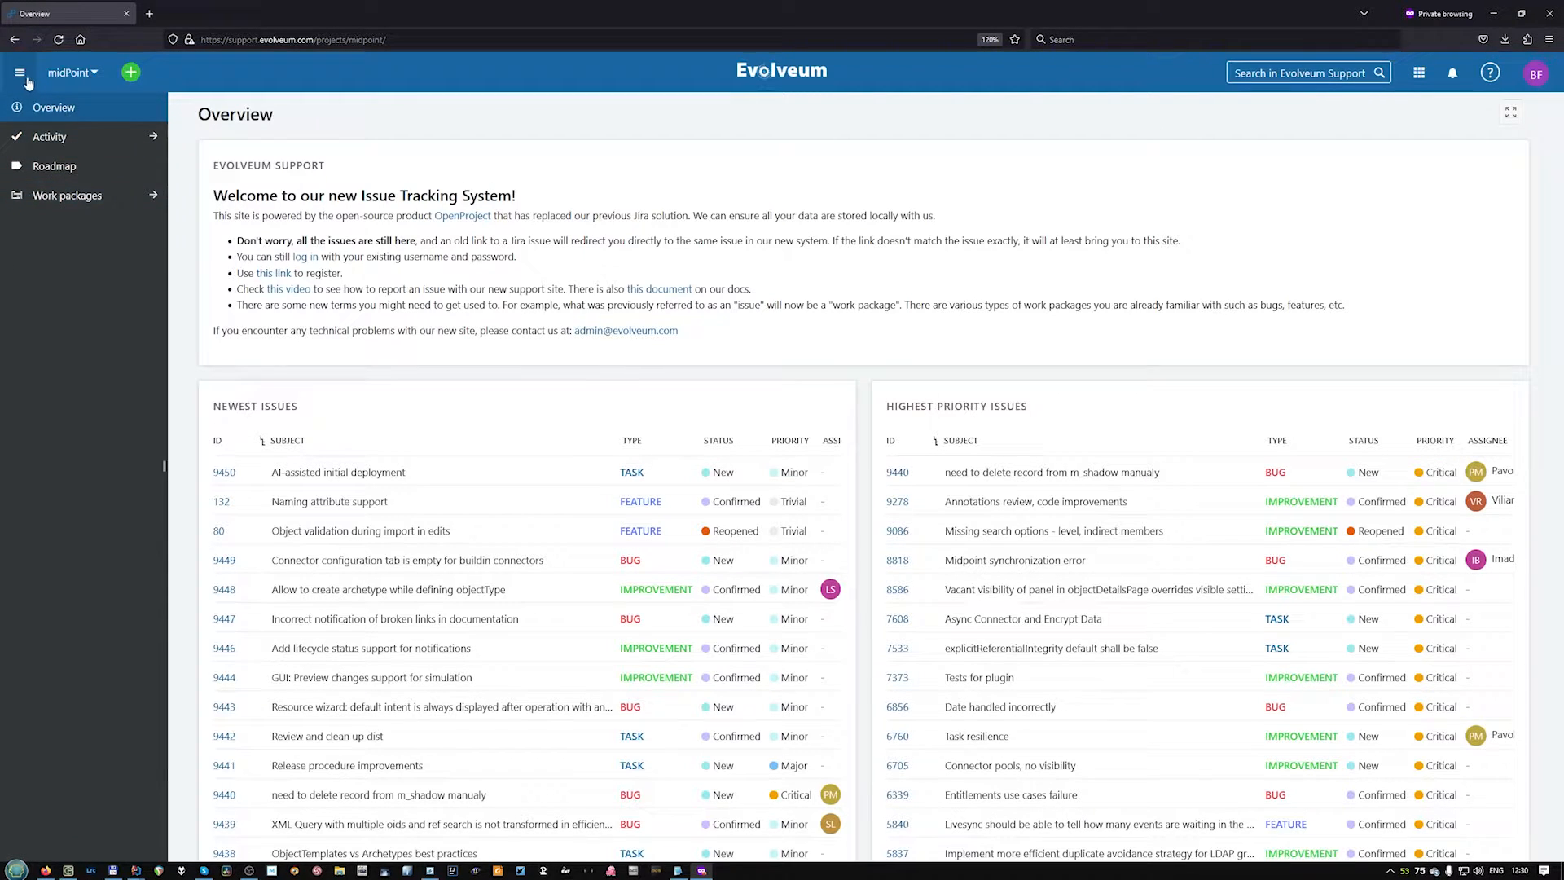
Toggle the sidebar and load the midPoint All open work packages list.
left_click(20, 71)
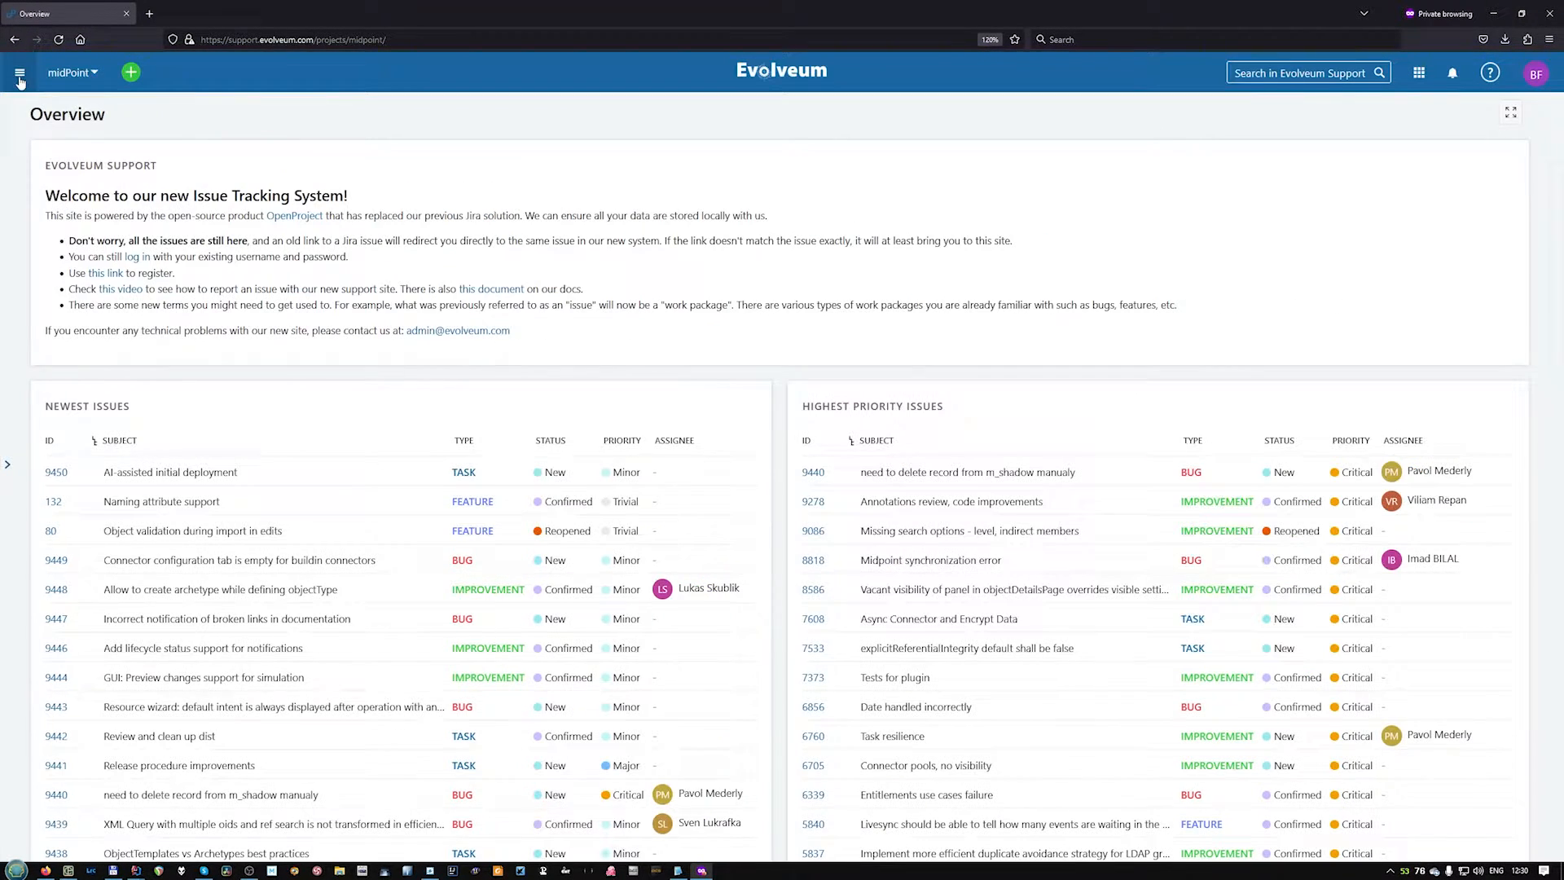
left_click(19, 72)
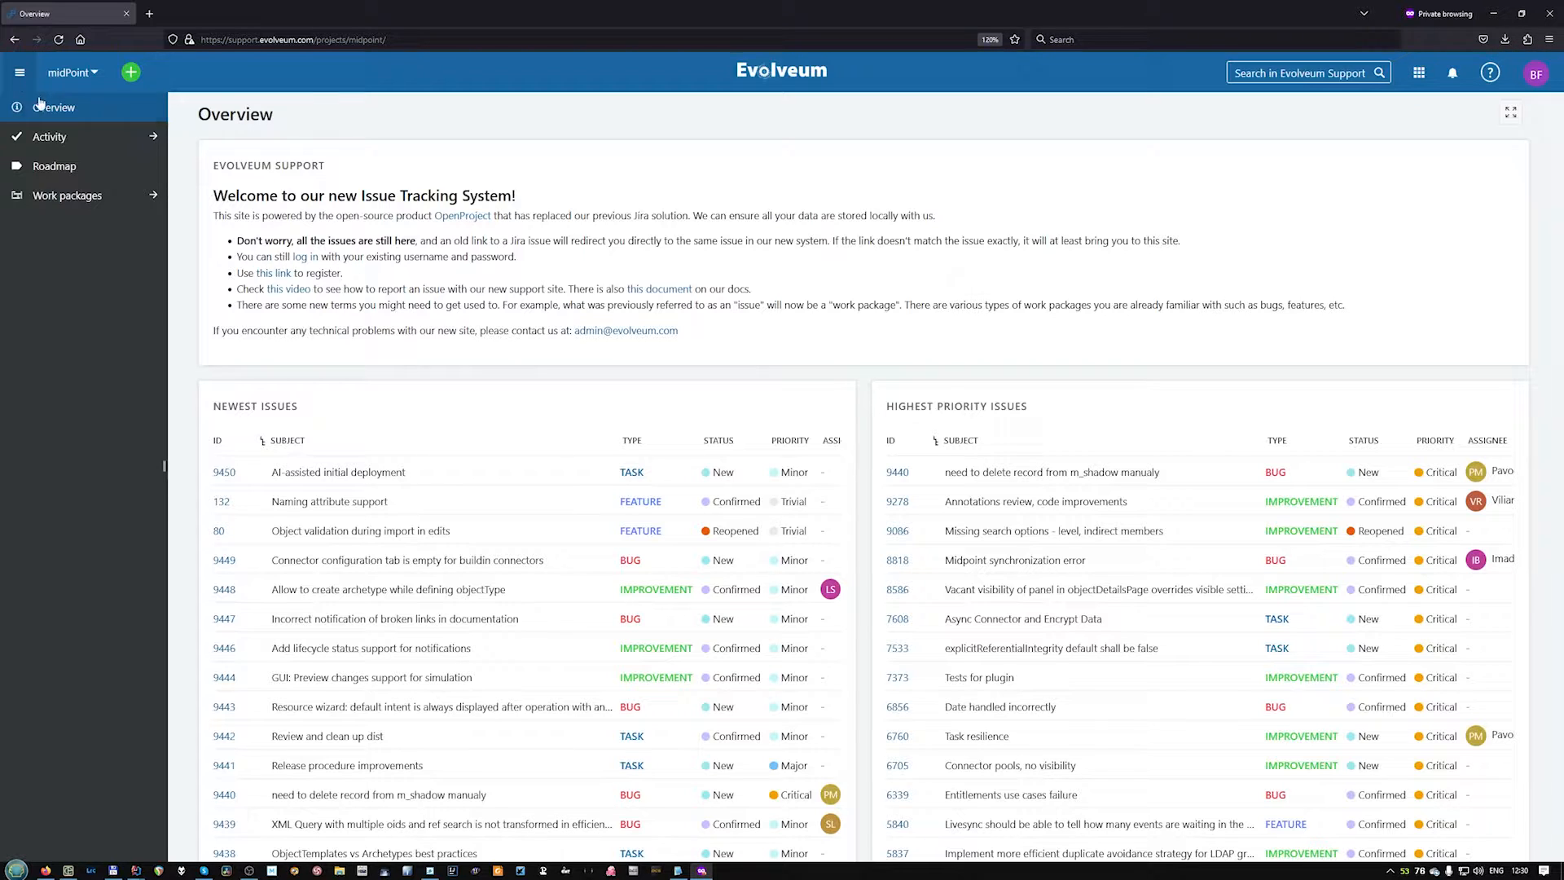
mouse_move(56, 166)
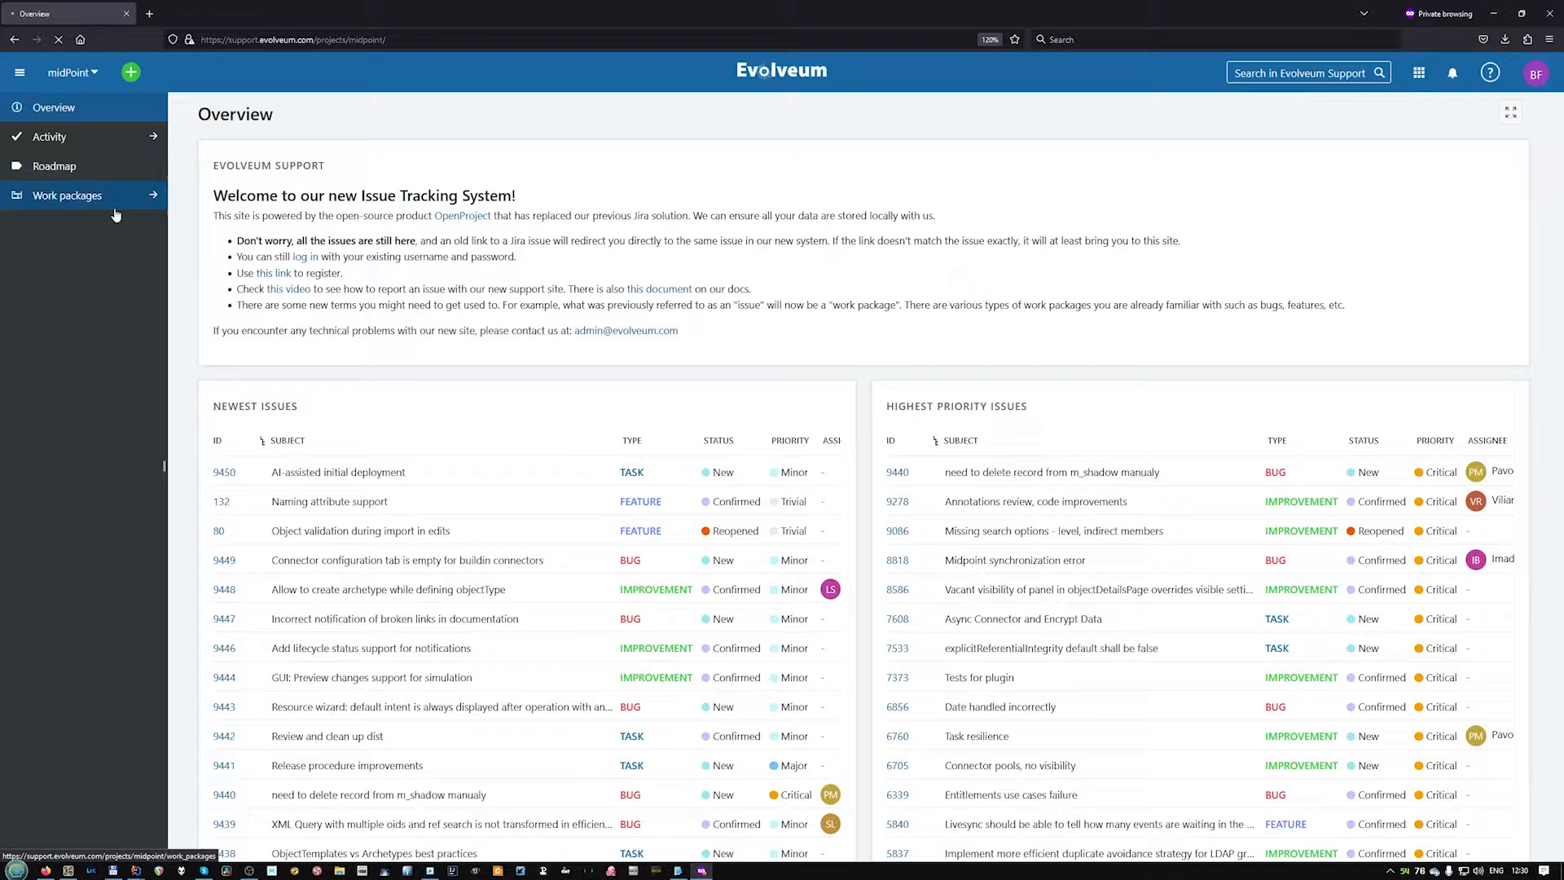
left_click(65, 195)
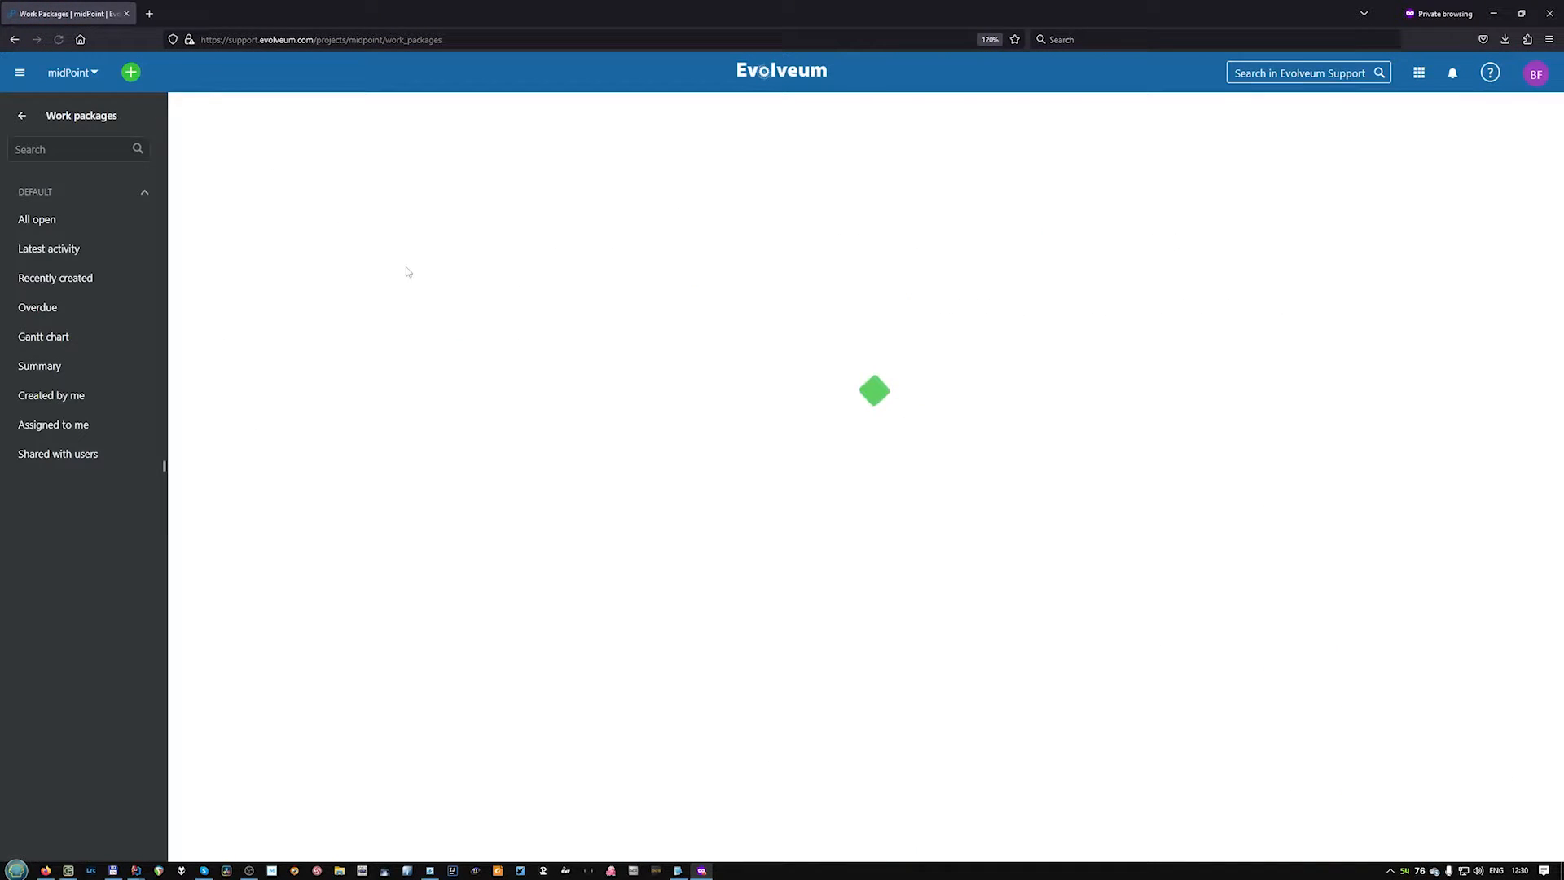
left_click(38, 218)
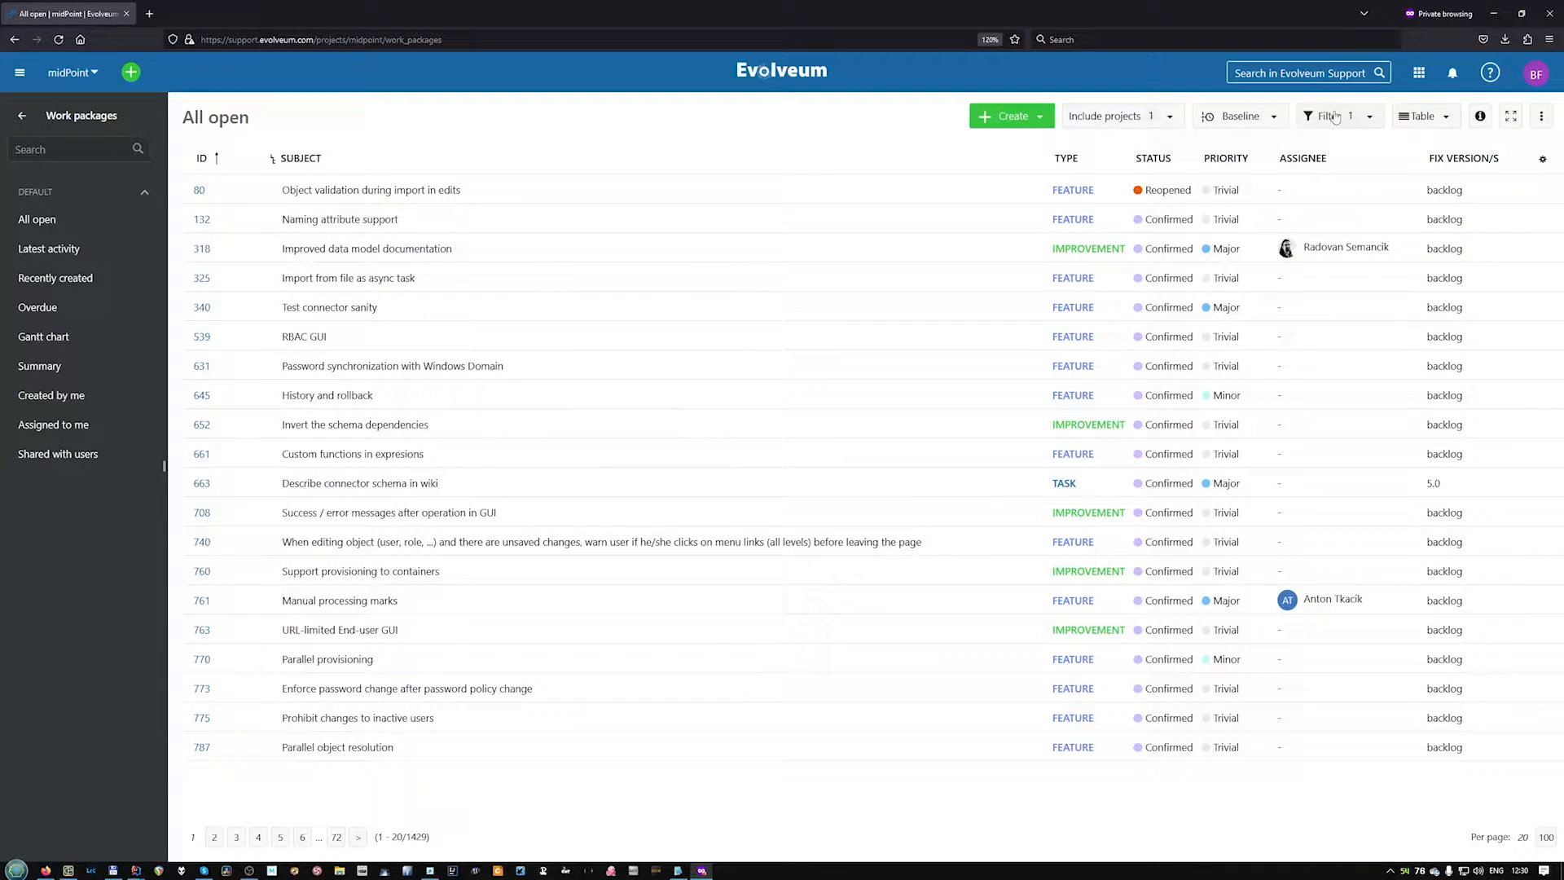
left_click(1331, 115)
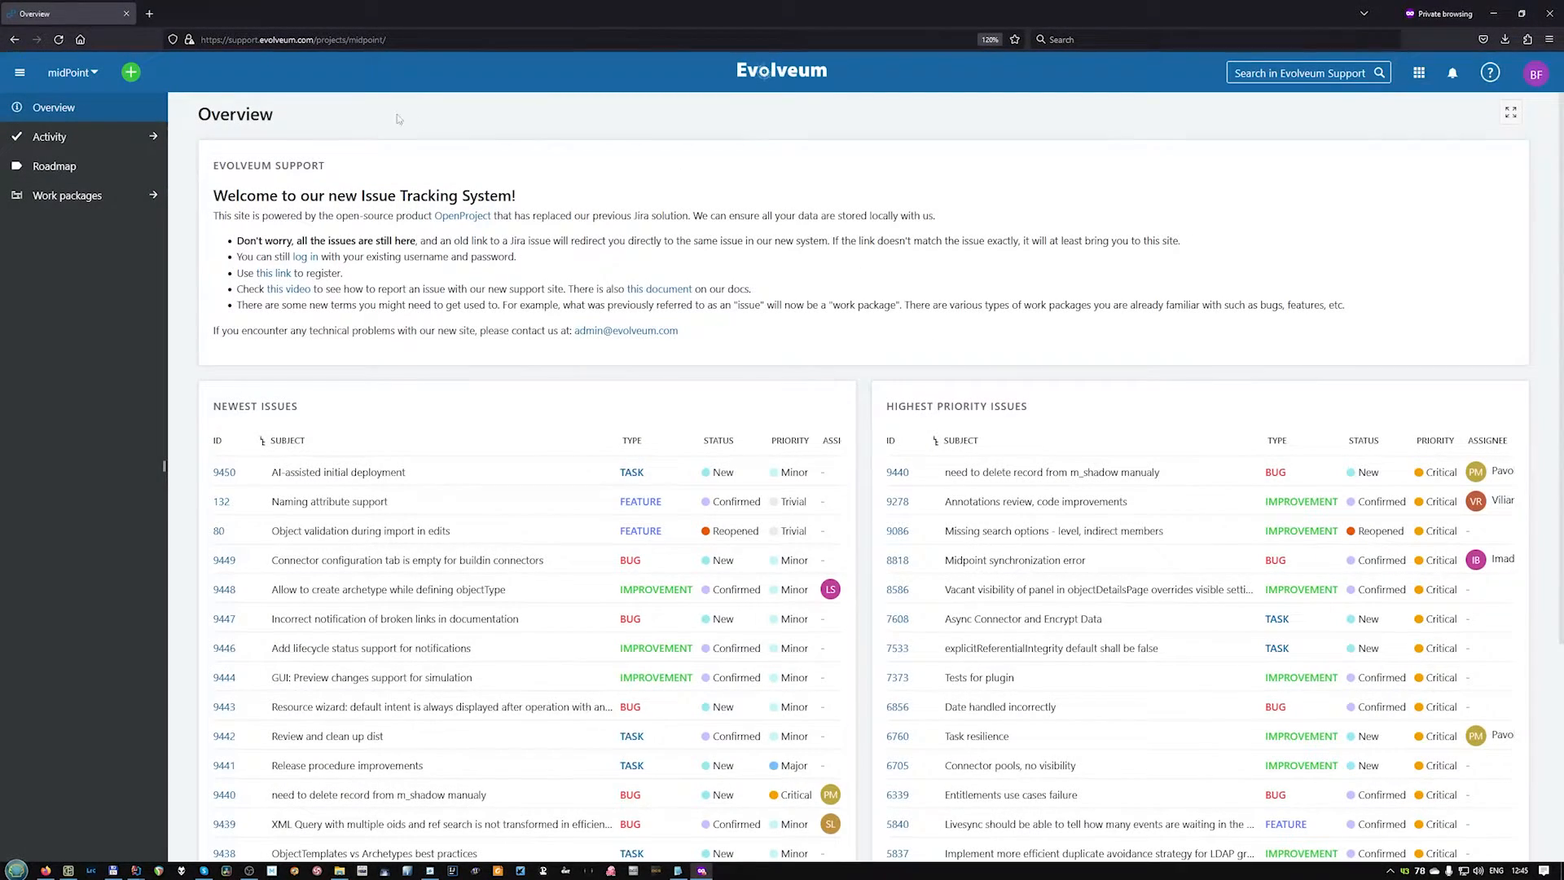
Choose BUG from the green + create menu of work package types.
left_click(131, 71)
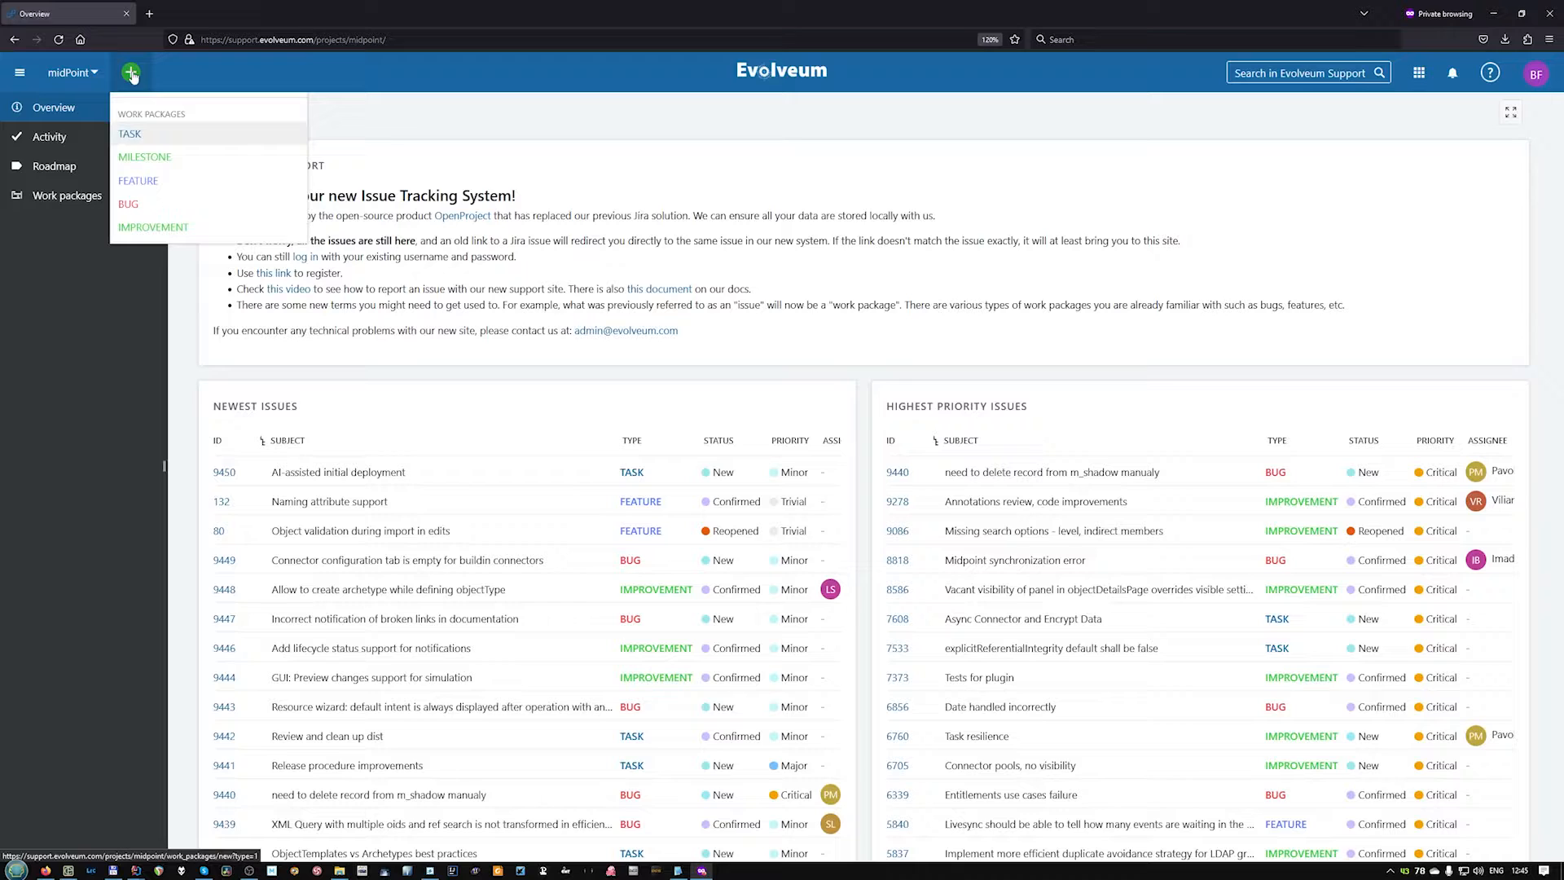
mouse_move(127, 205)
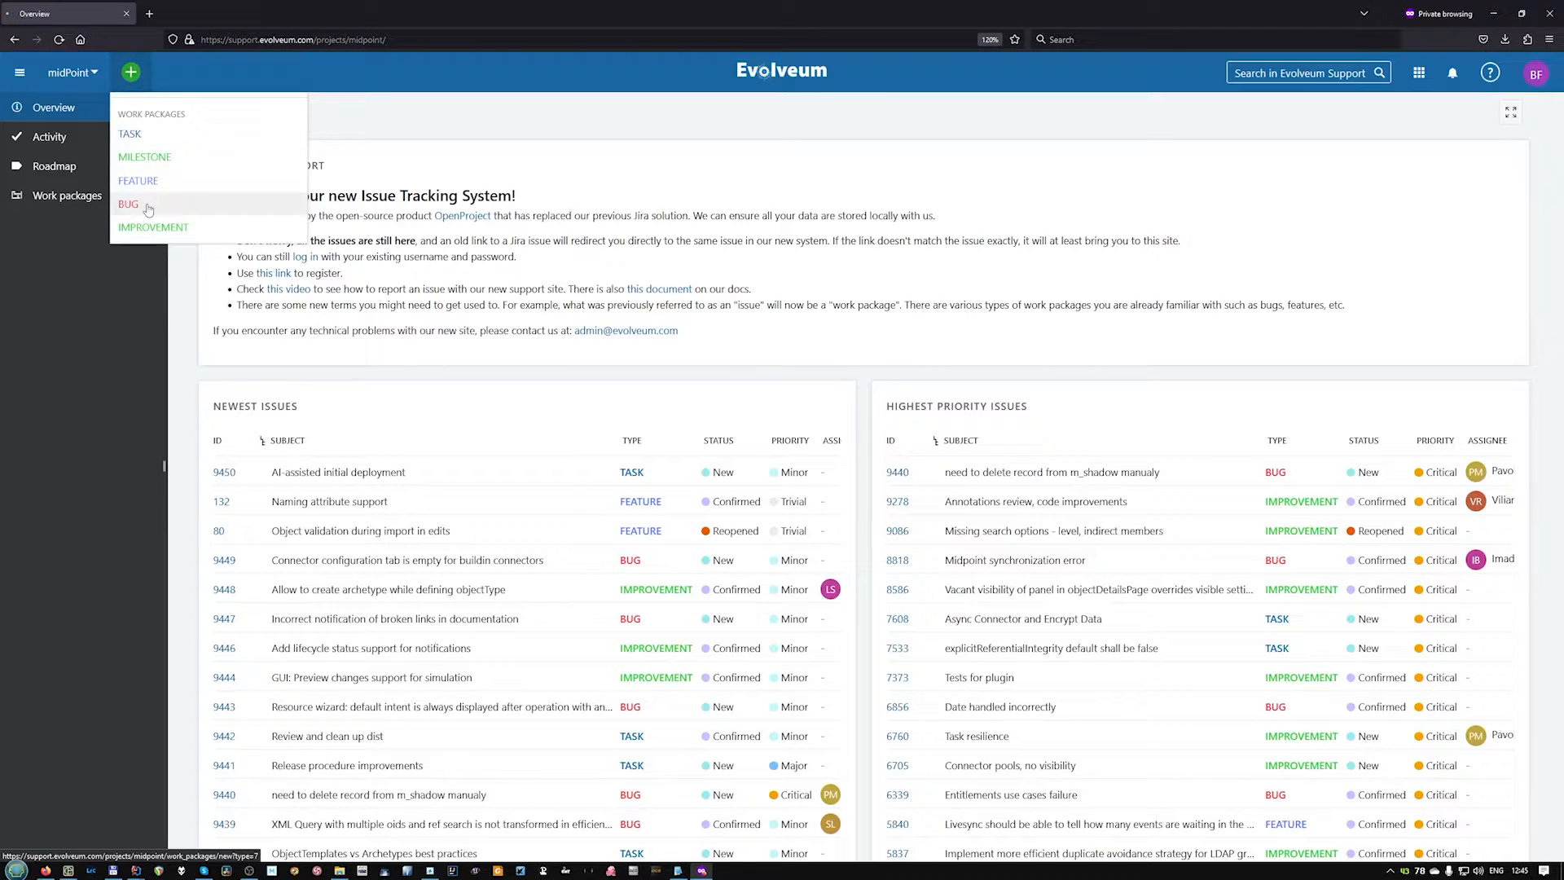
left_click(127, 203)
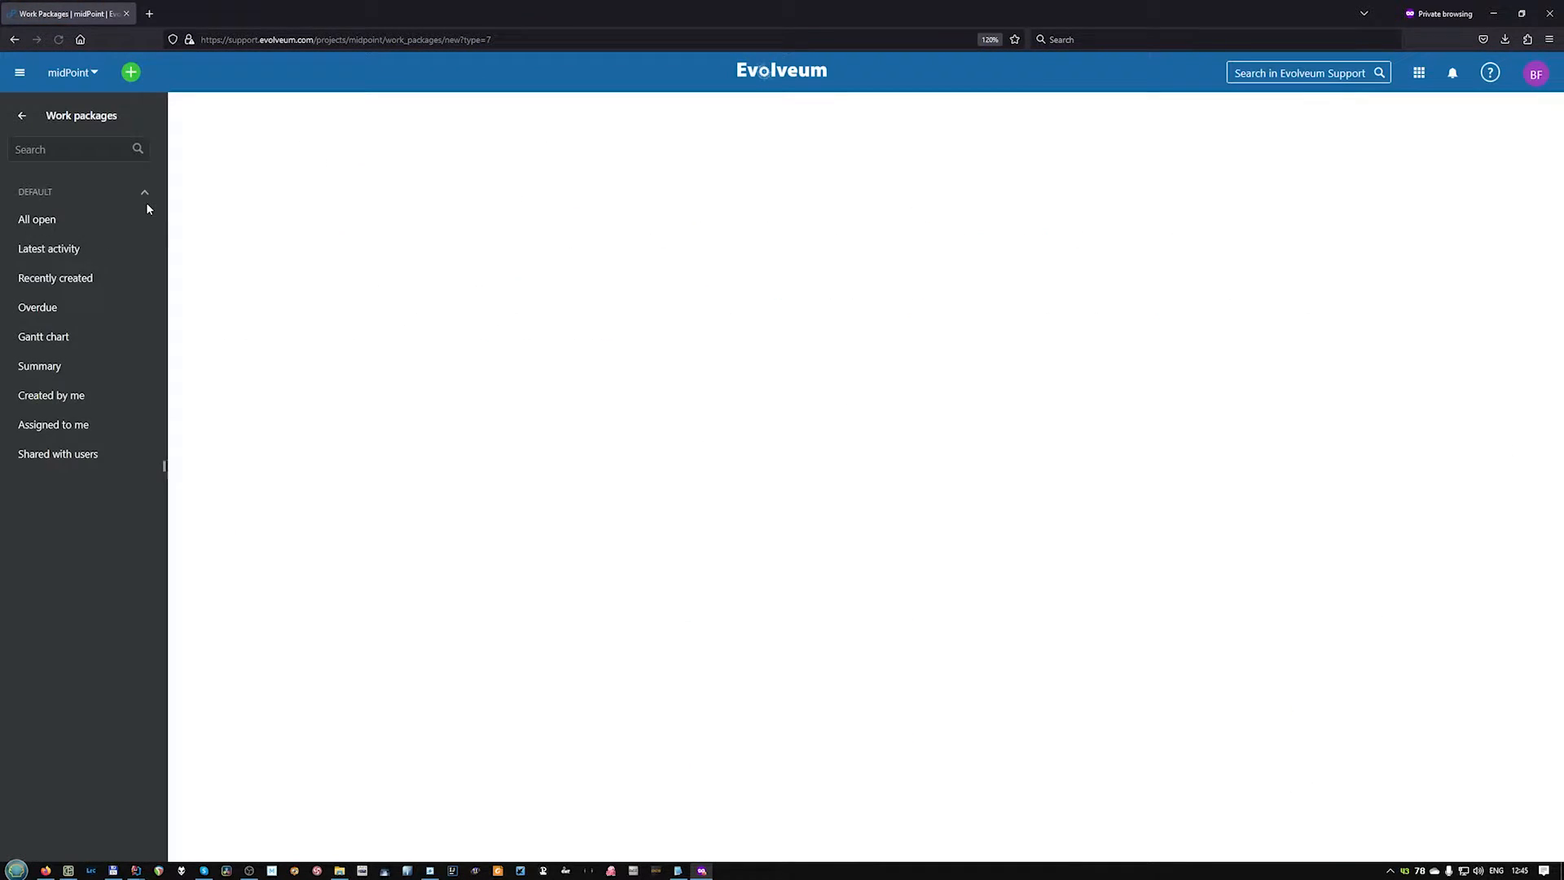
left_click(130, 72)
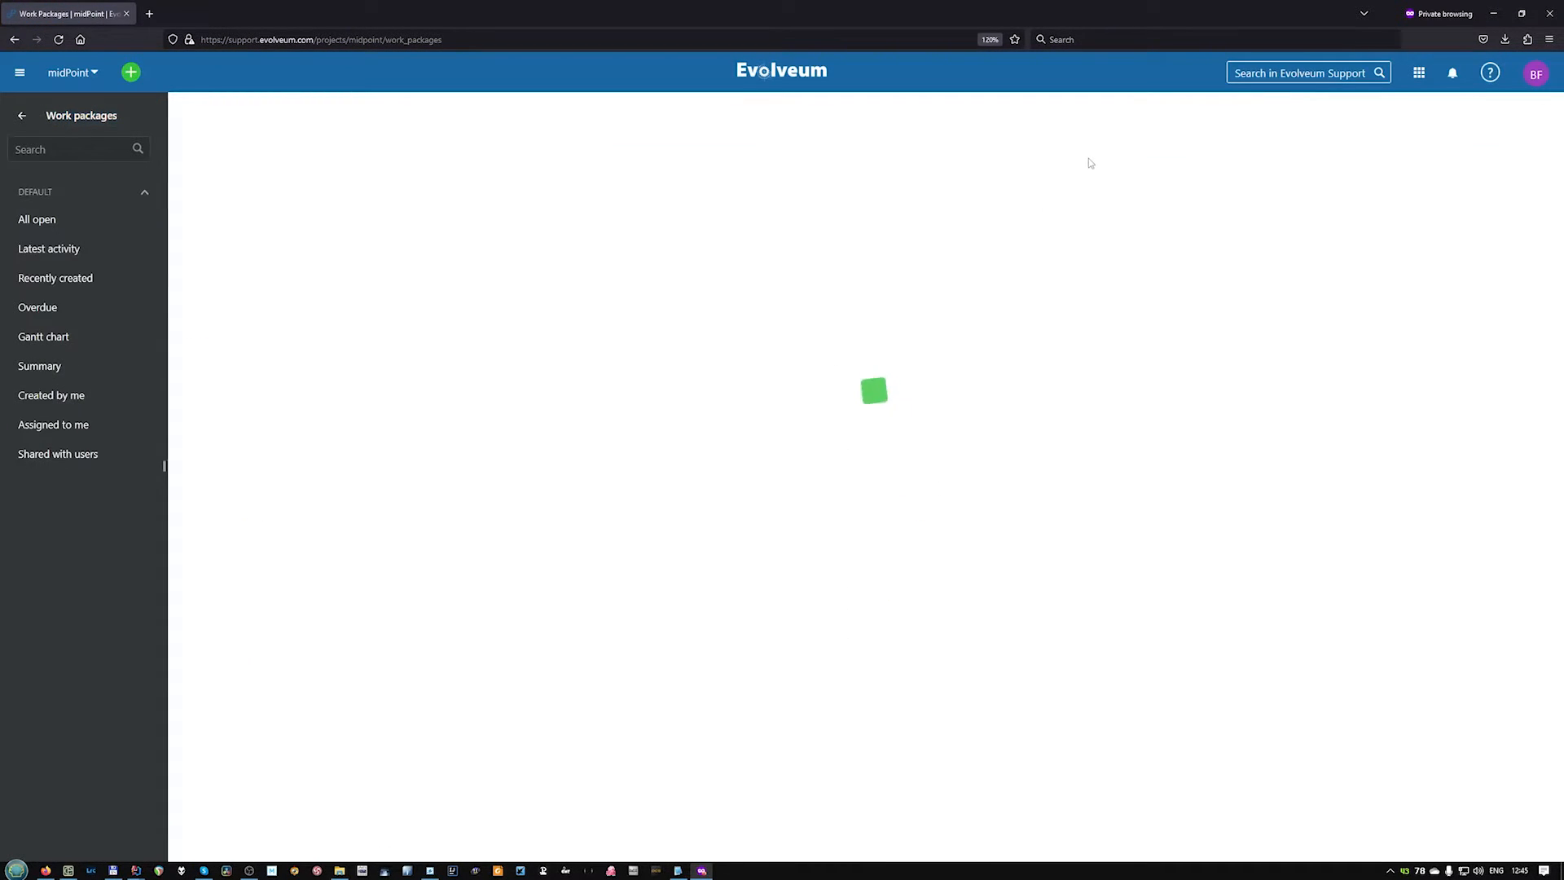
From the Work packages list, start a new BUG via Create.
left_click(37, 219)
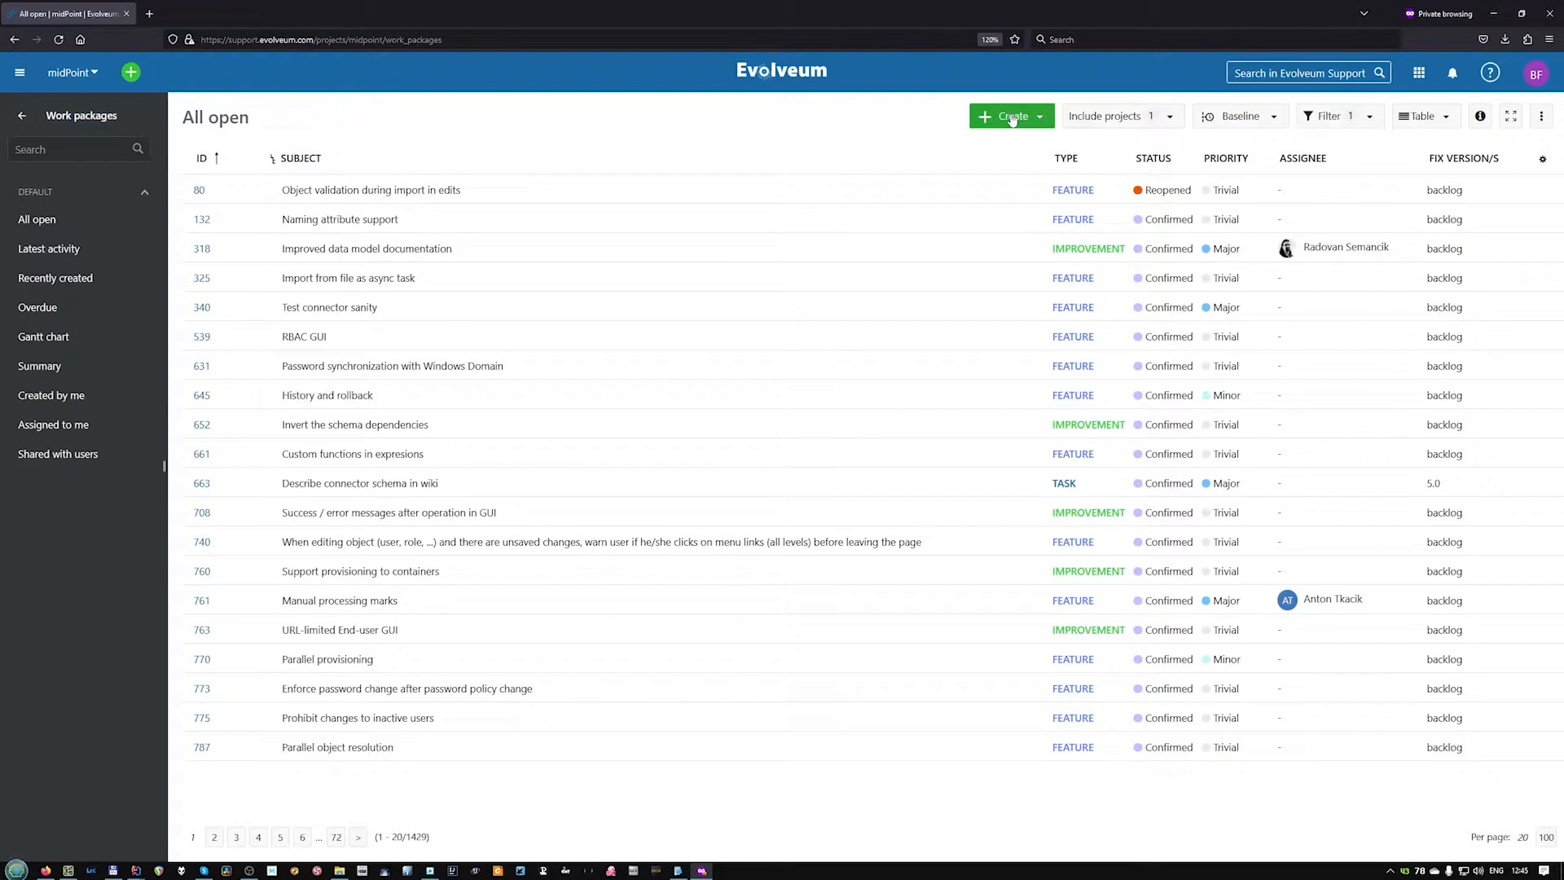
left_click(1008, 115)
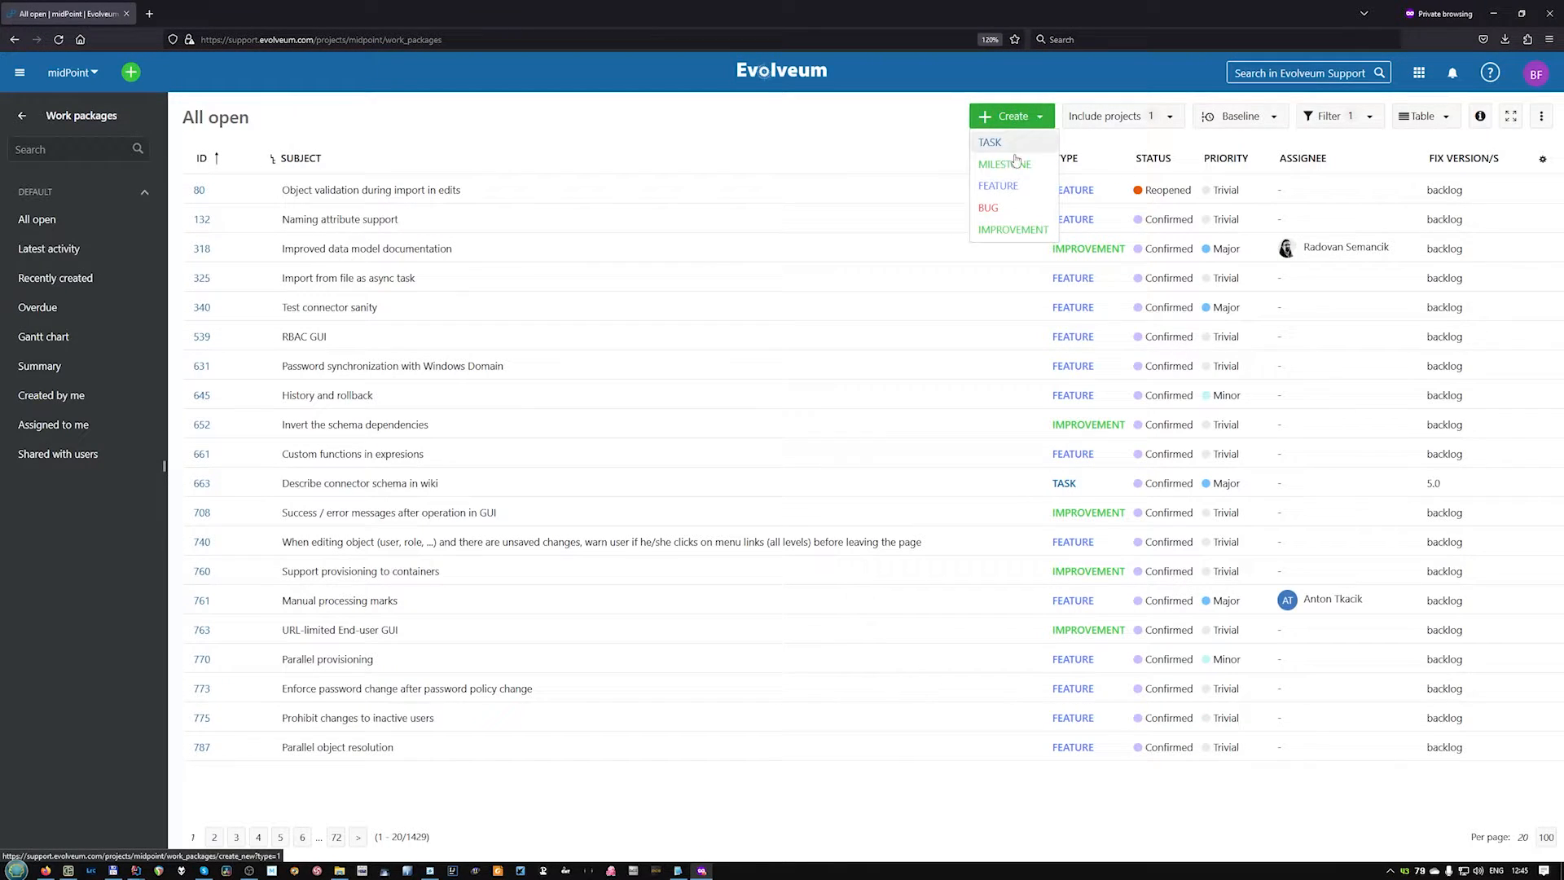
left_click(987, 207)
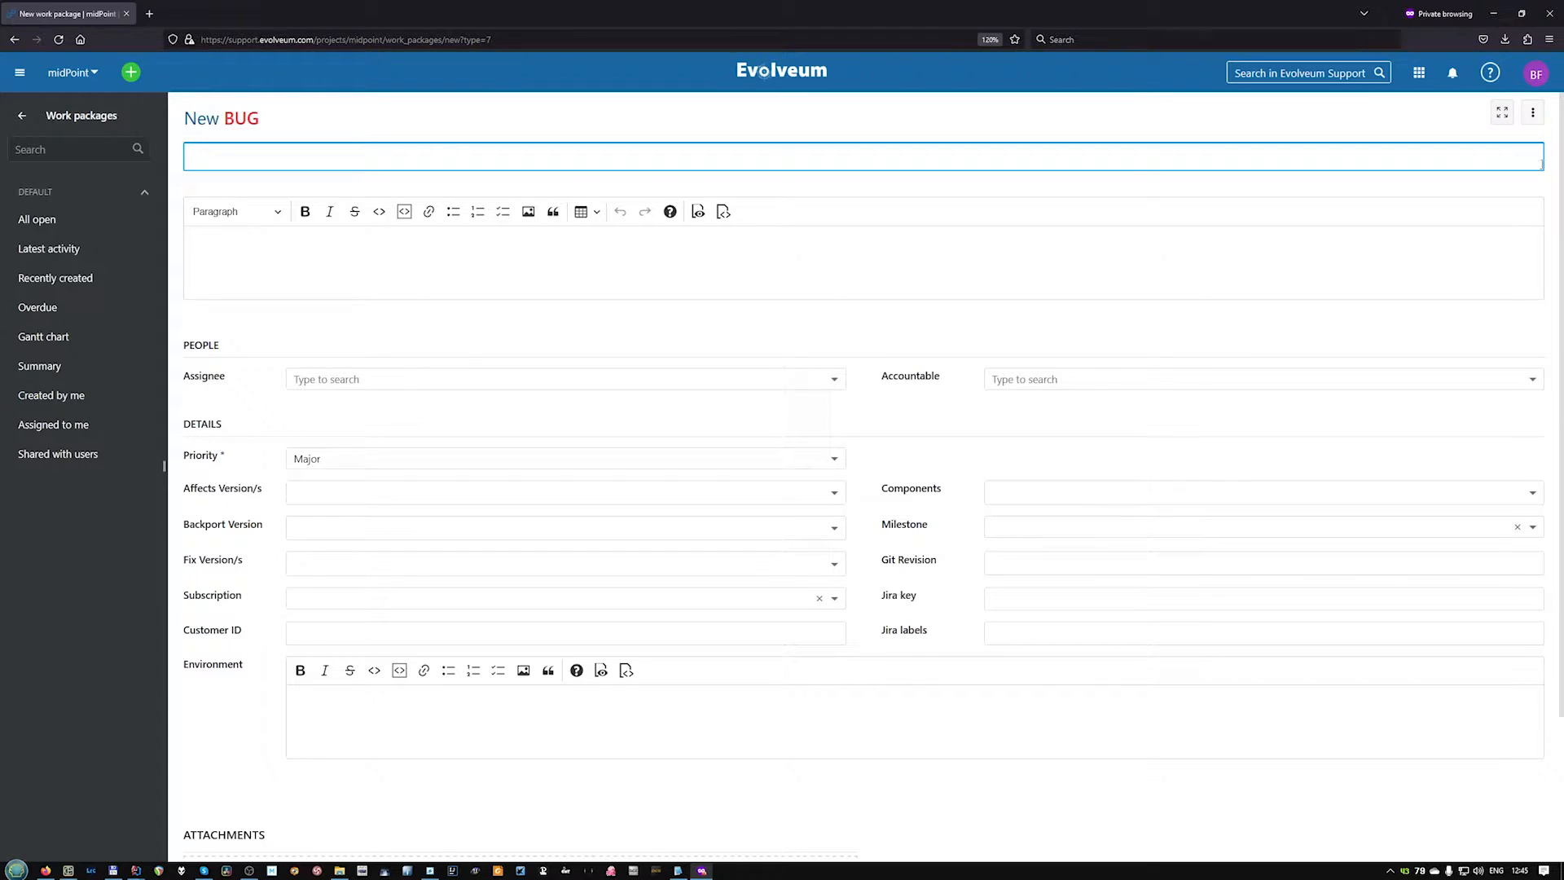
mouse_move(694, 386)
type("ISS connector often times out")
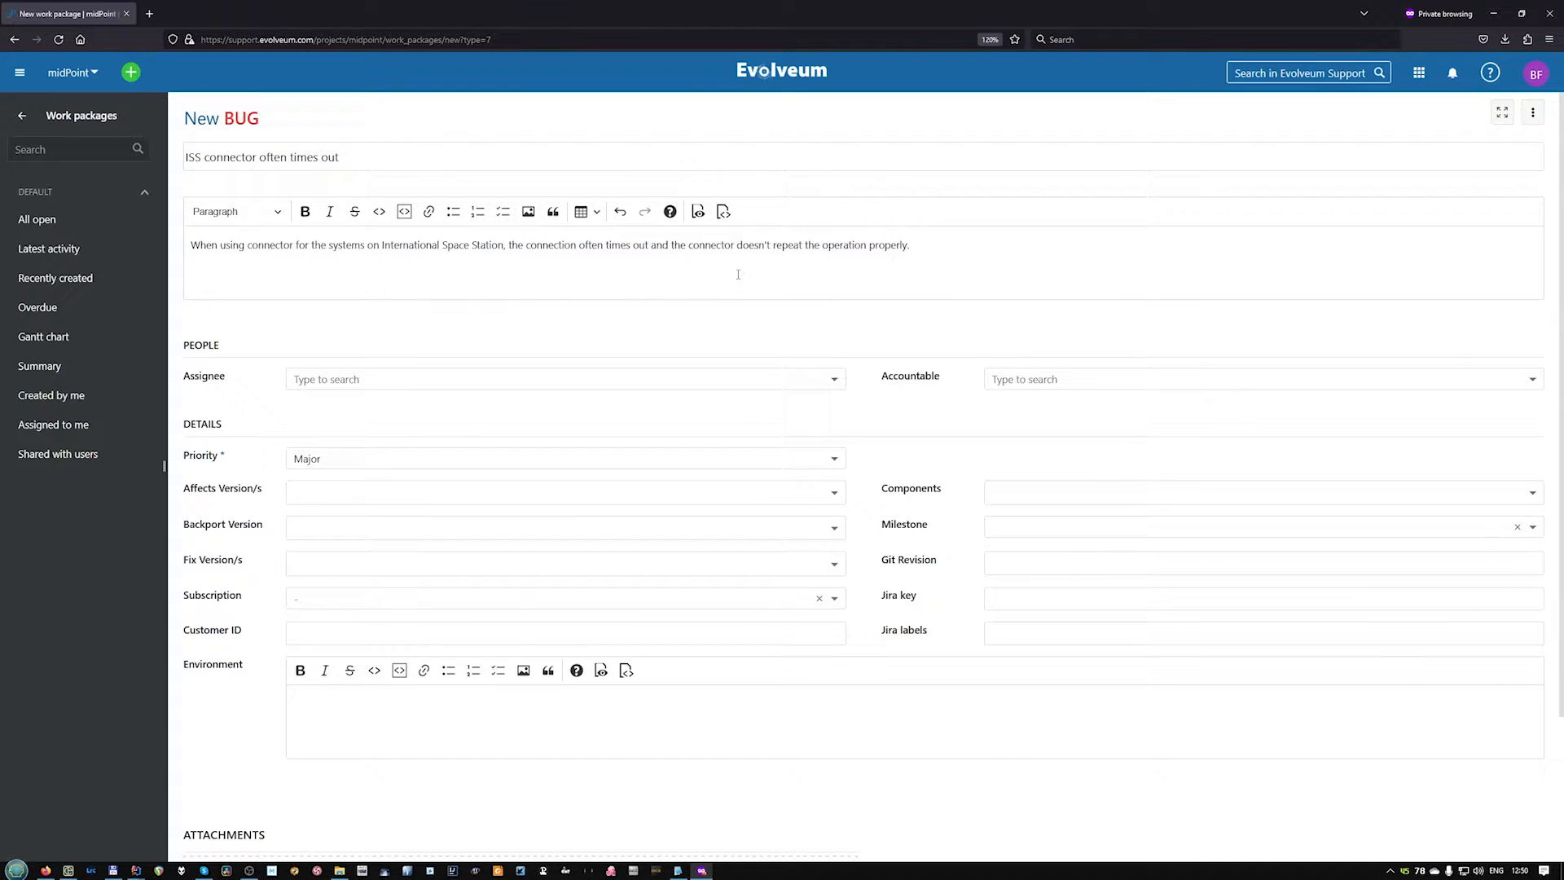
Set Subscription to Active subscription and enter customer ID 'ABxxxxxx'.
double_click(752, 244)
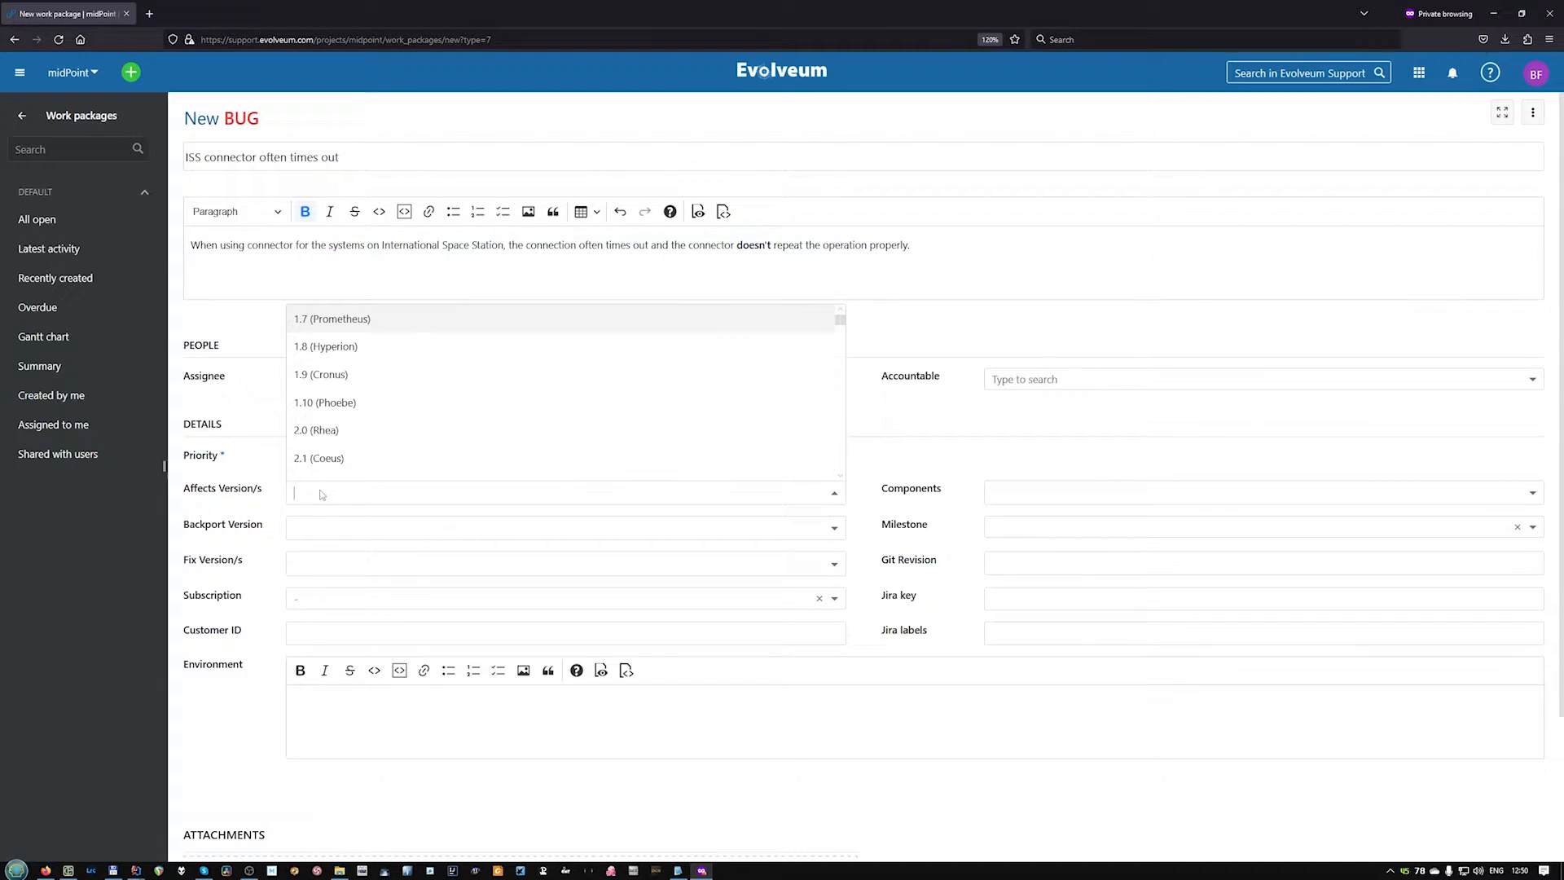
scroll("down", 3)
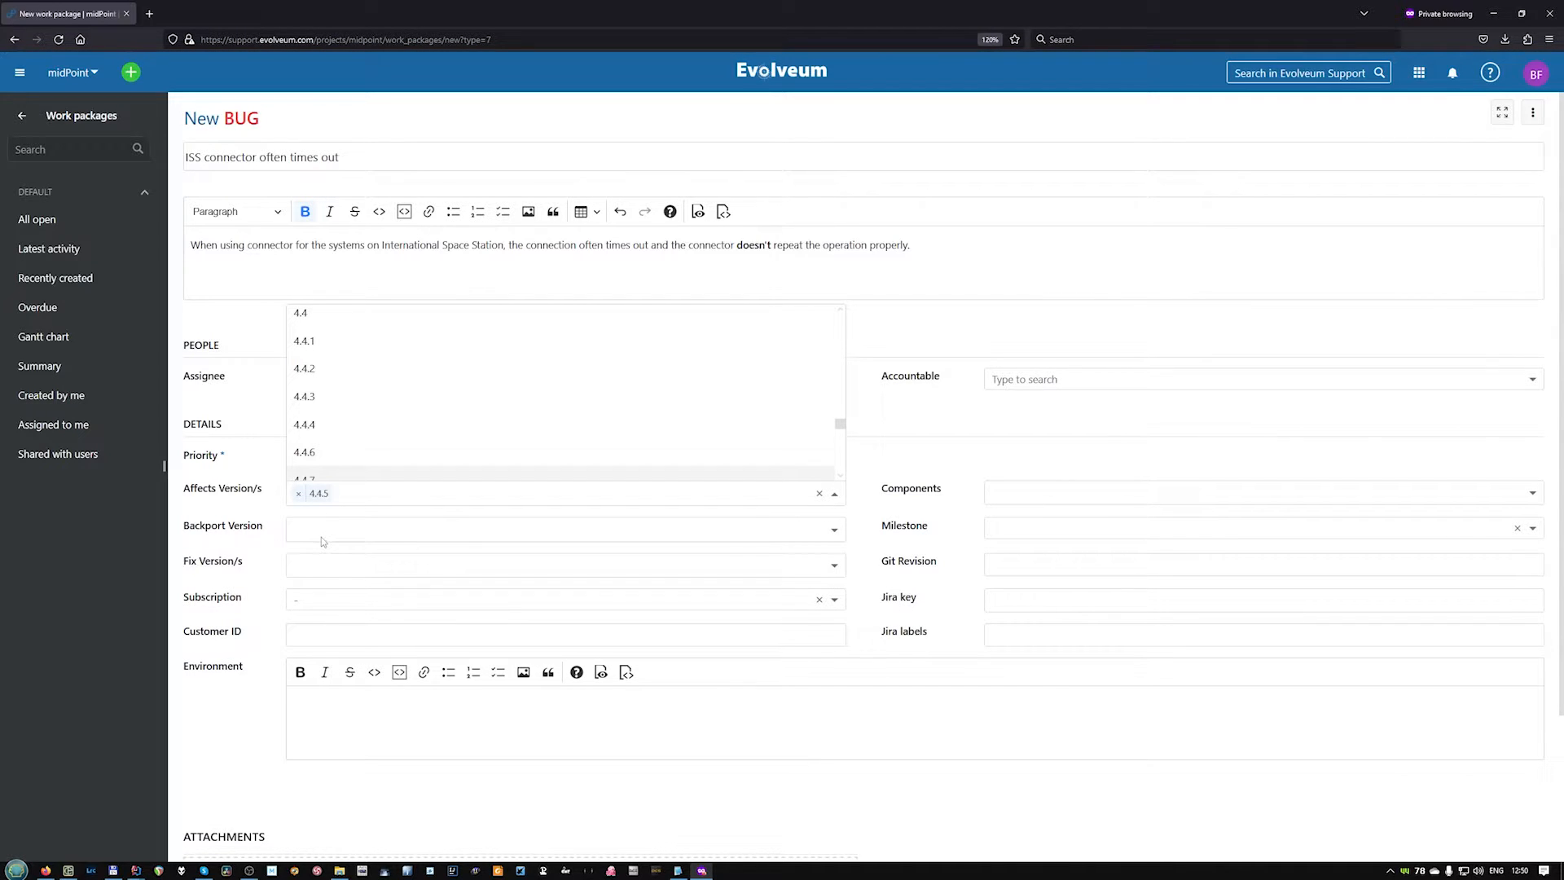
left_click(558, 597)
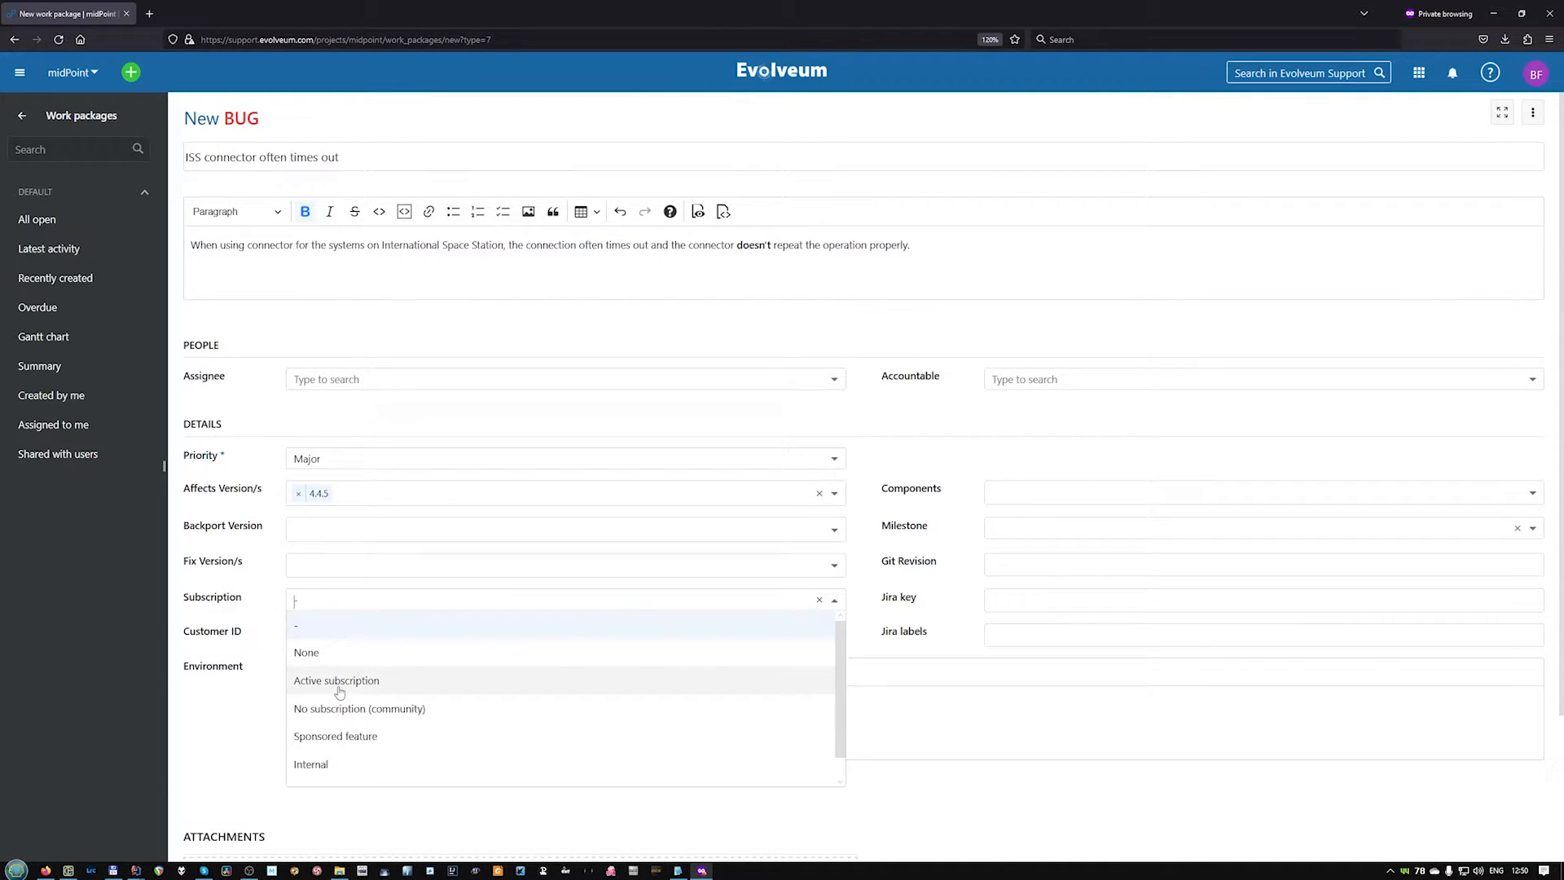
left_click(336, 681)
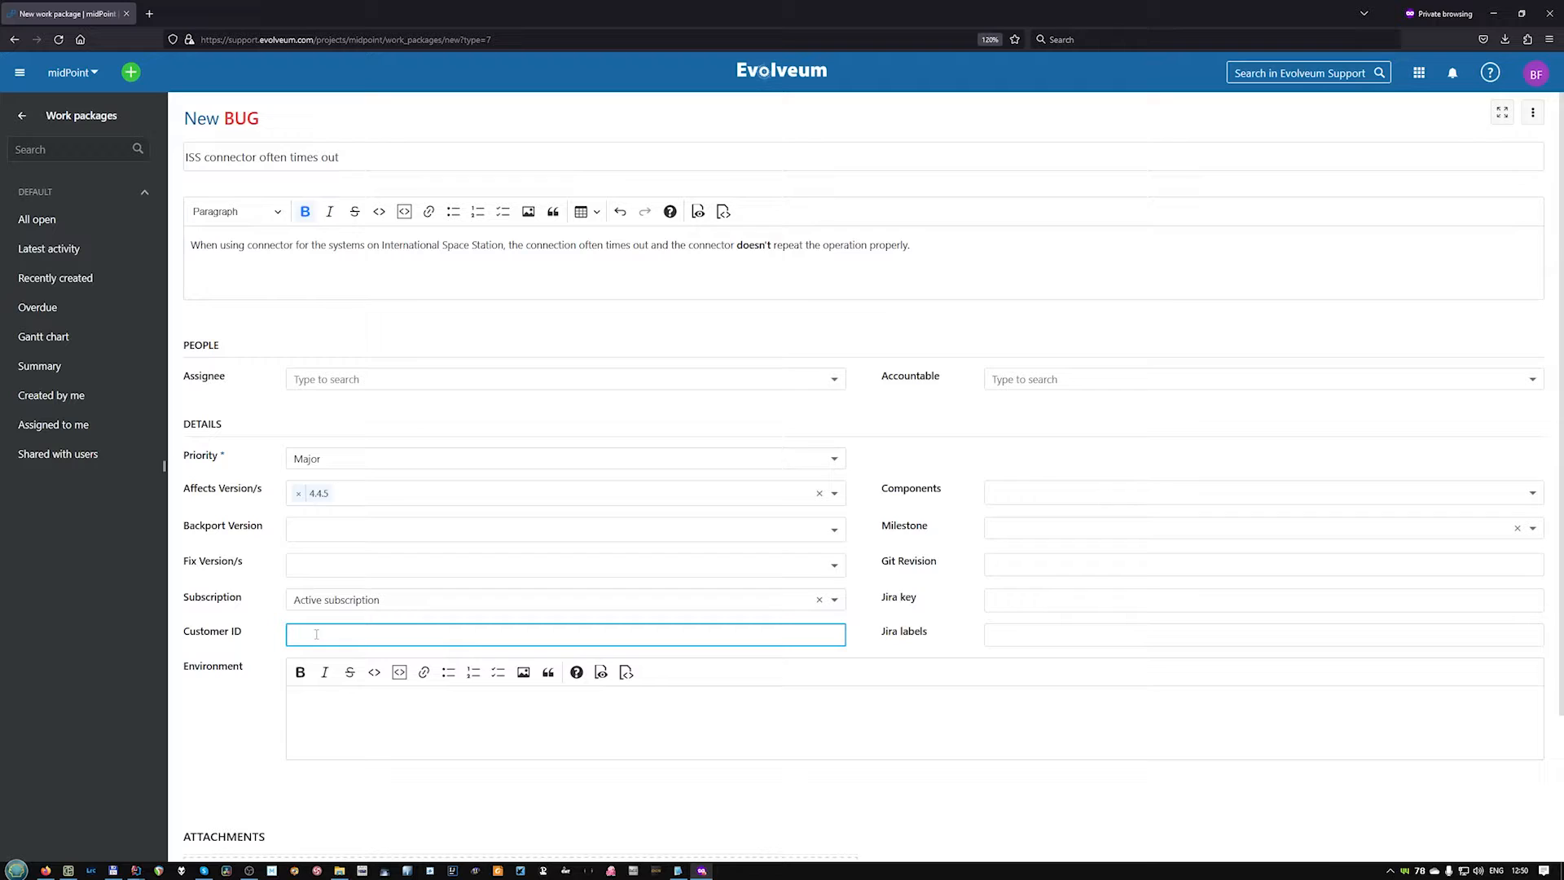
type("ABxxxxxx")
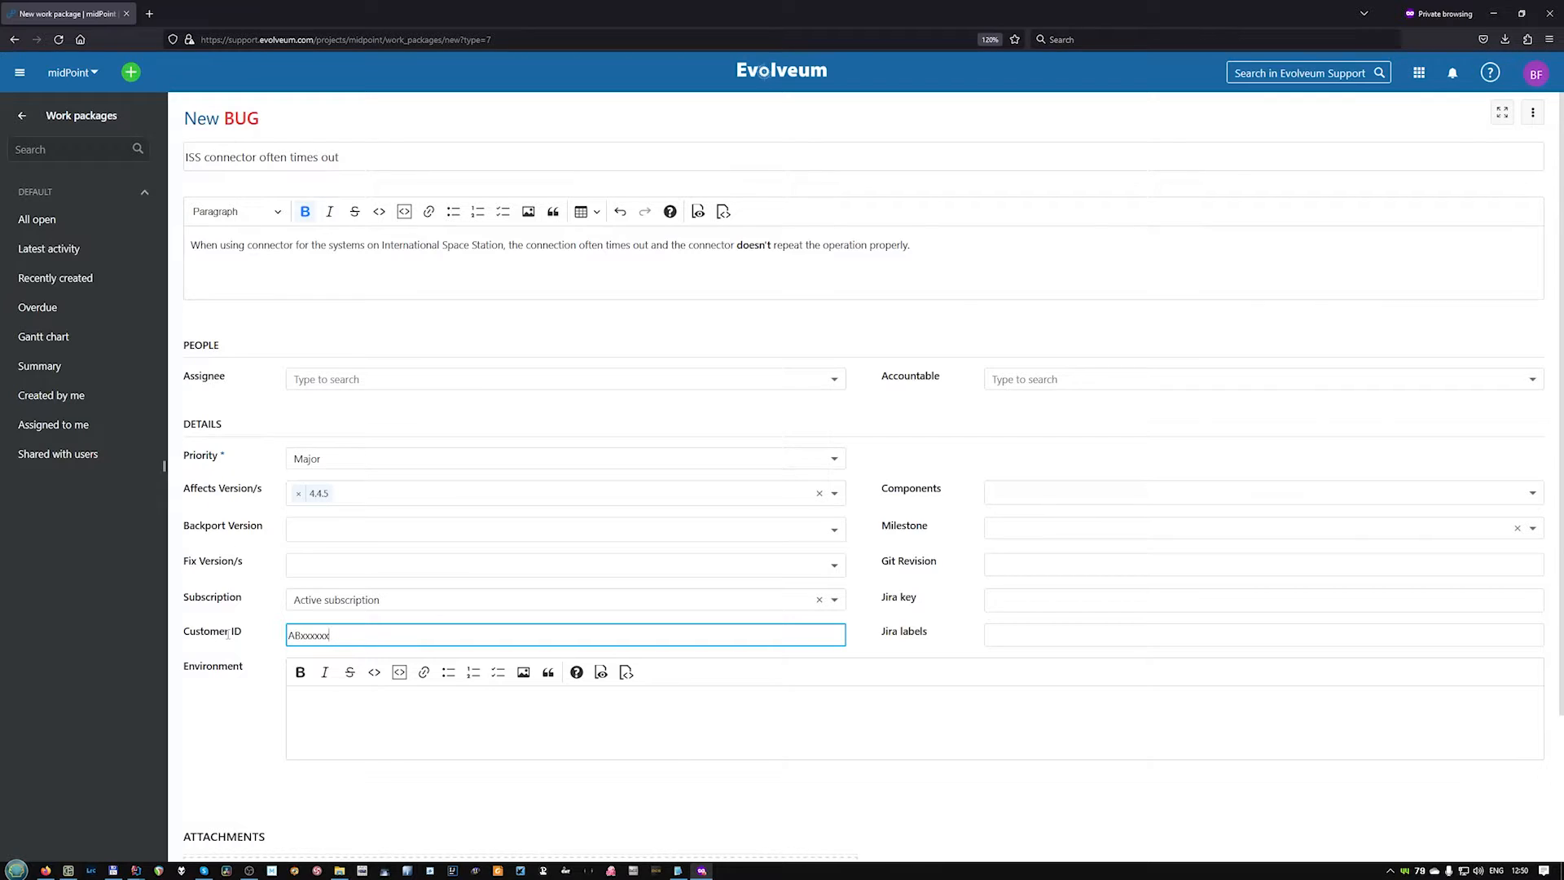
scroll("down", 3)
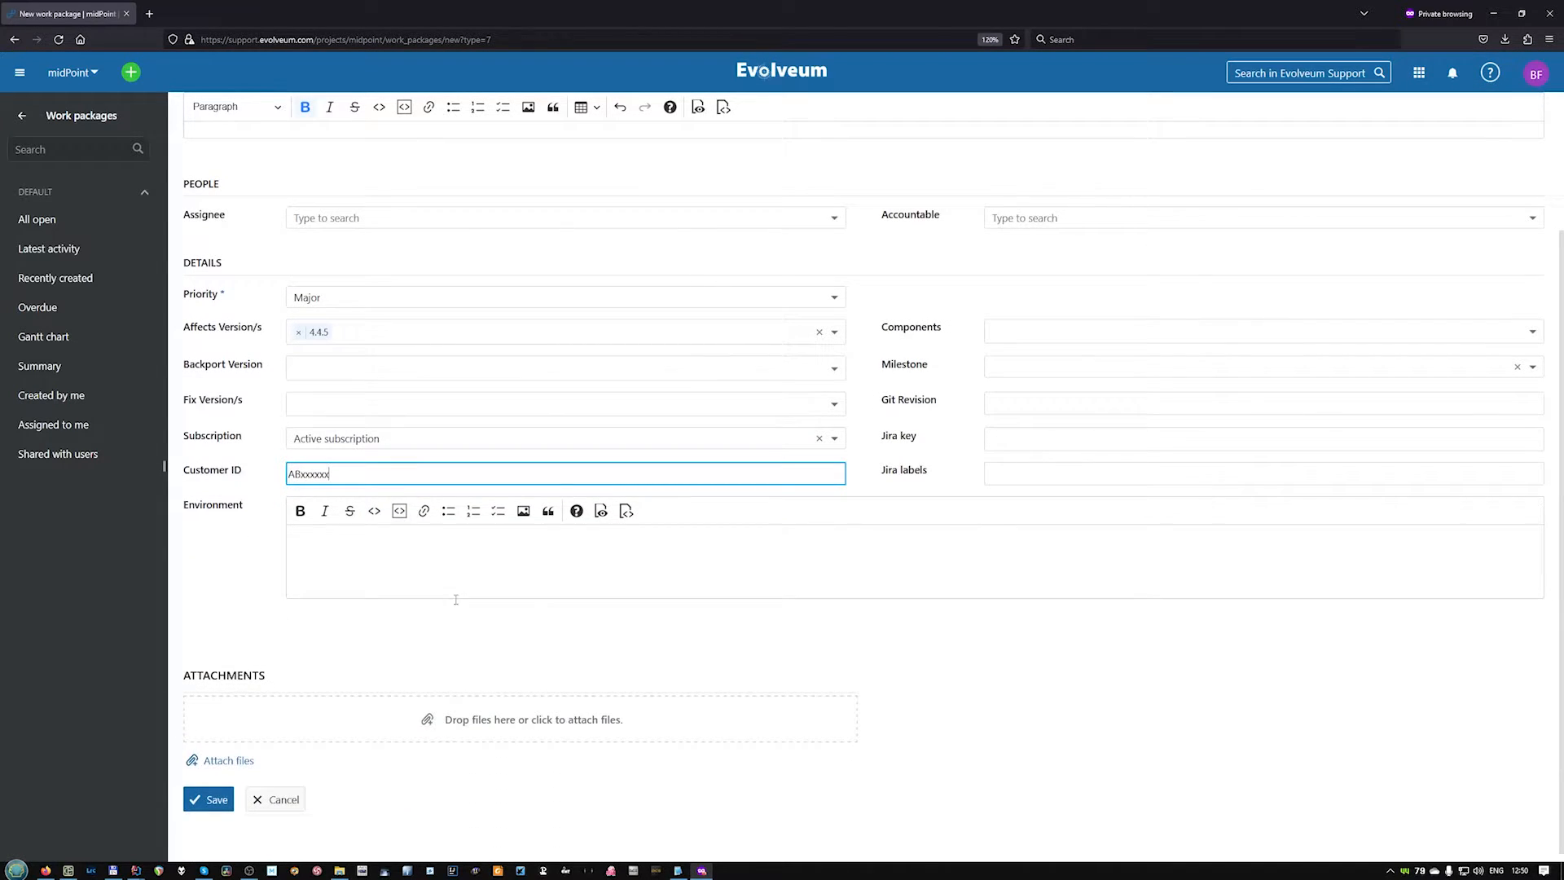
Paste the ISS photo into Environment and save the bug as BUG 9451.
left_click(699, 558)
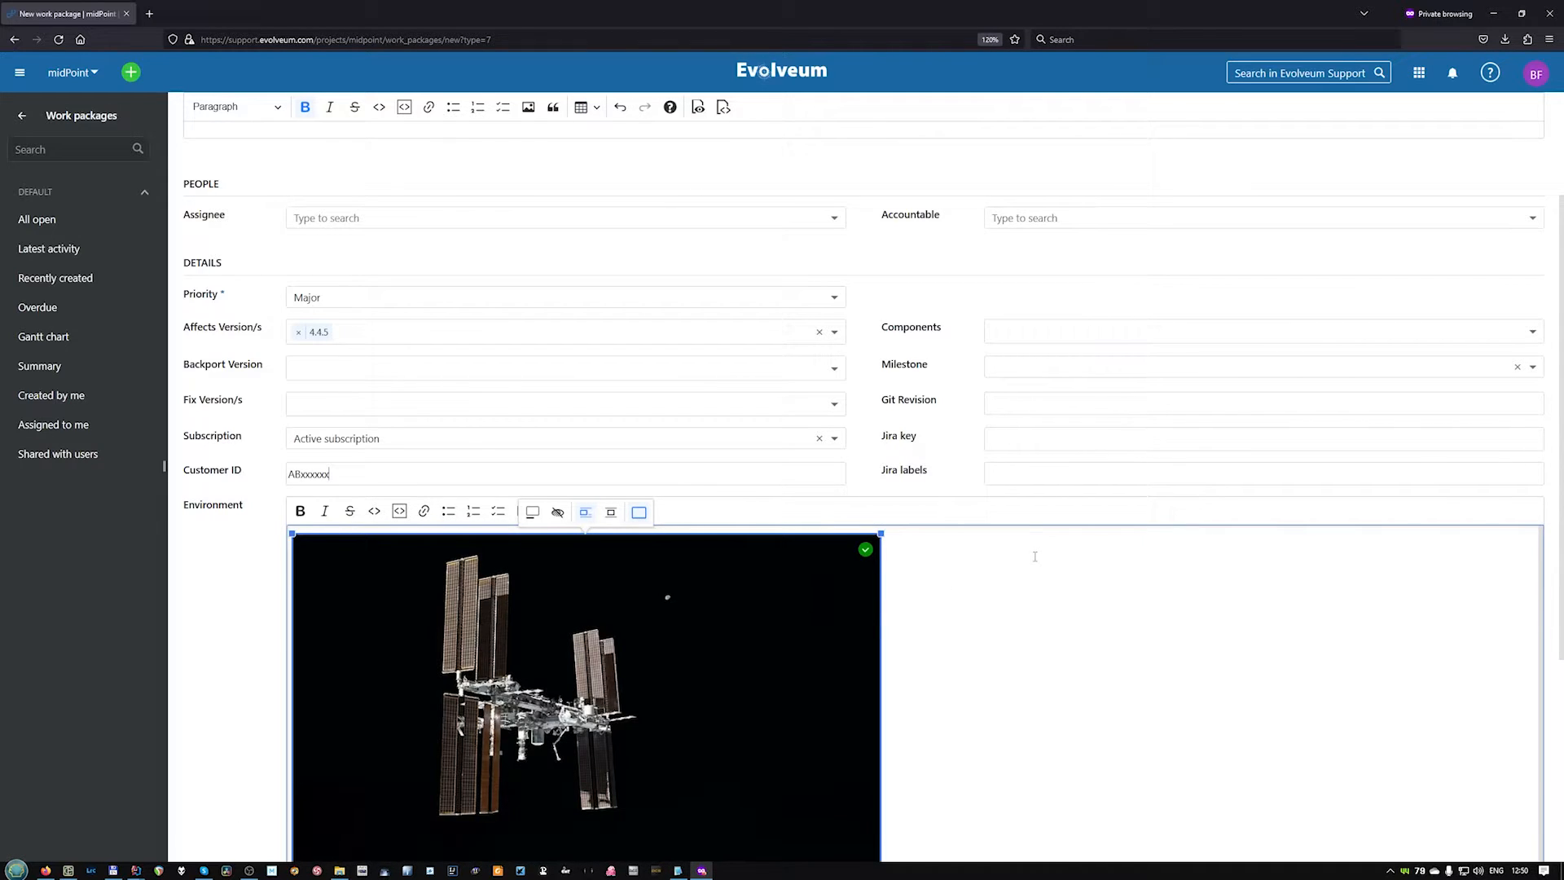
scroll("down", 3)
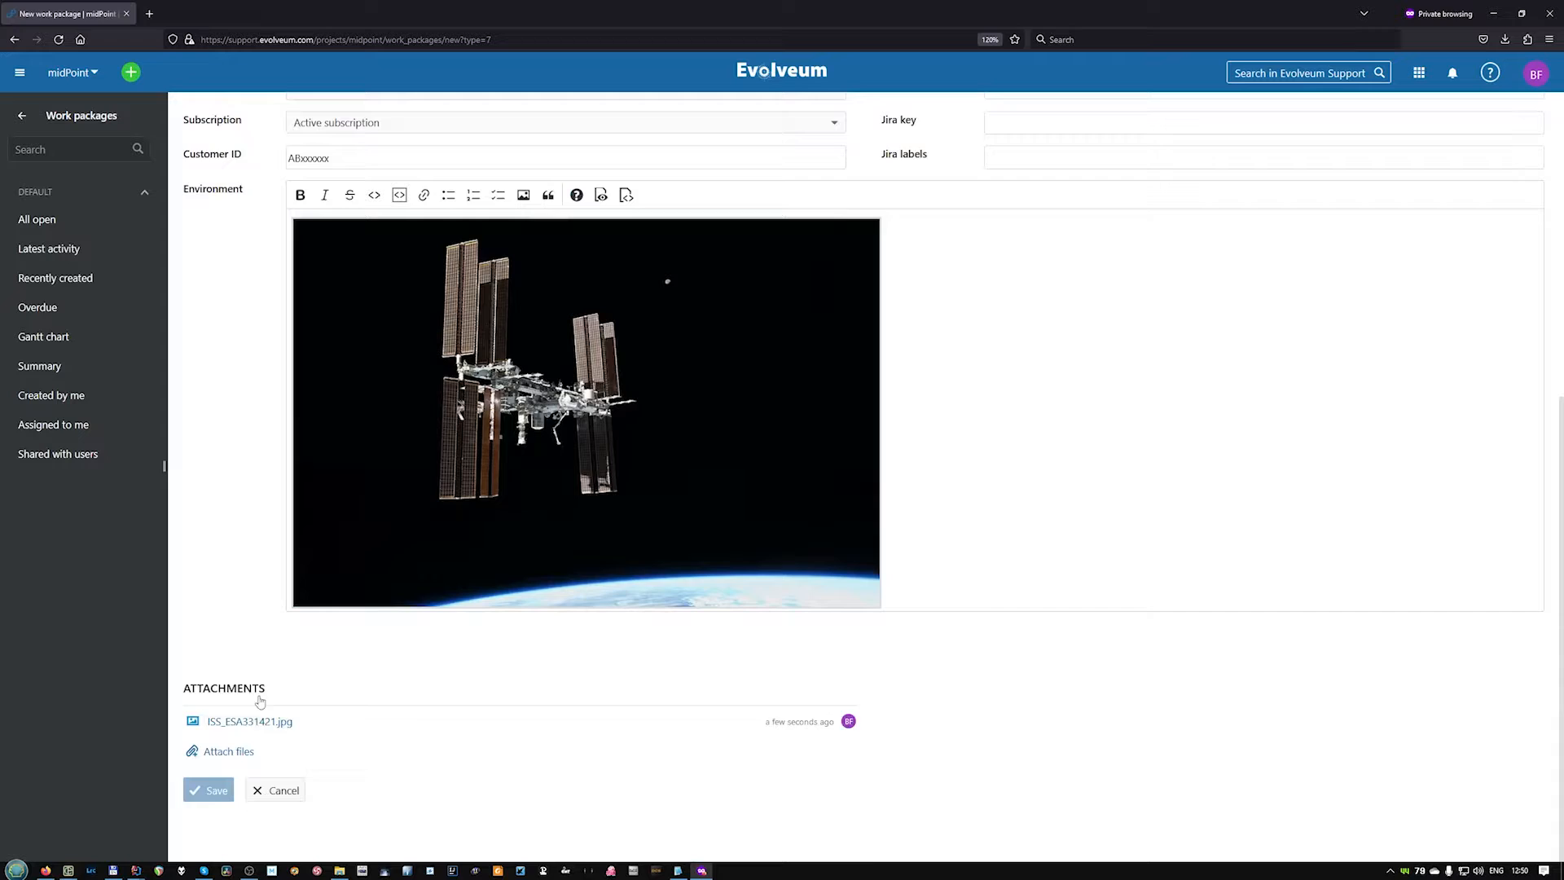
left_click(208, 789)
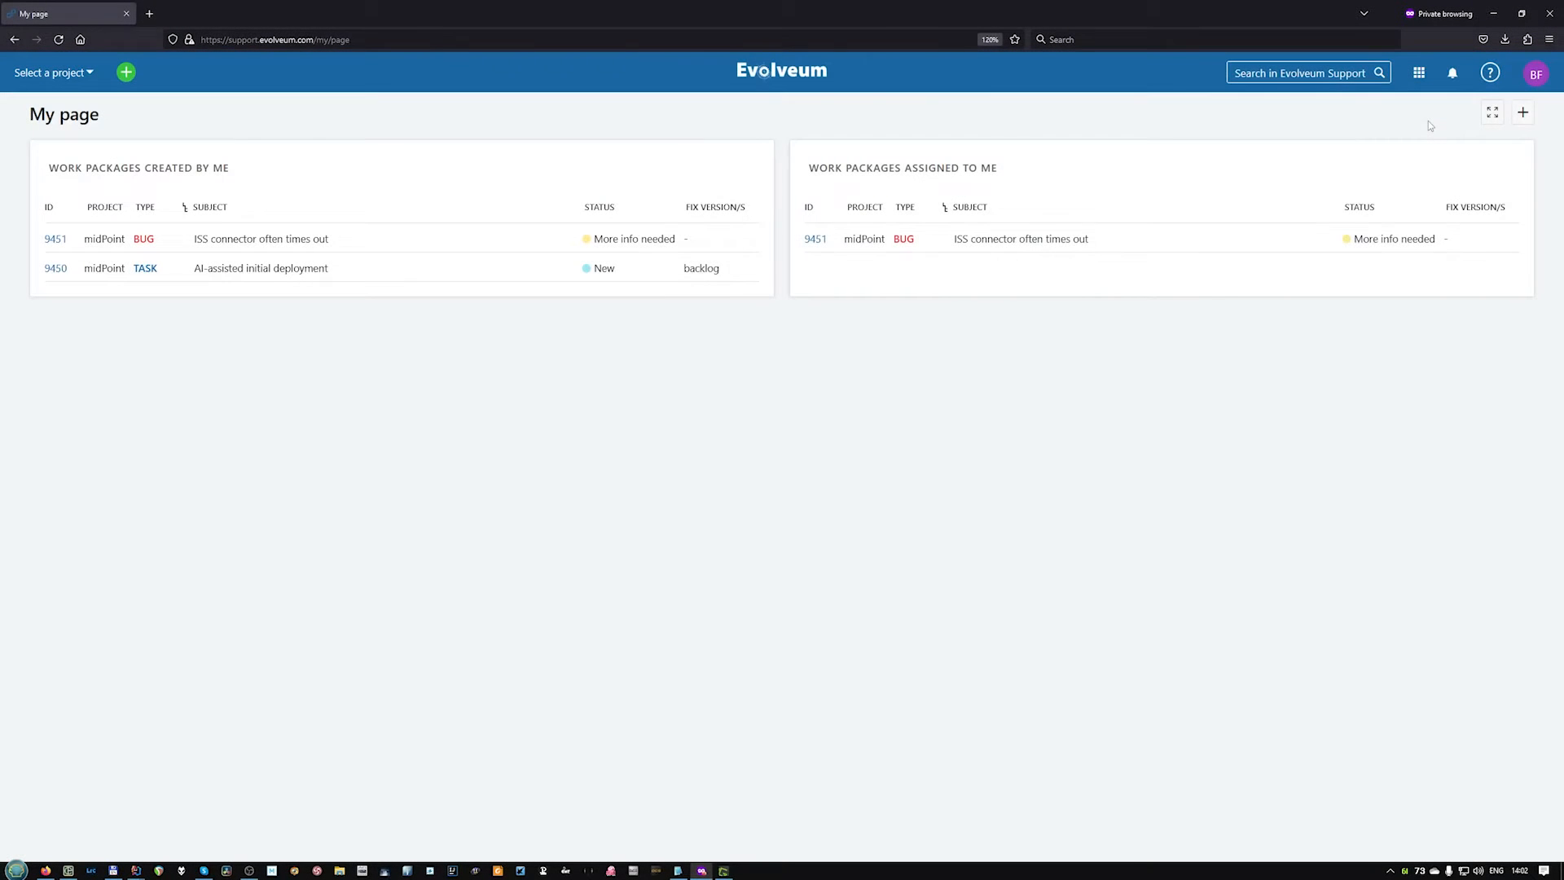
mouse_move(1086, 204)
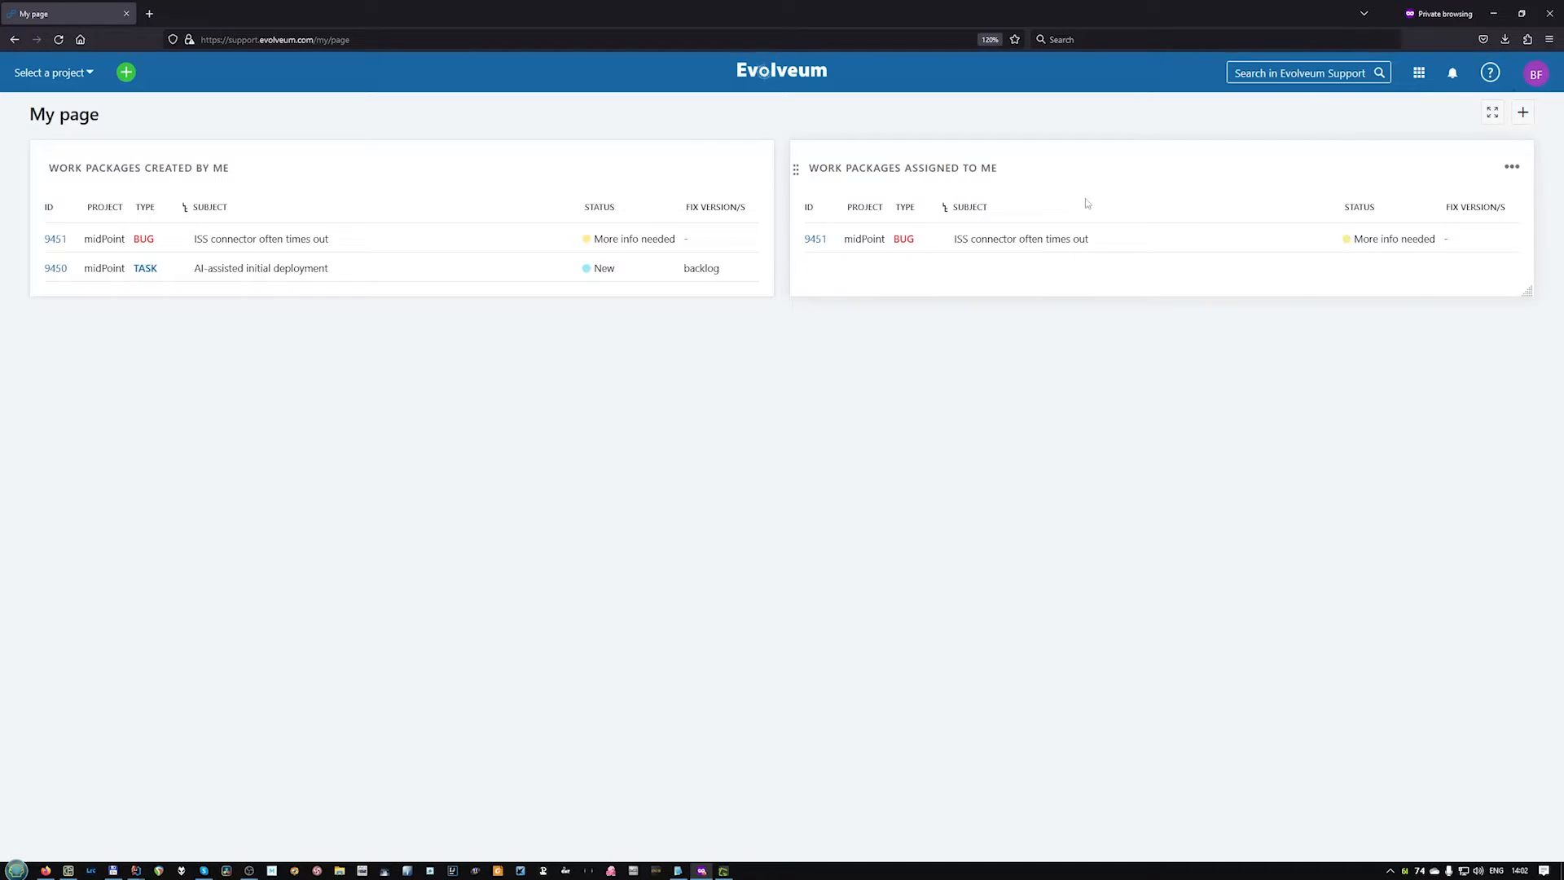
mouse_move(819, 257)
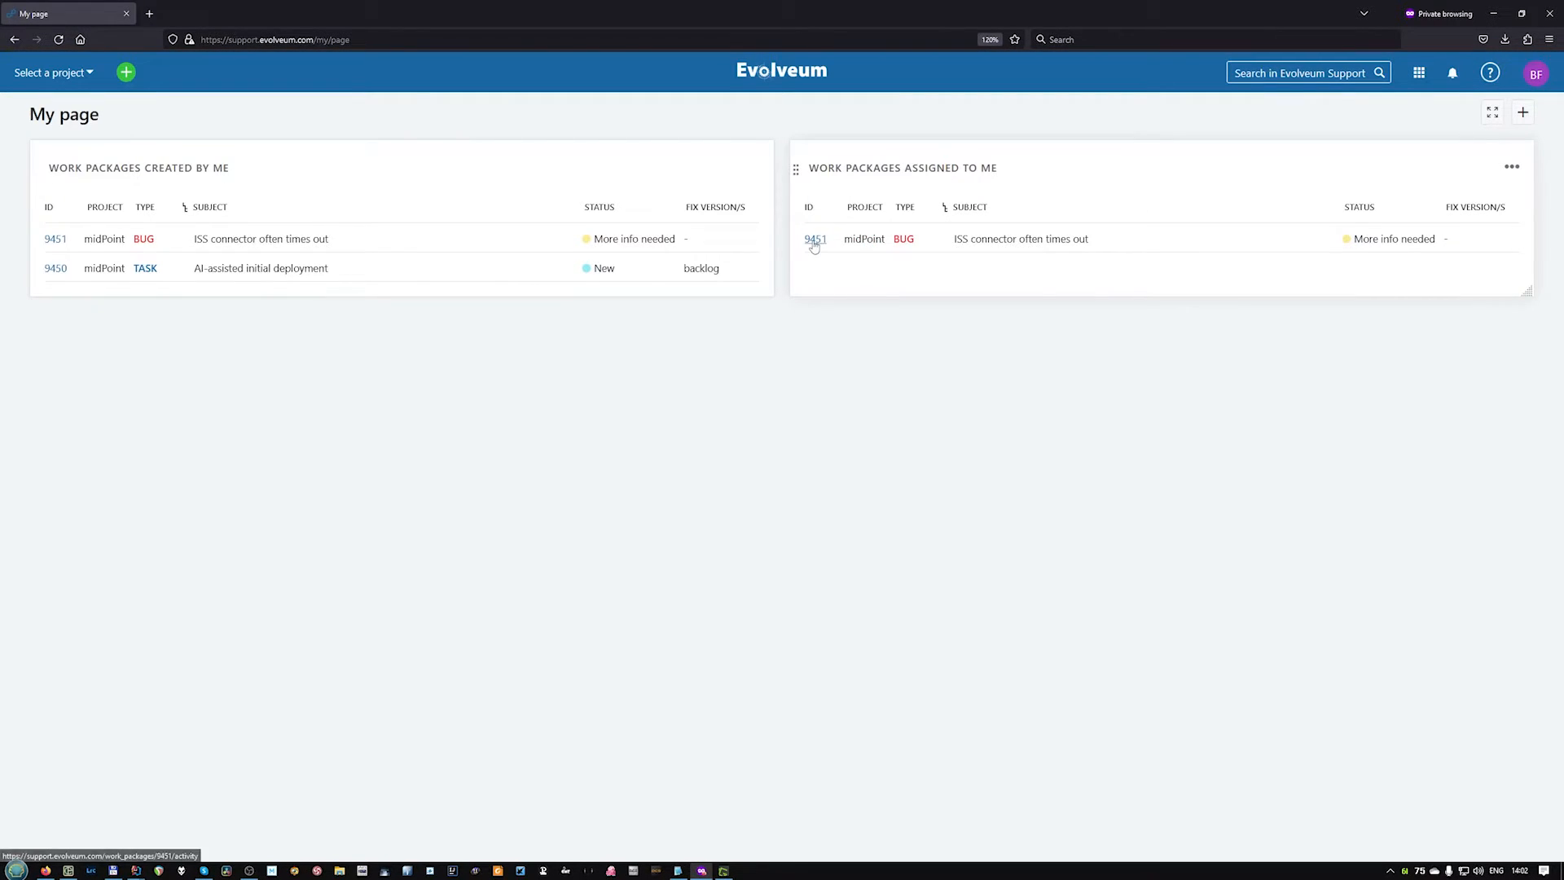
On bug 9451, post a comment 'Always...' with a pasted space station screenshot.
left_click(814, 238)
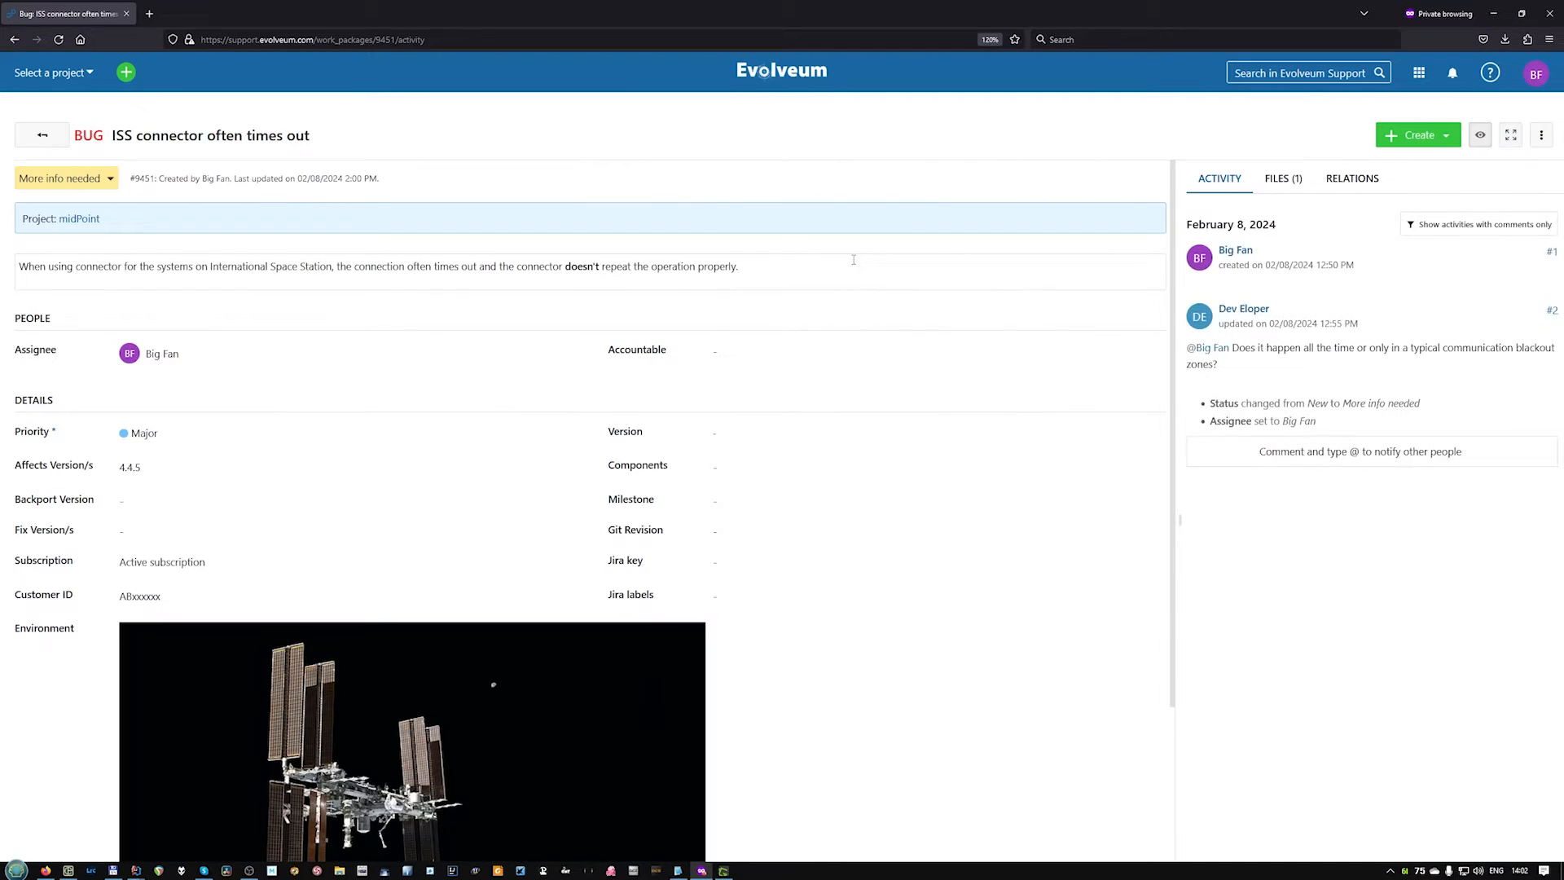
left_click(1358, 451)
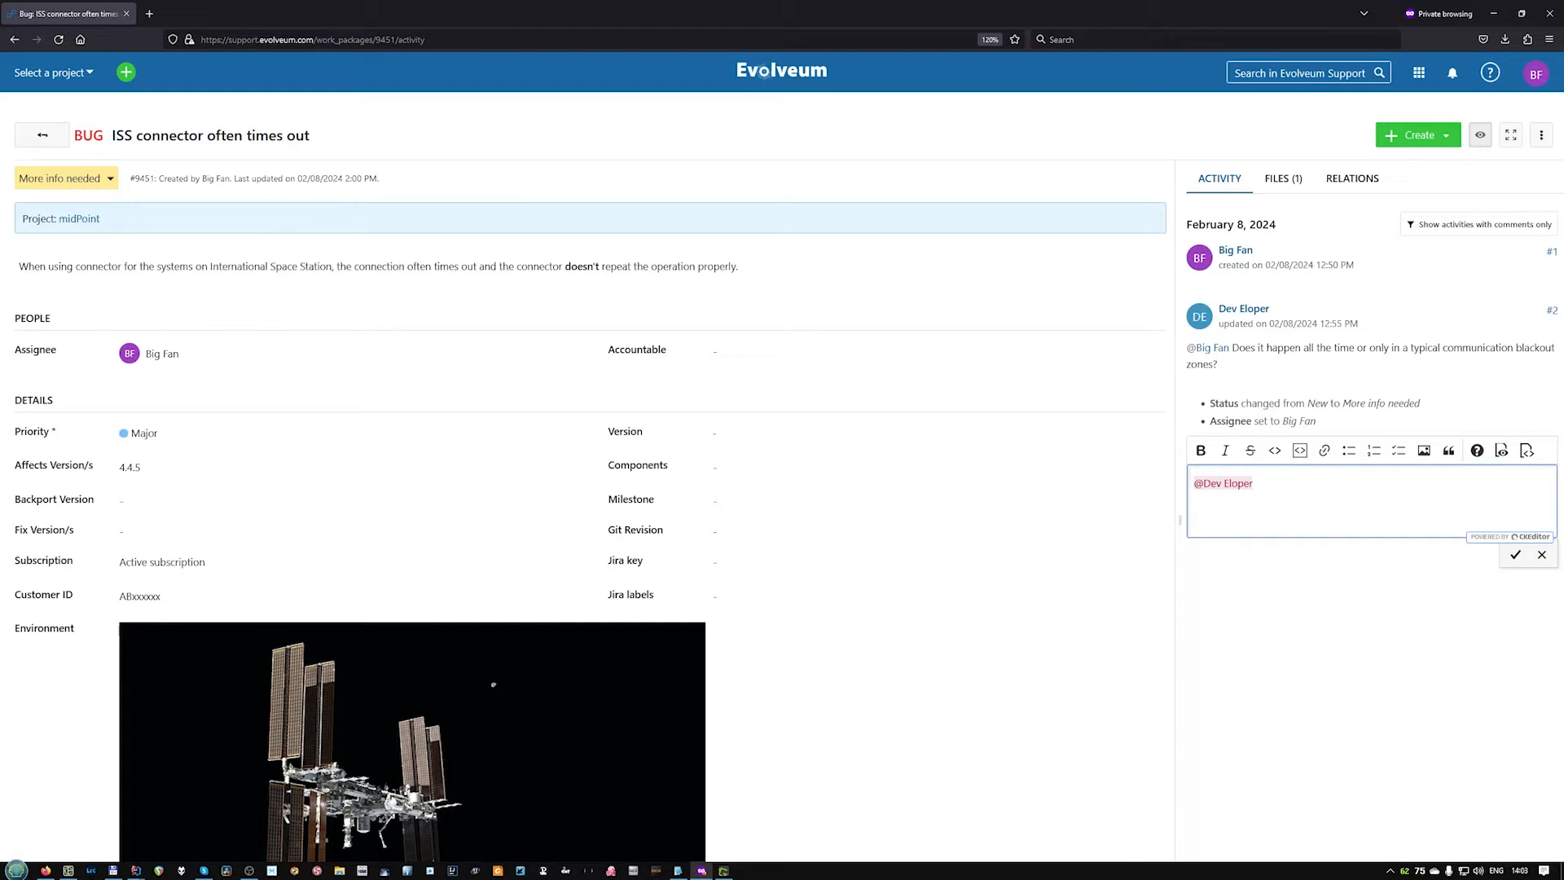
type("A")
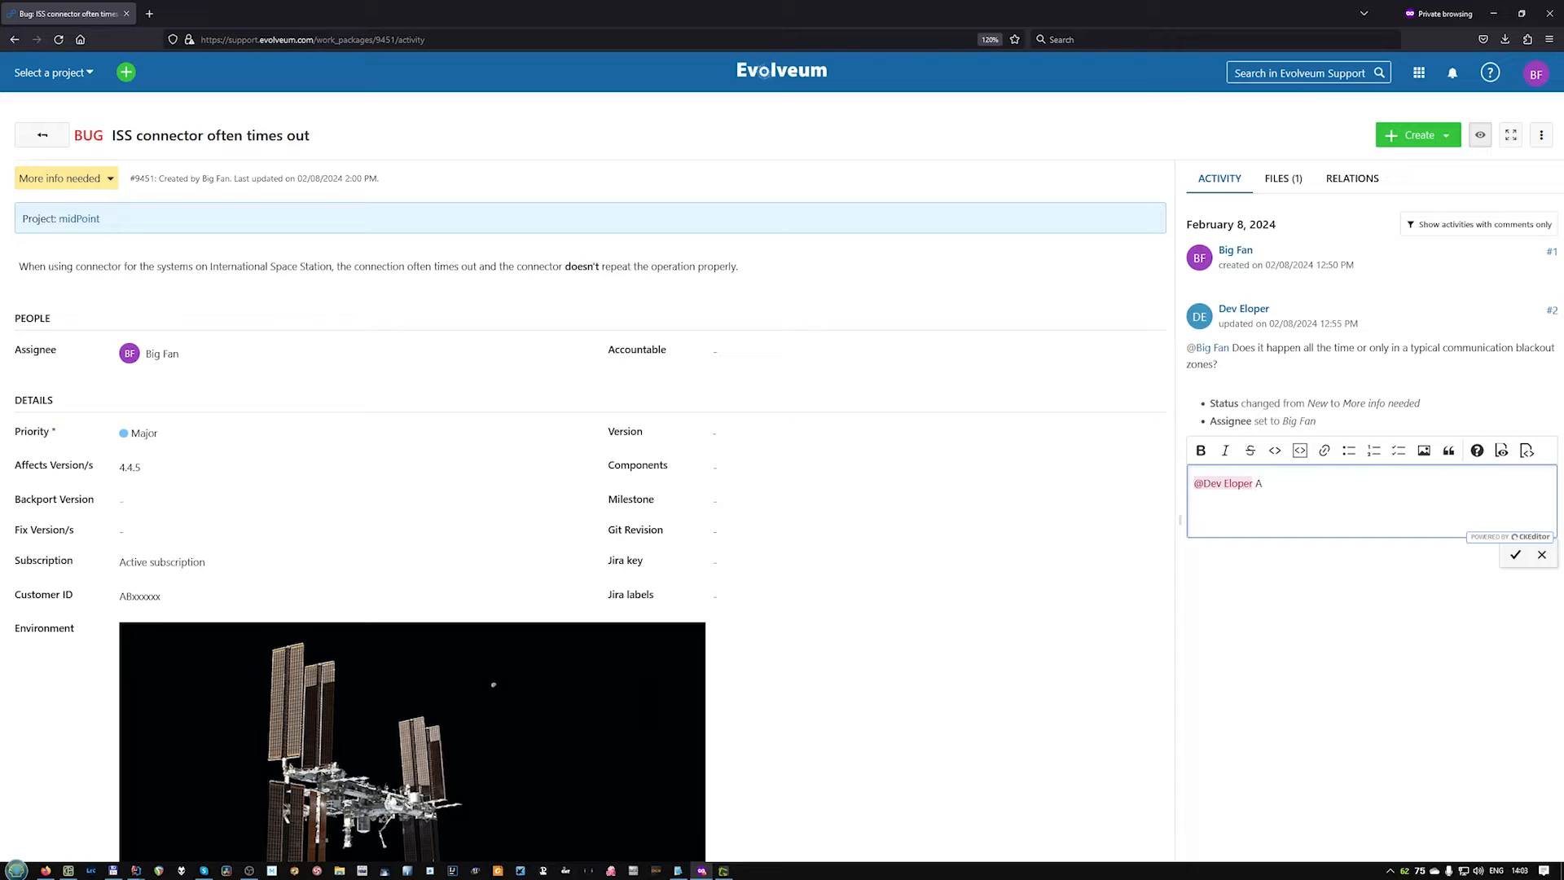
type("lways...")
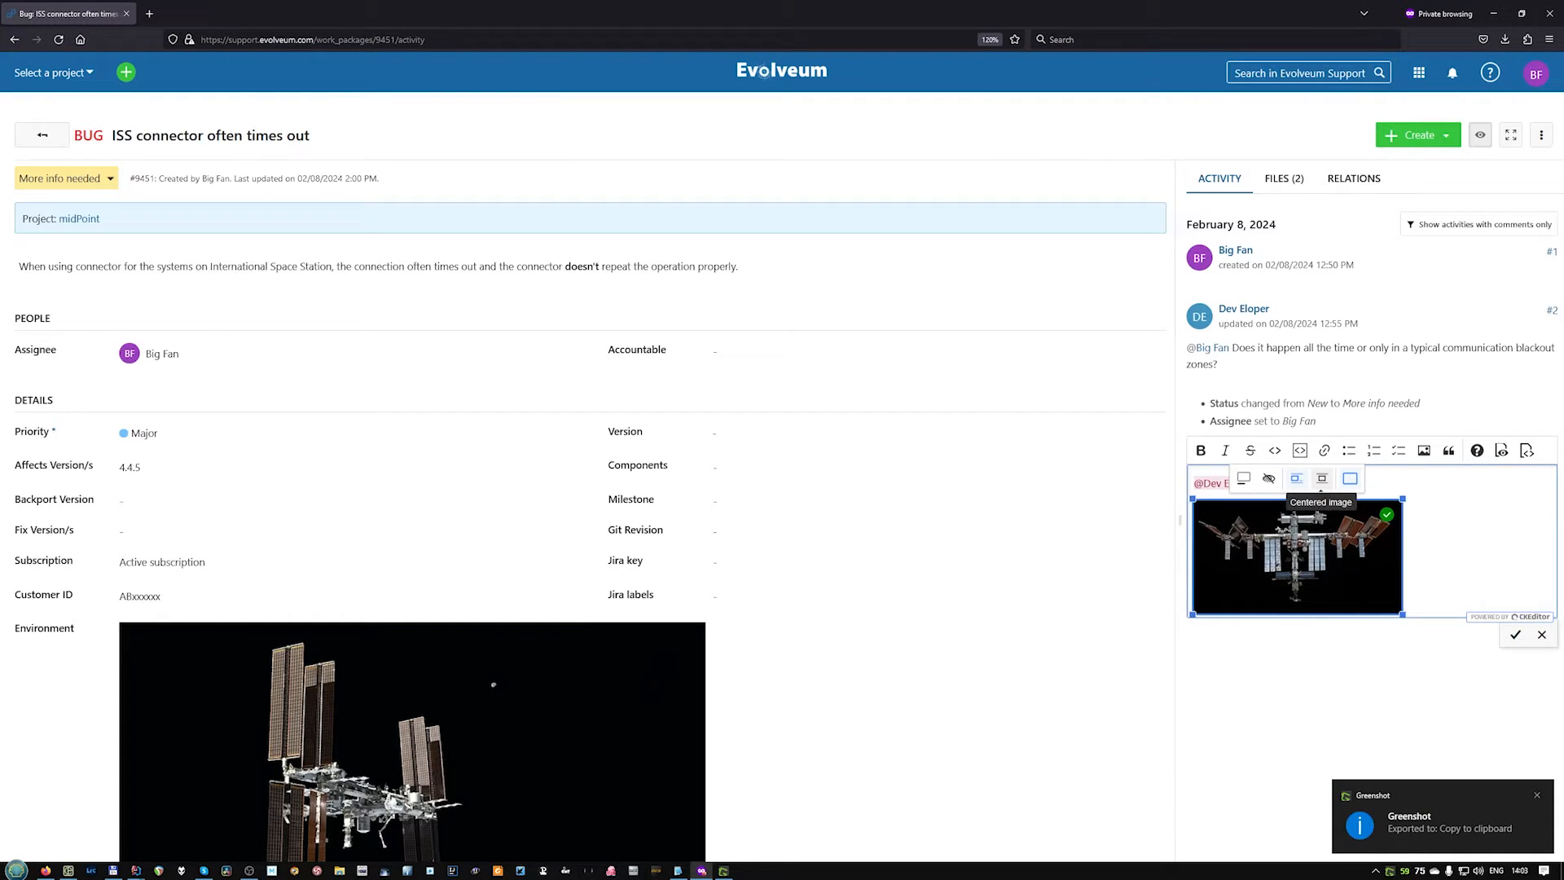
mouse_move(201, 381)
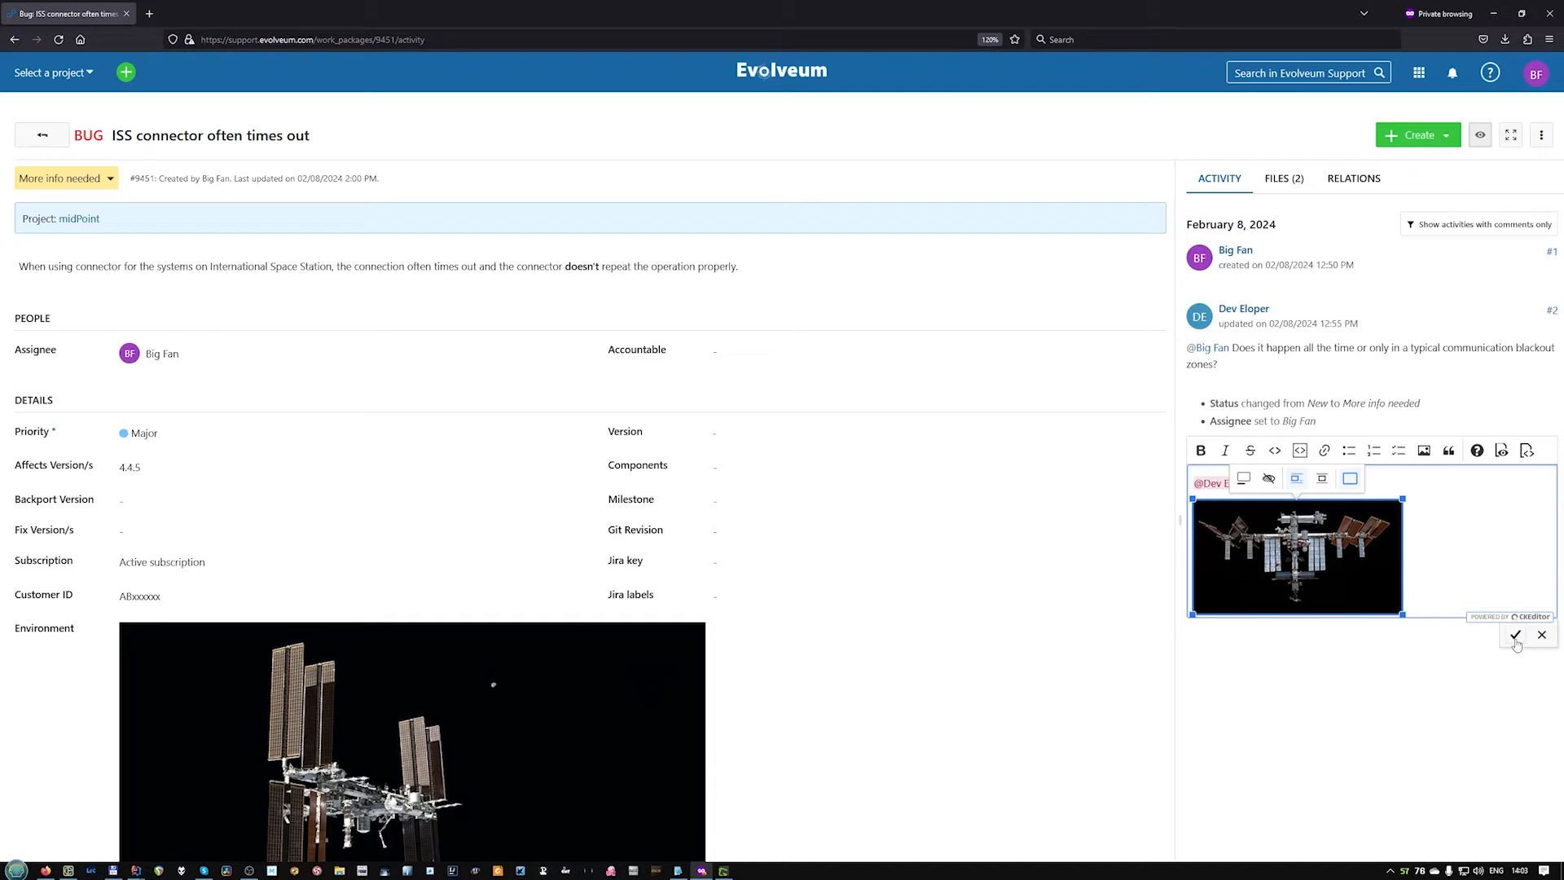
left_click(1515, 635)
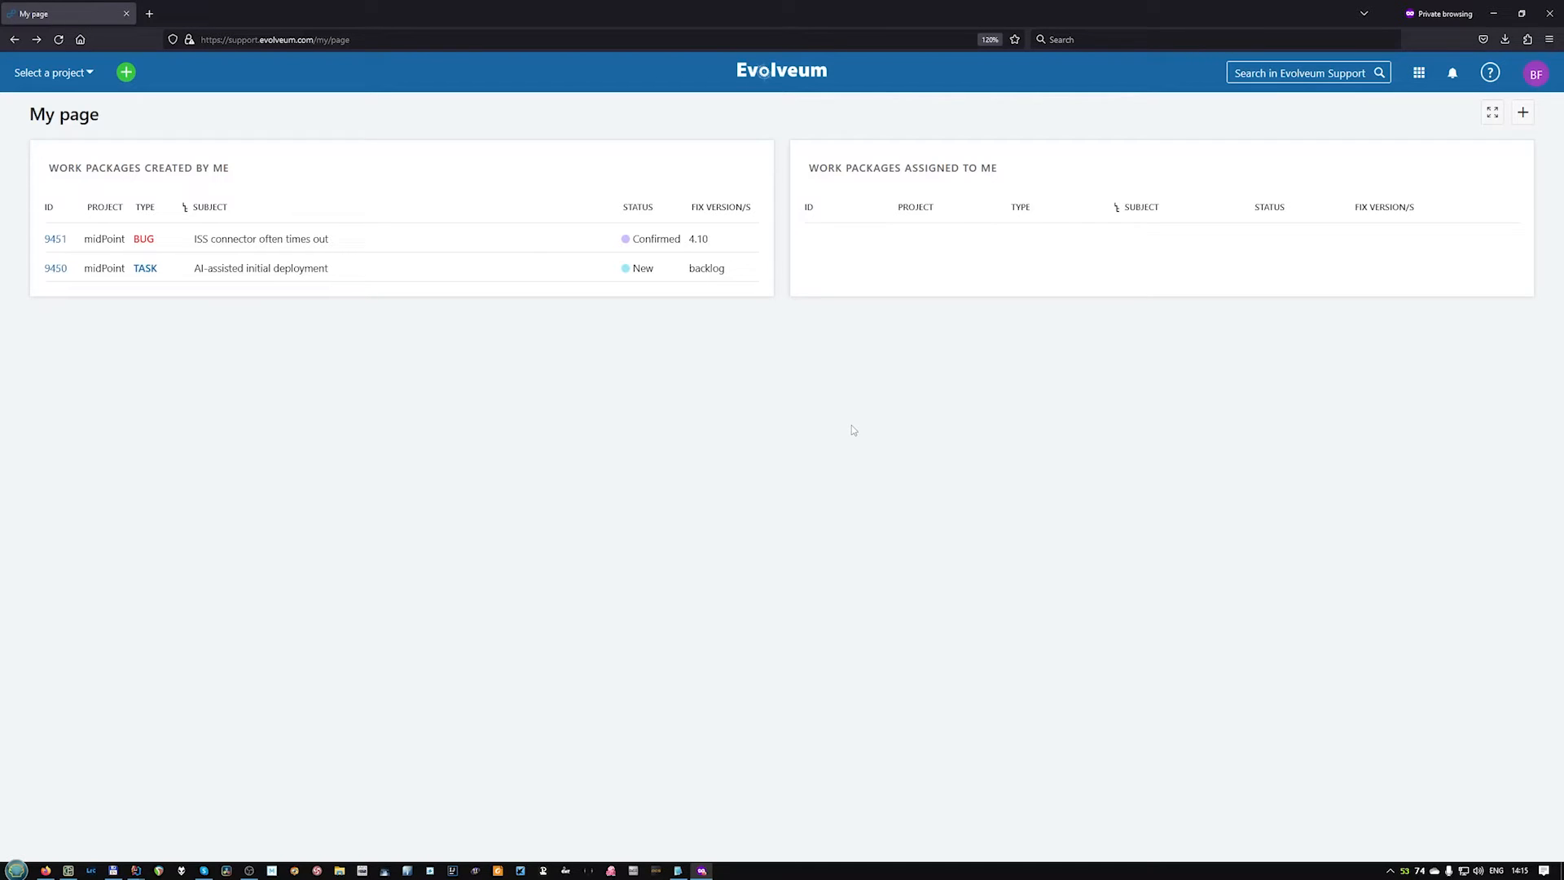
mouse_move(1062, 394)
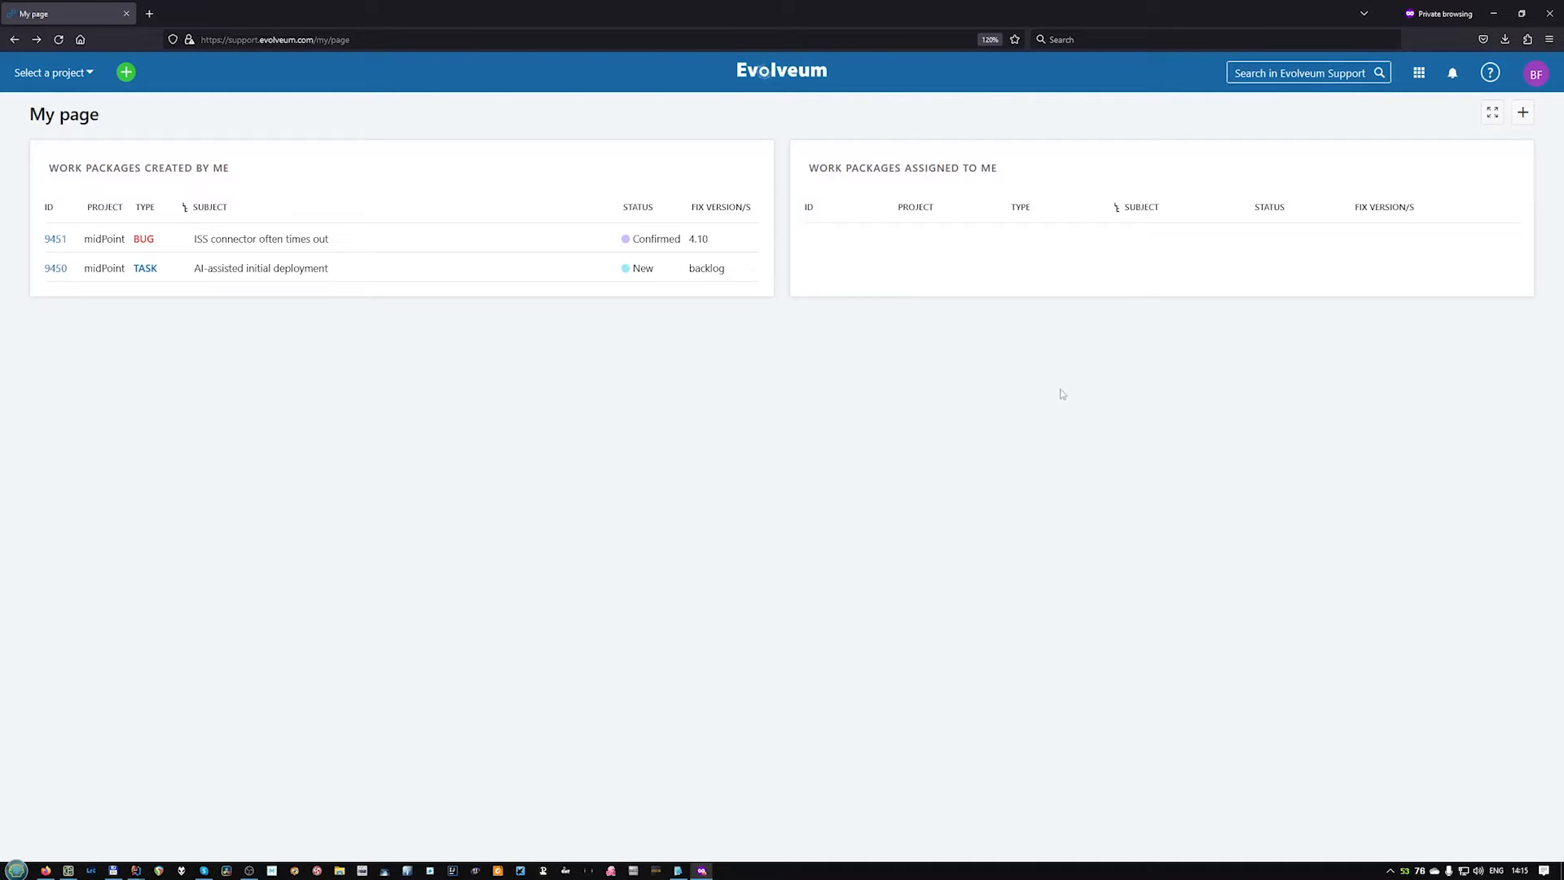
mouse_move(738, 316)
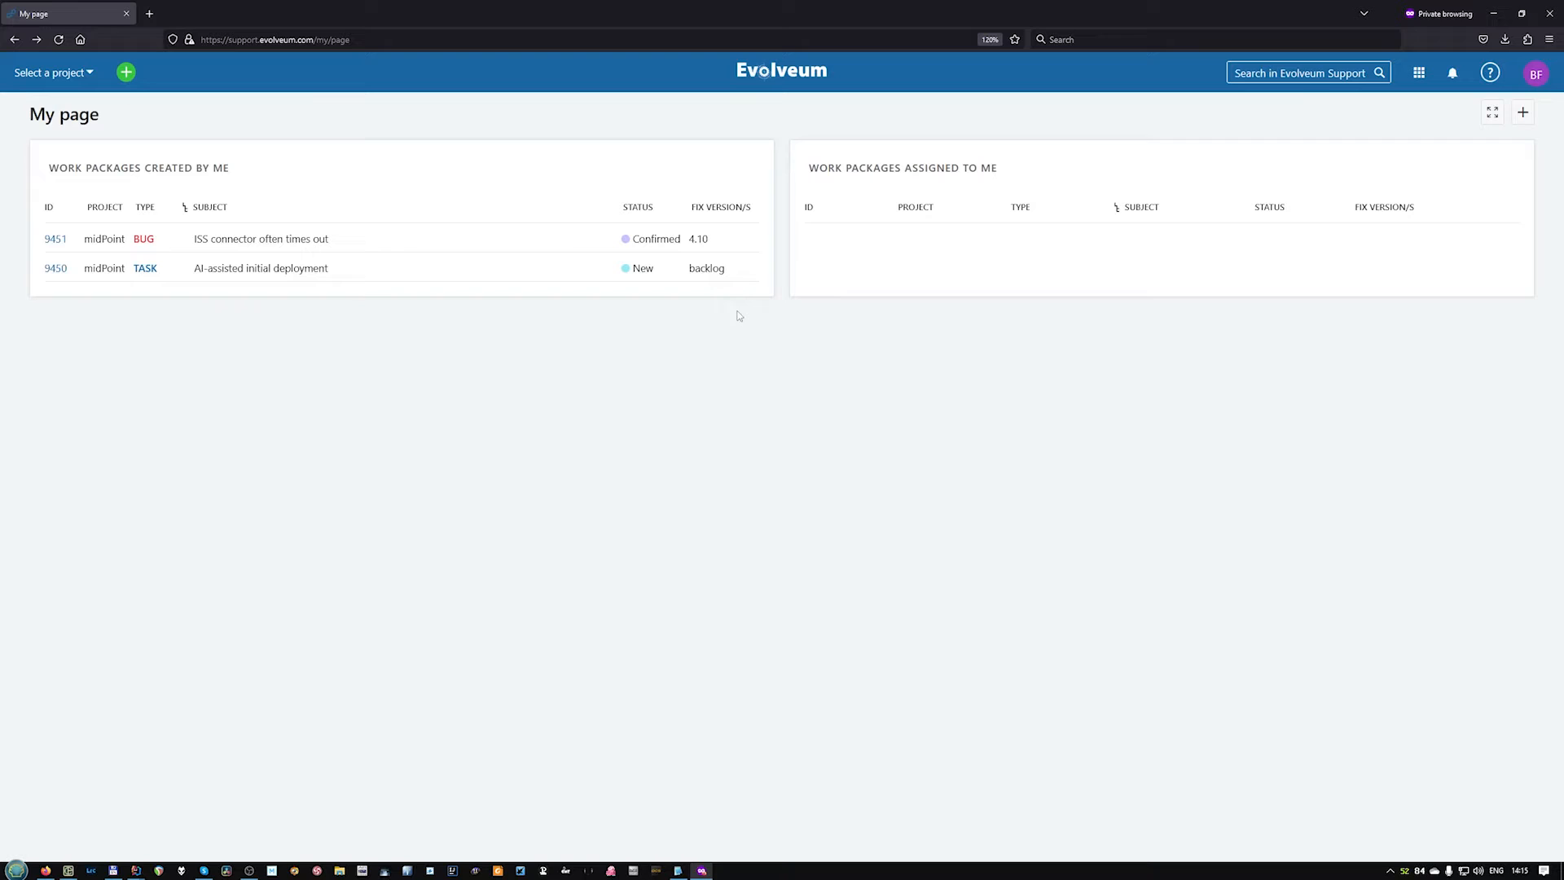
mouse_move(655, 237)
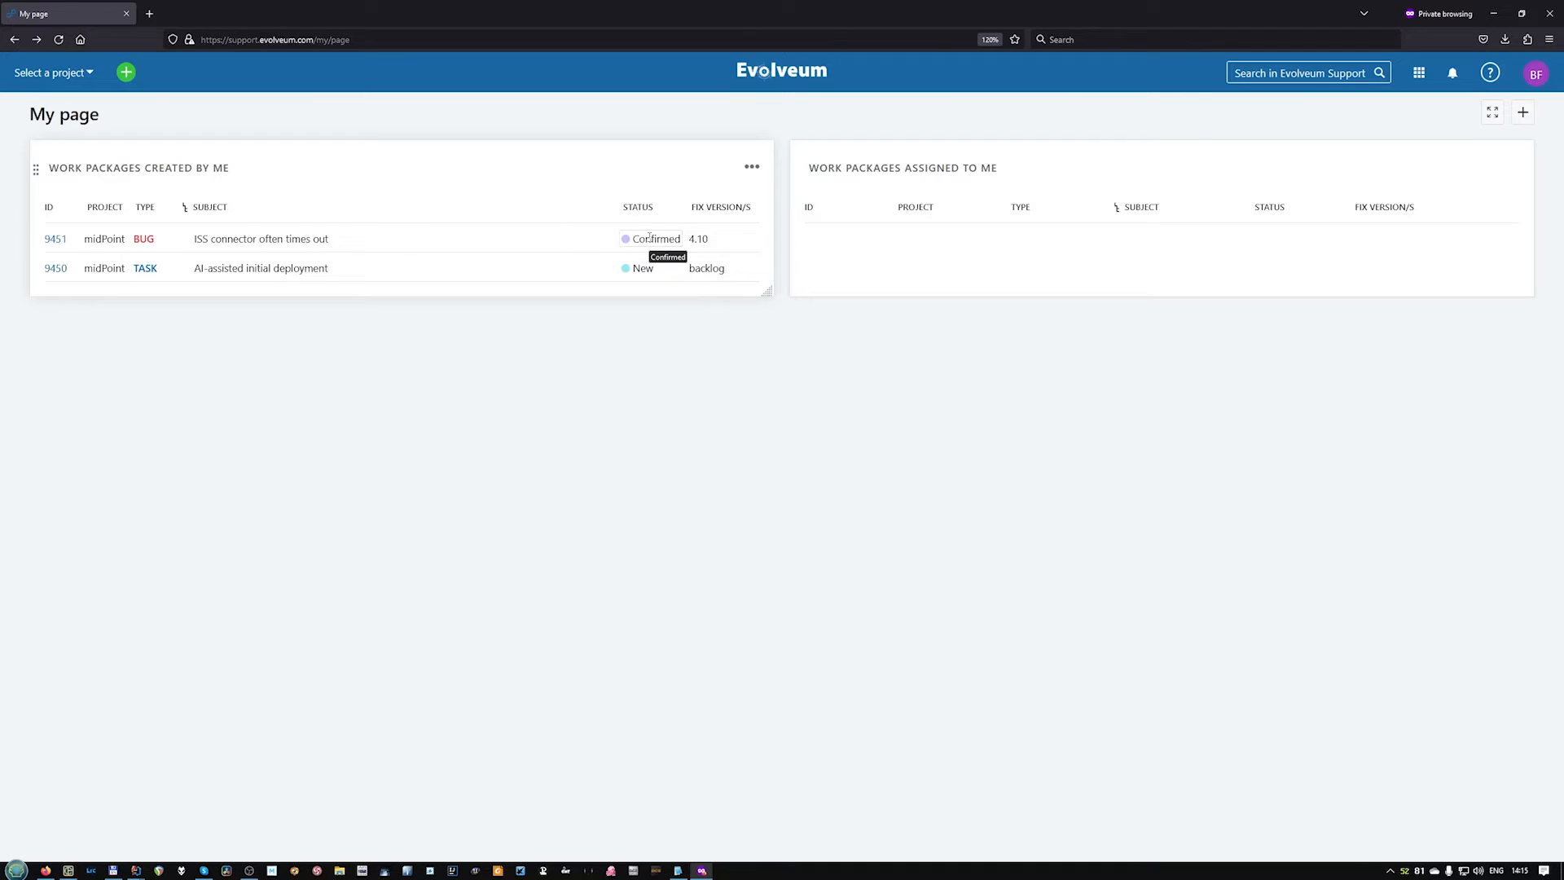
mouse_move(699, 238)
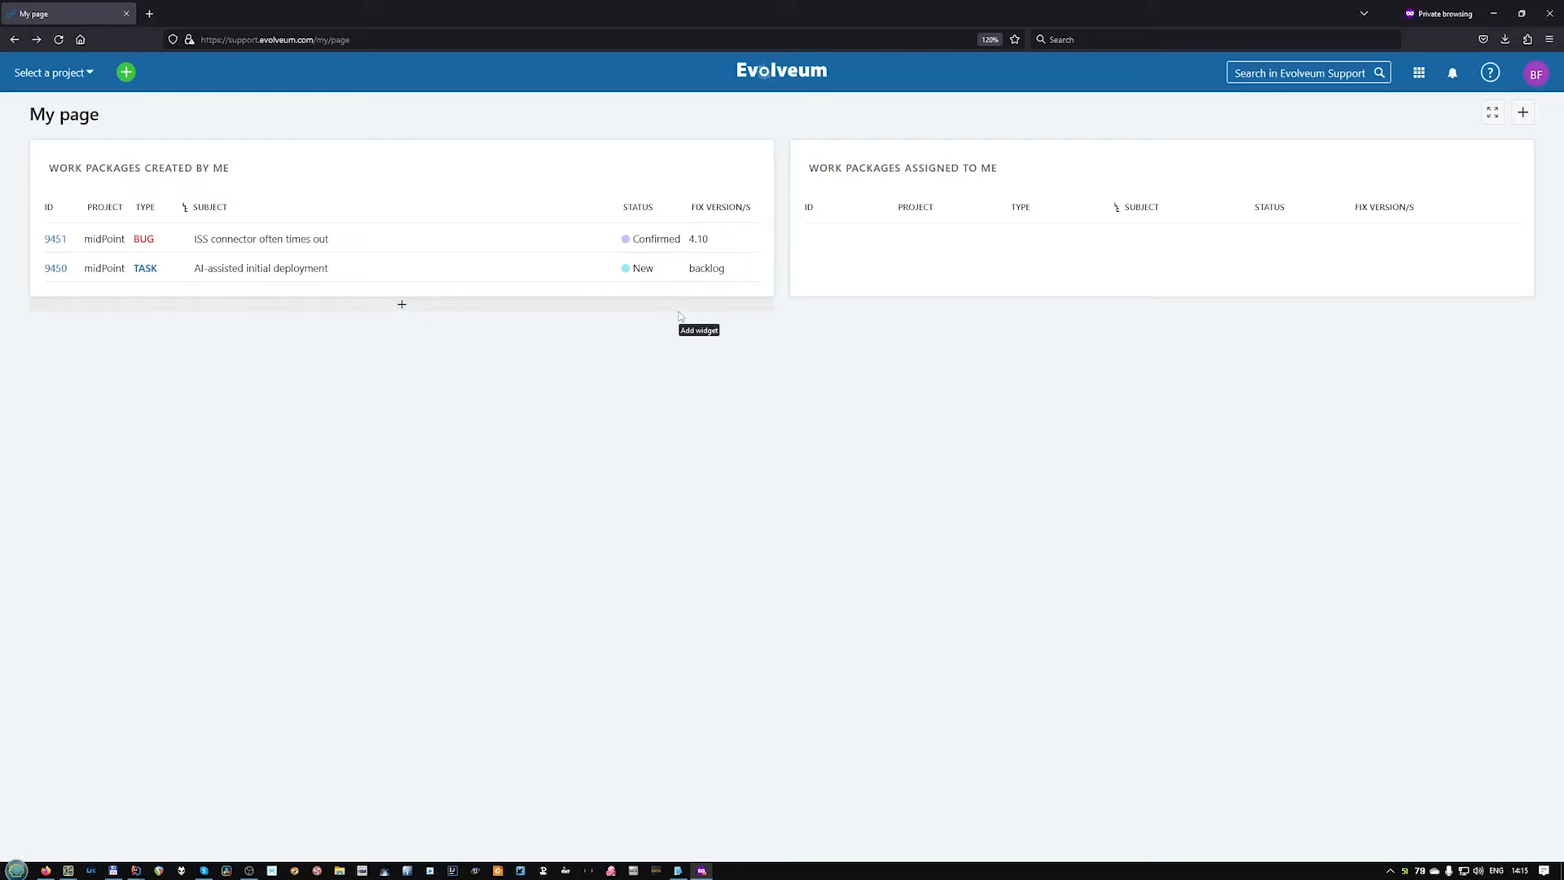
mouse_move(676, 330)
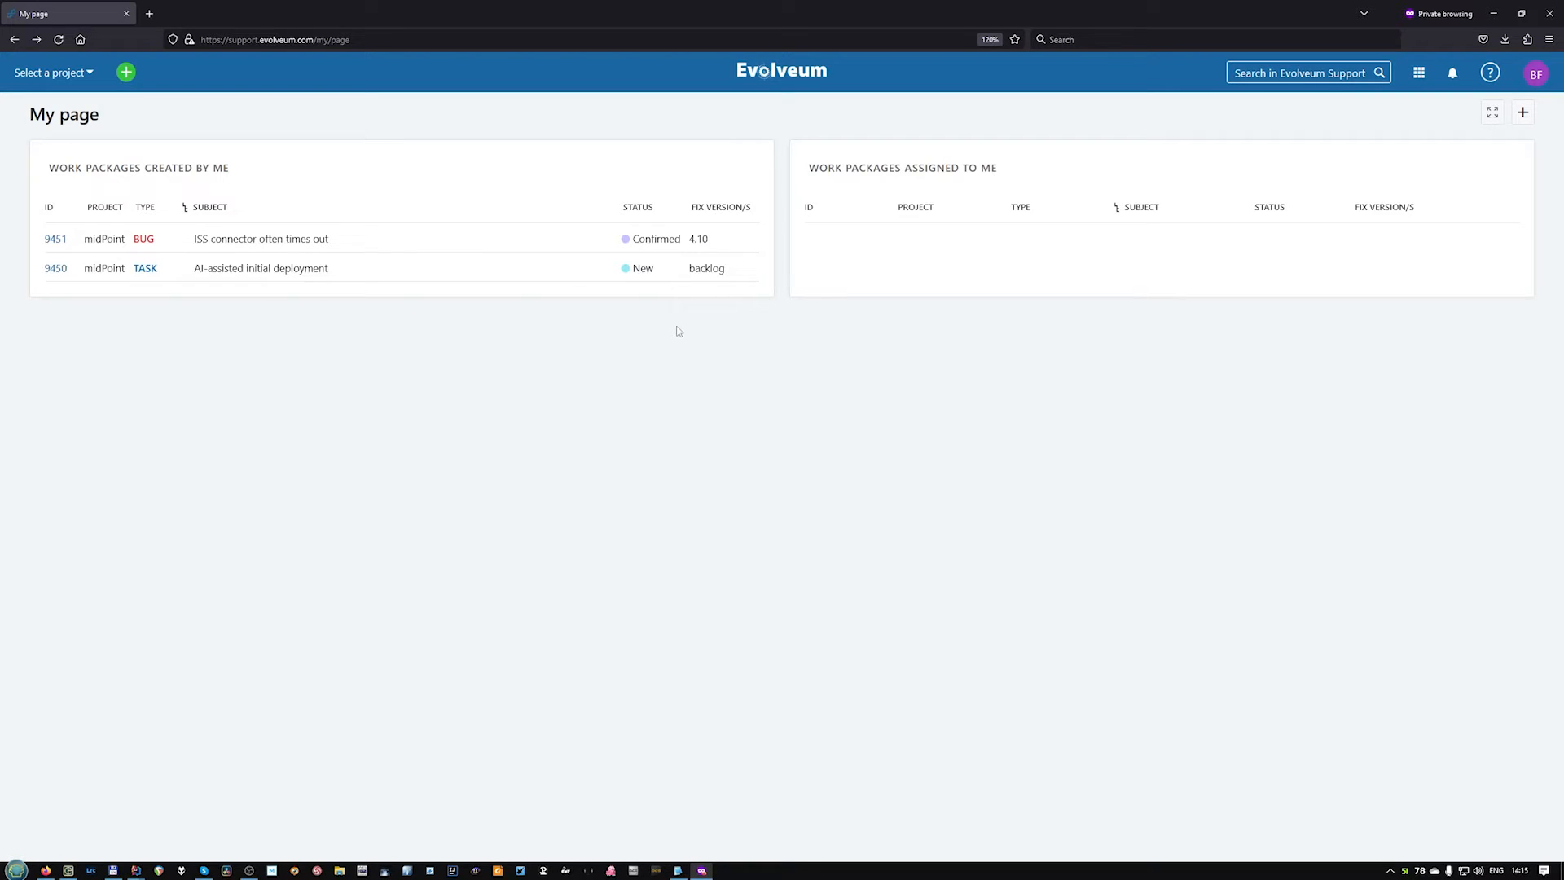
mouse_move(967, 352)
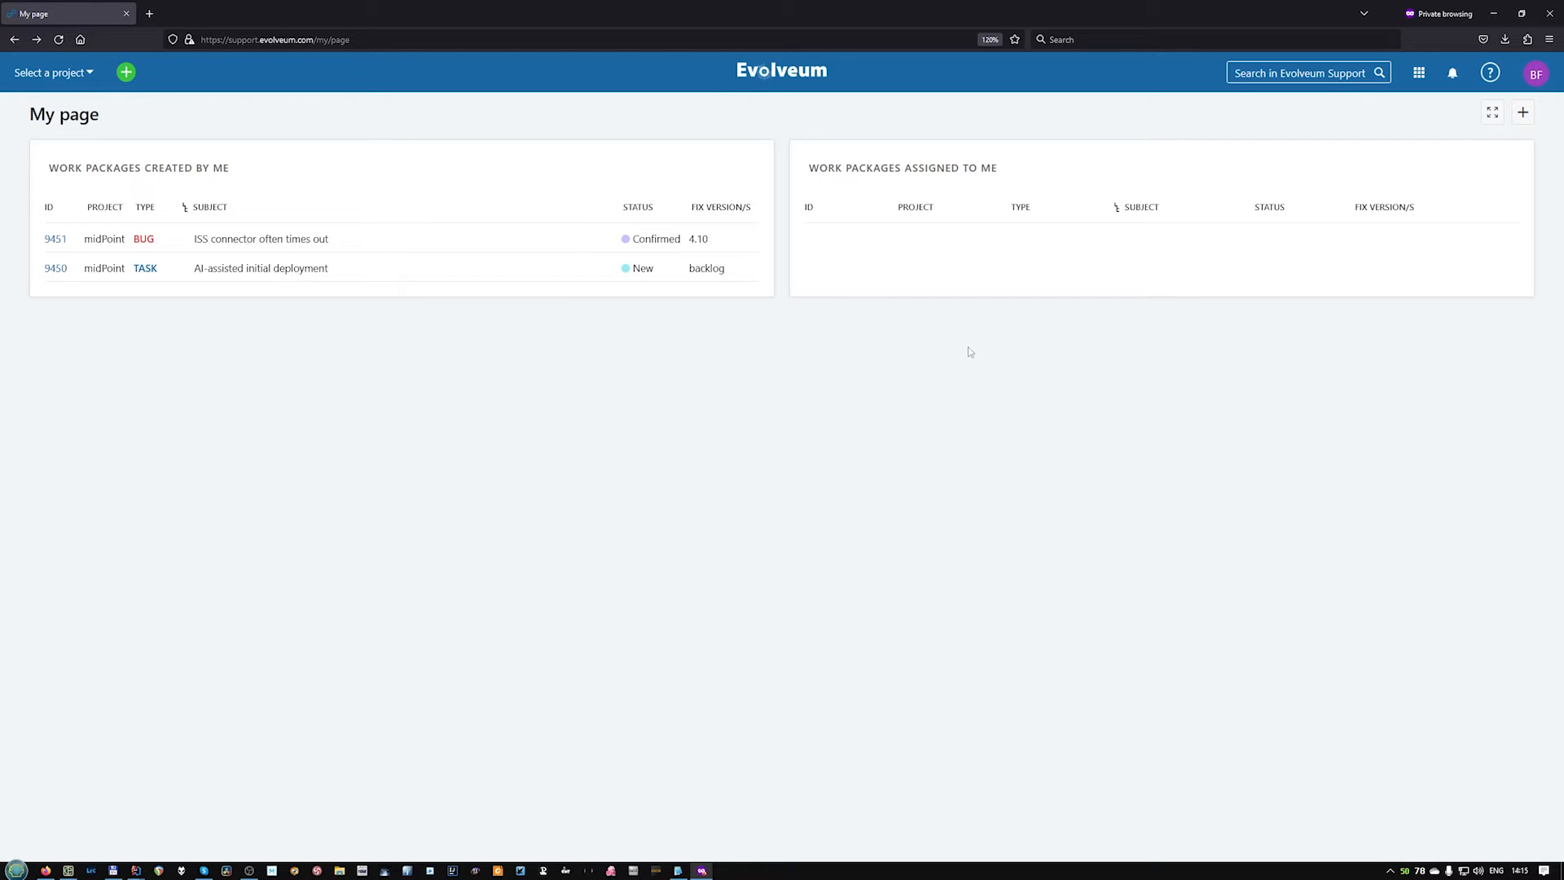
mouse_move(957, 349)
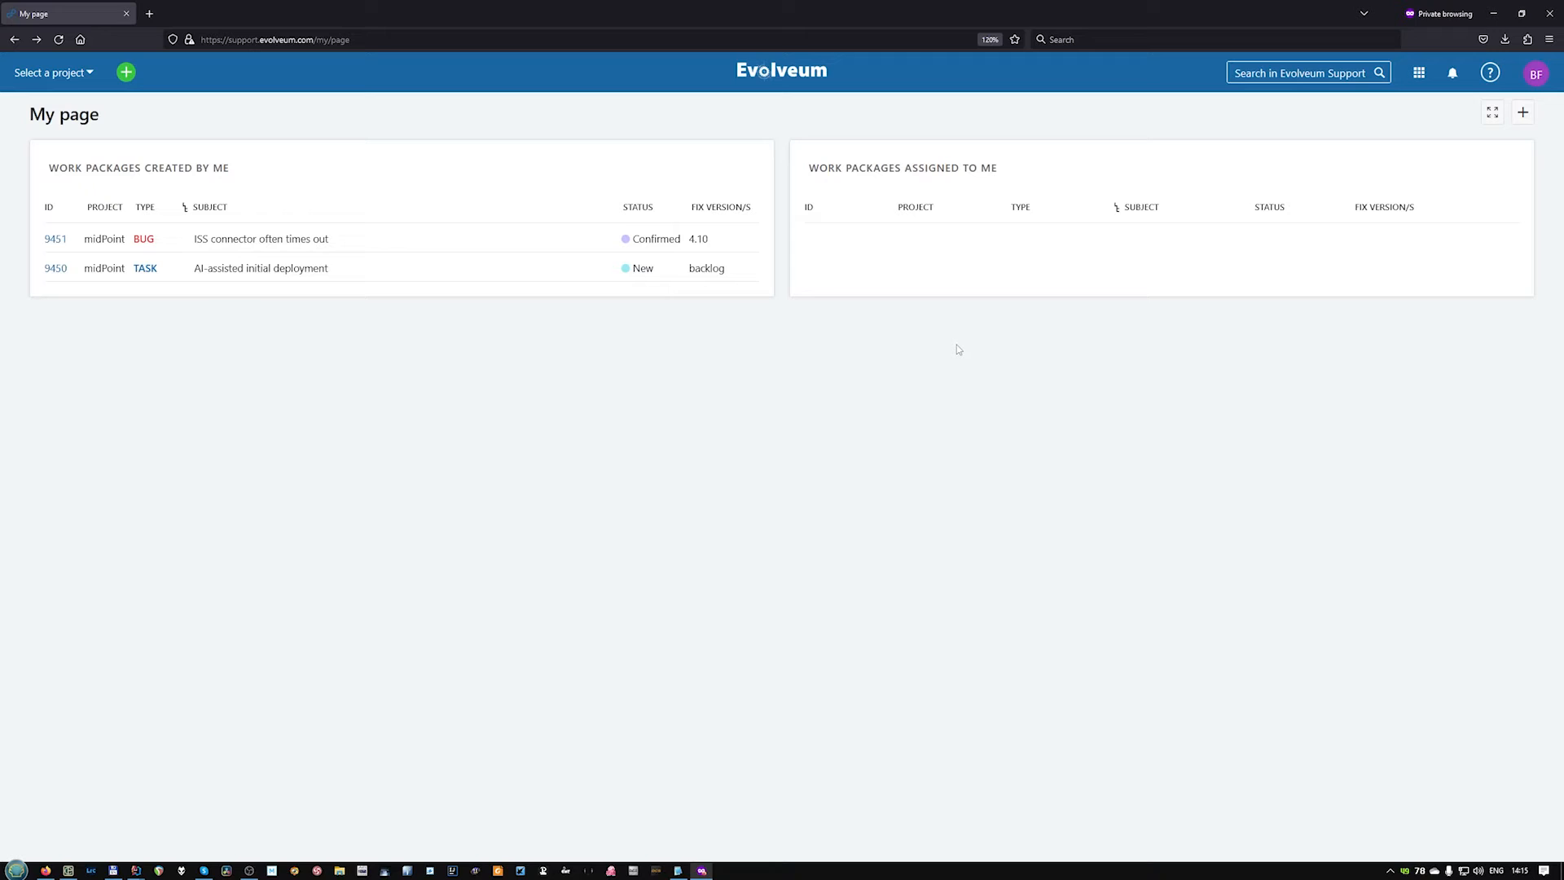
mouse_move(55, 240)
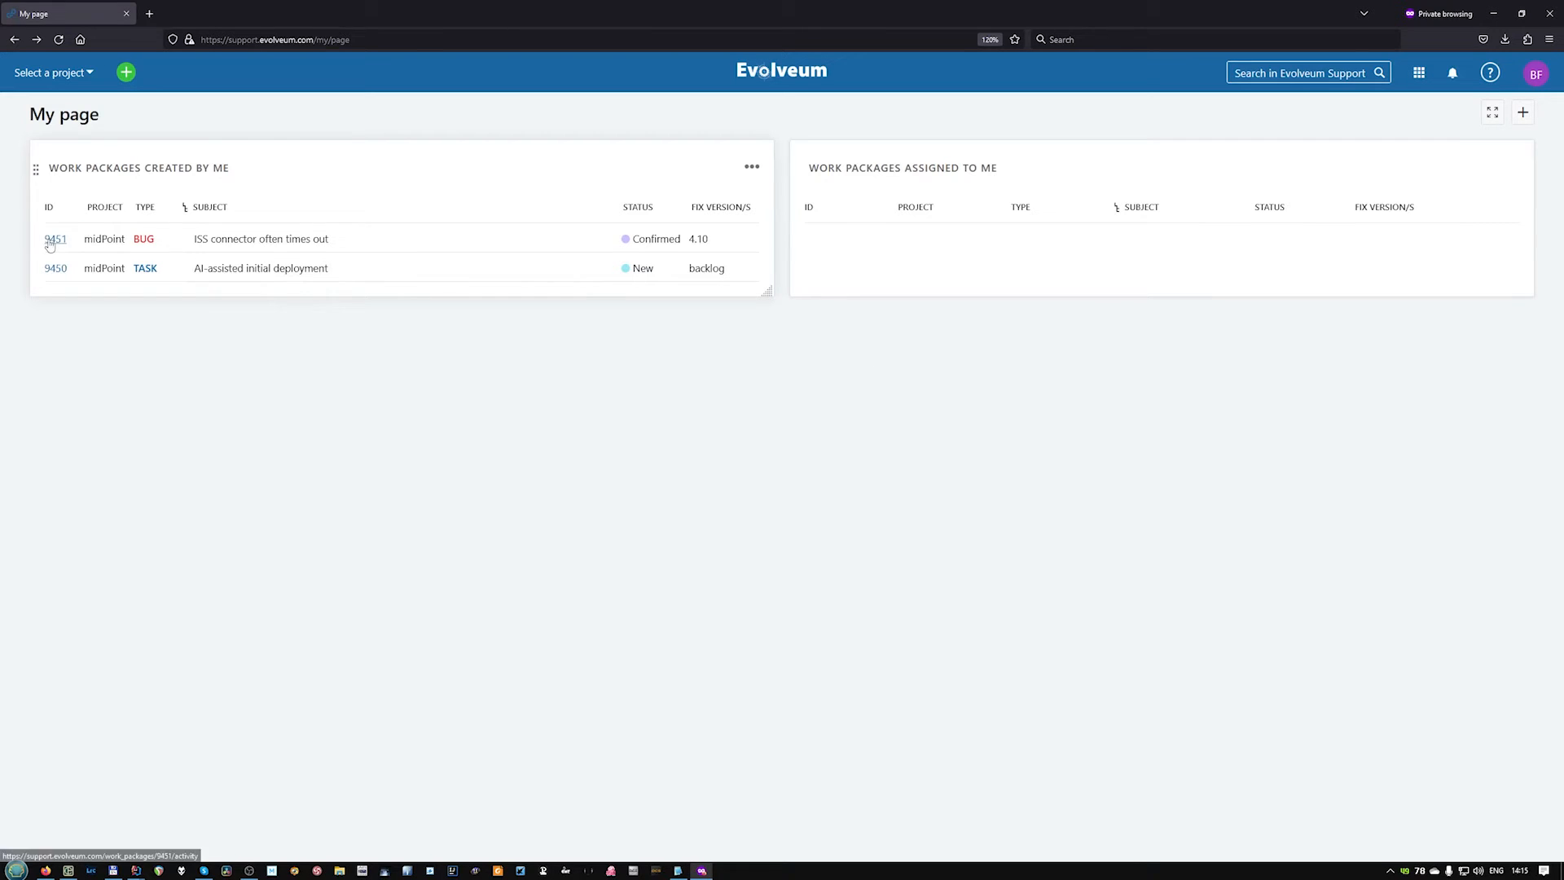
Review confirmed bug 9451 with fix version 4.10, then return to the midPoint overview.
left_click(56, 238)
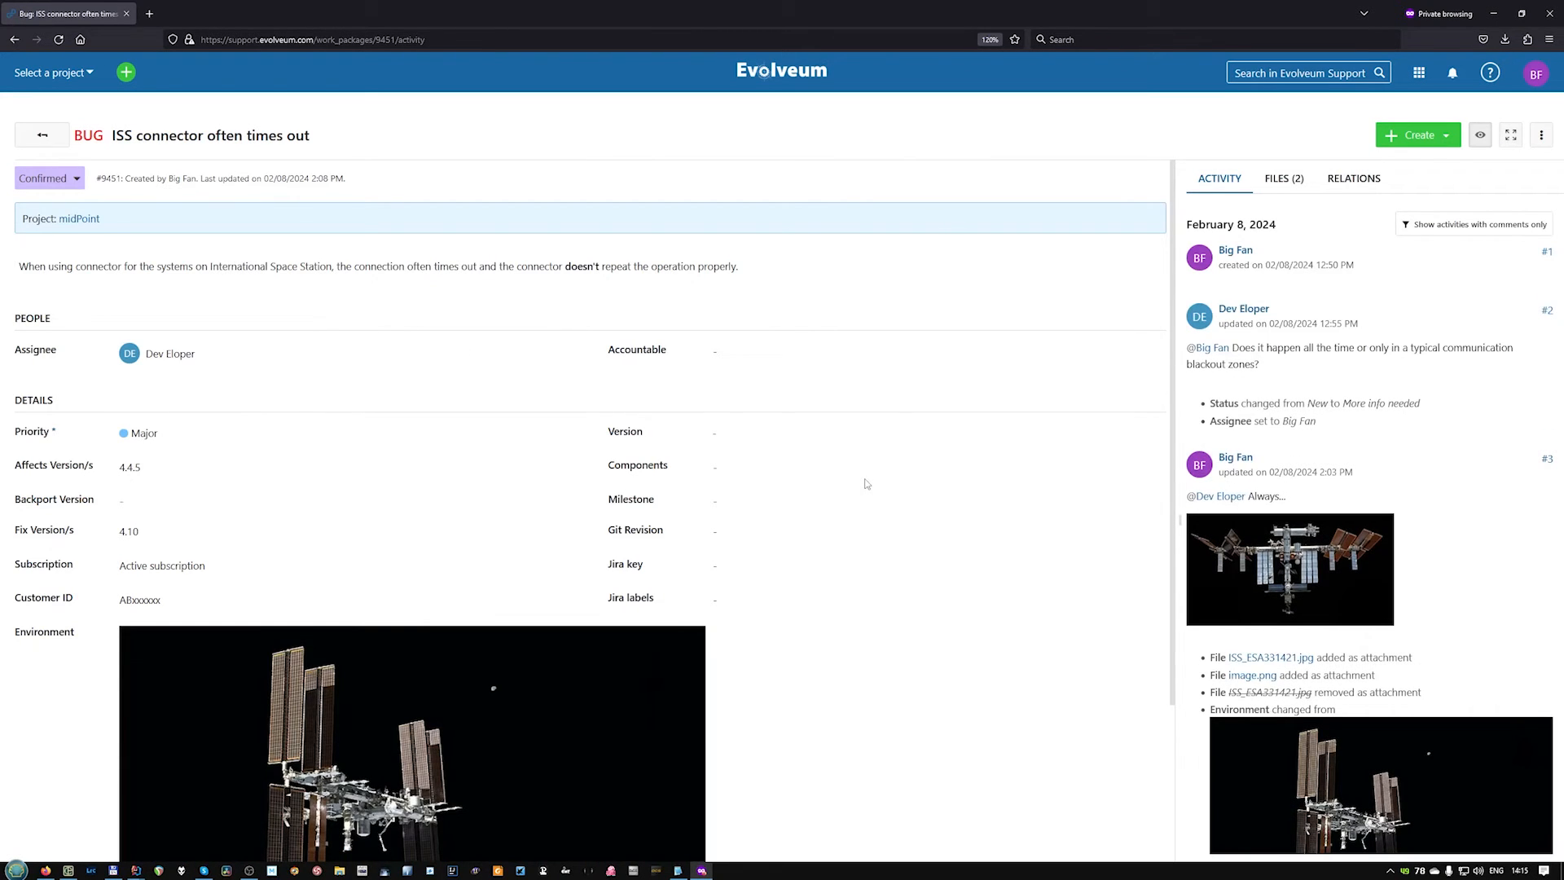
mouse_move(785, 324)
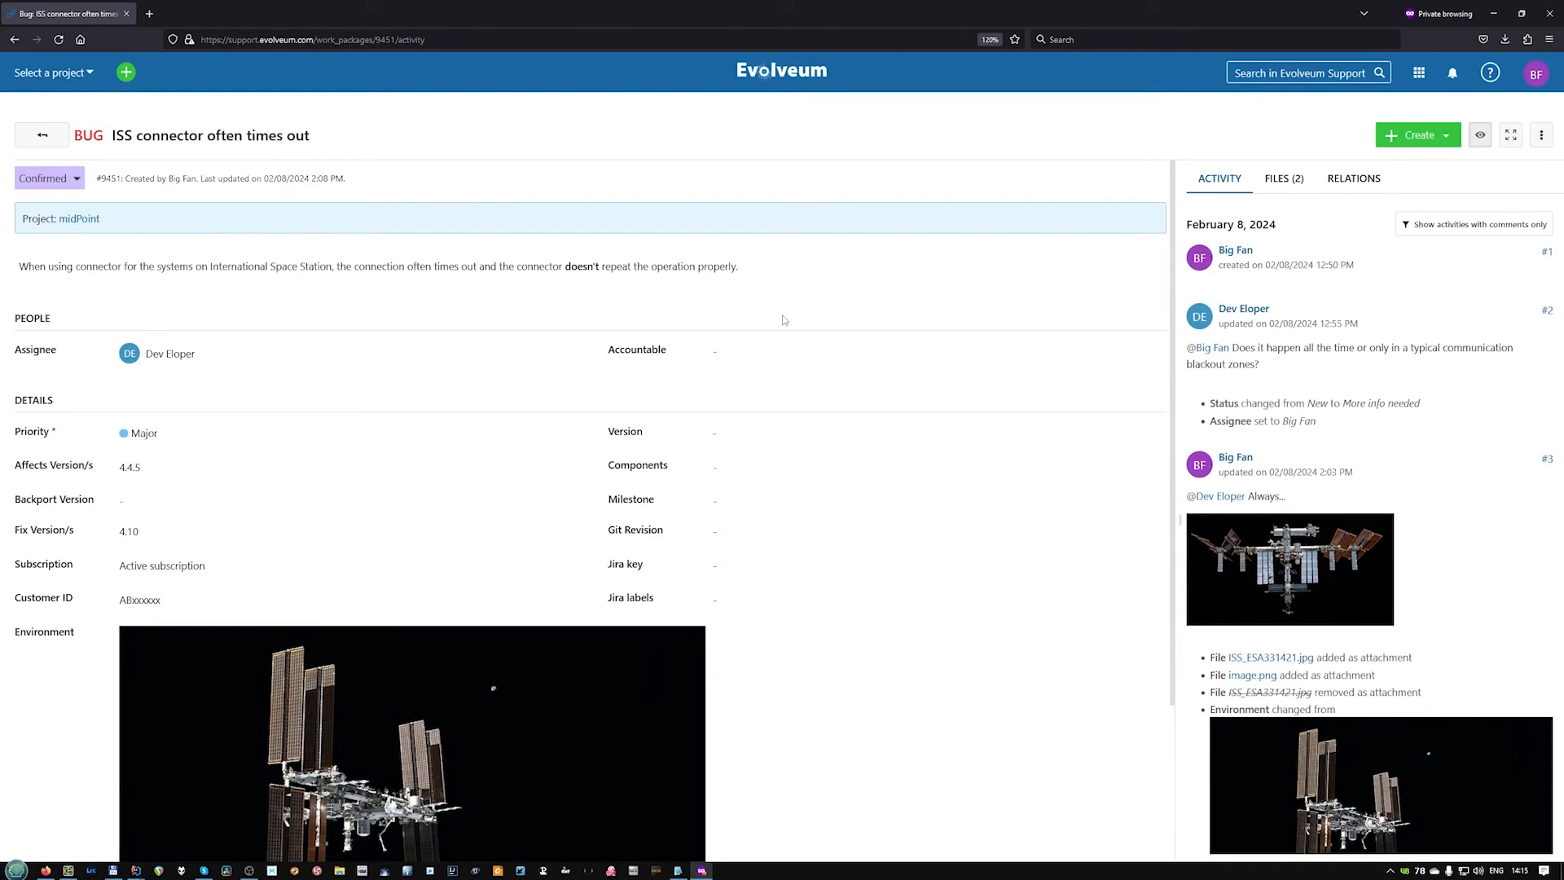
mouse_move(760, 305)
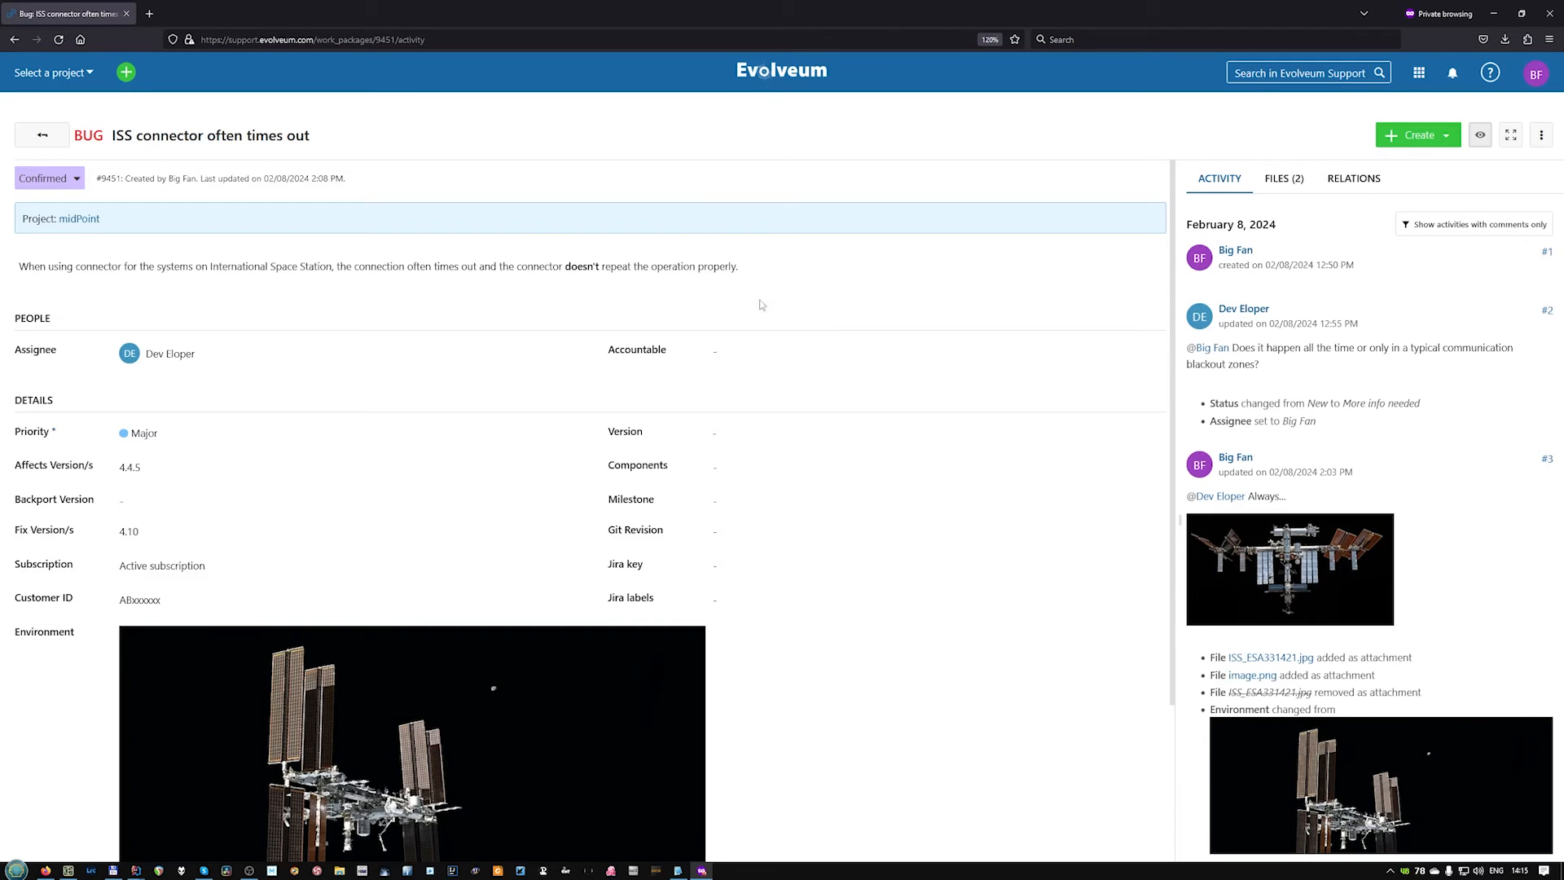
left_click(79, 218)
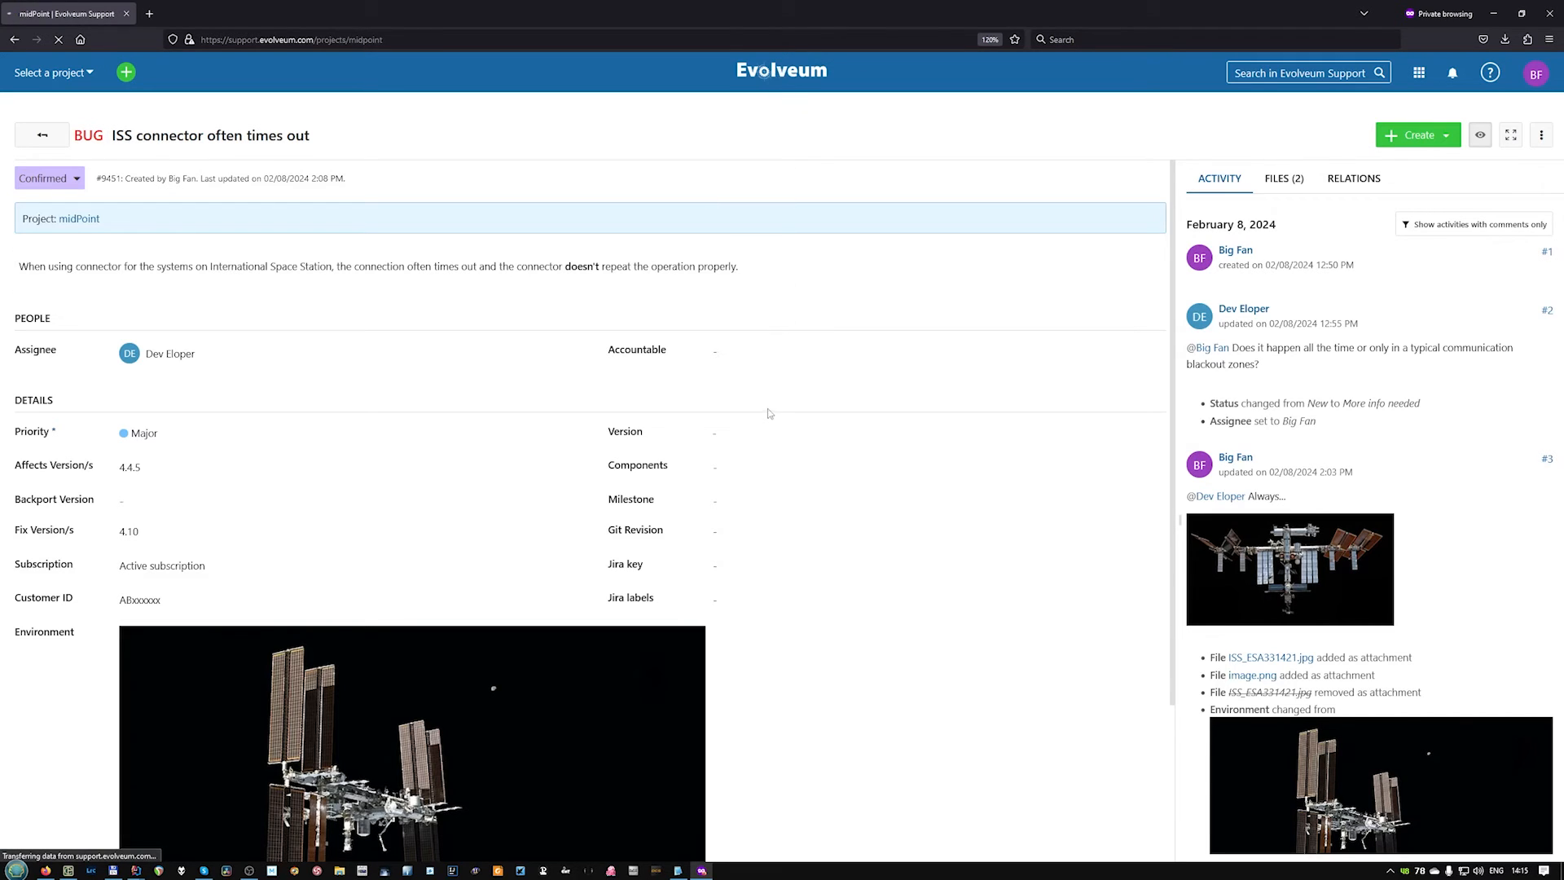
left_click(41, 135)
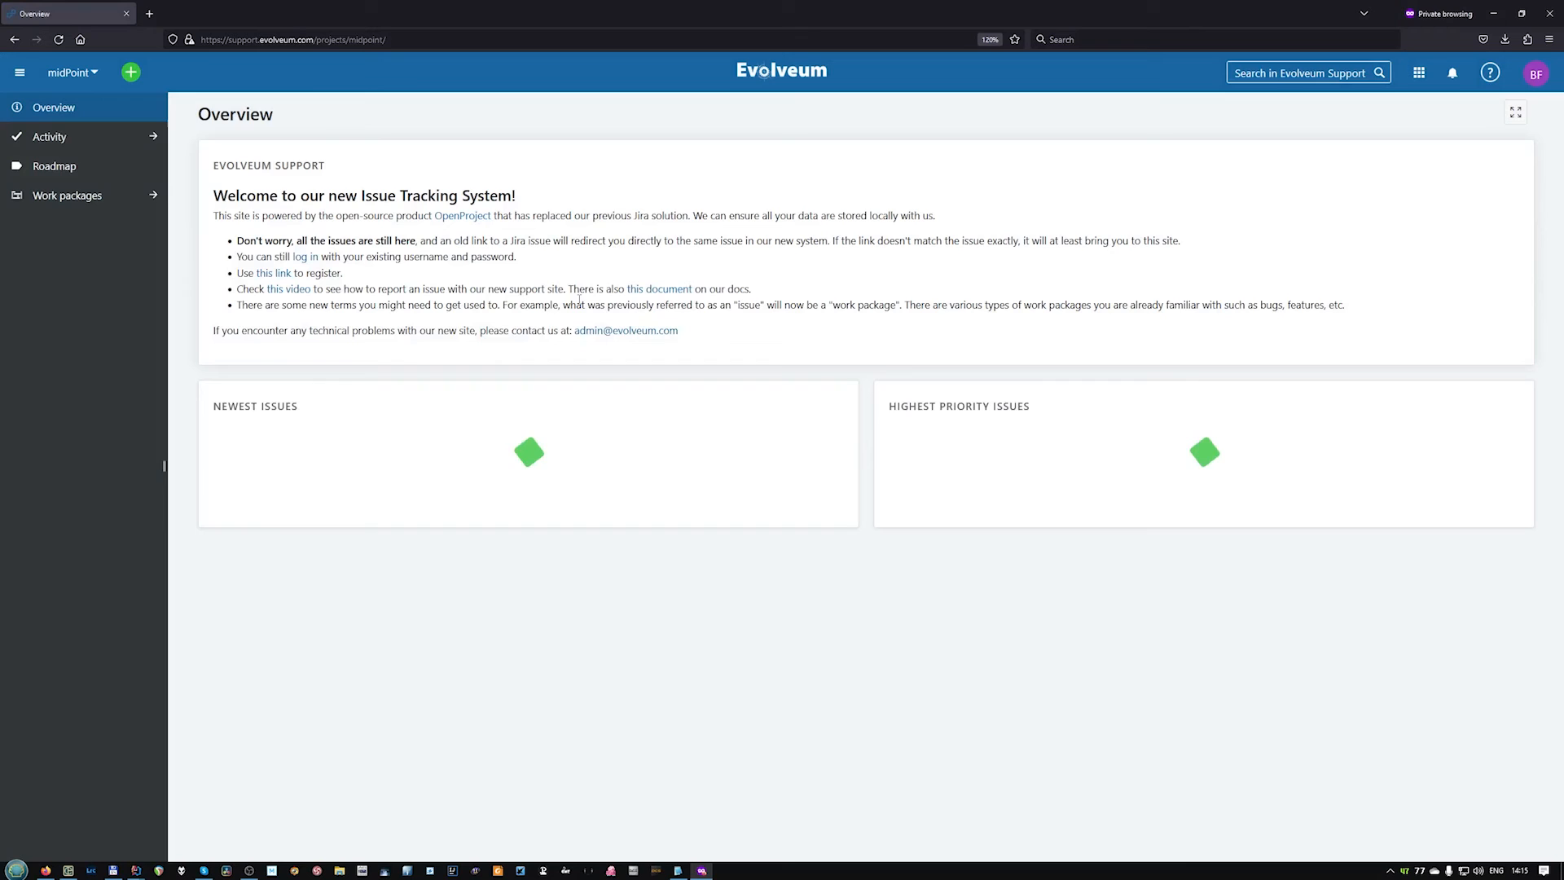